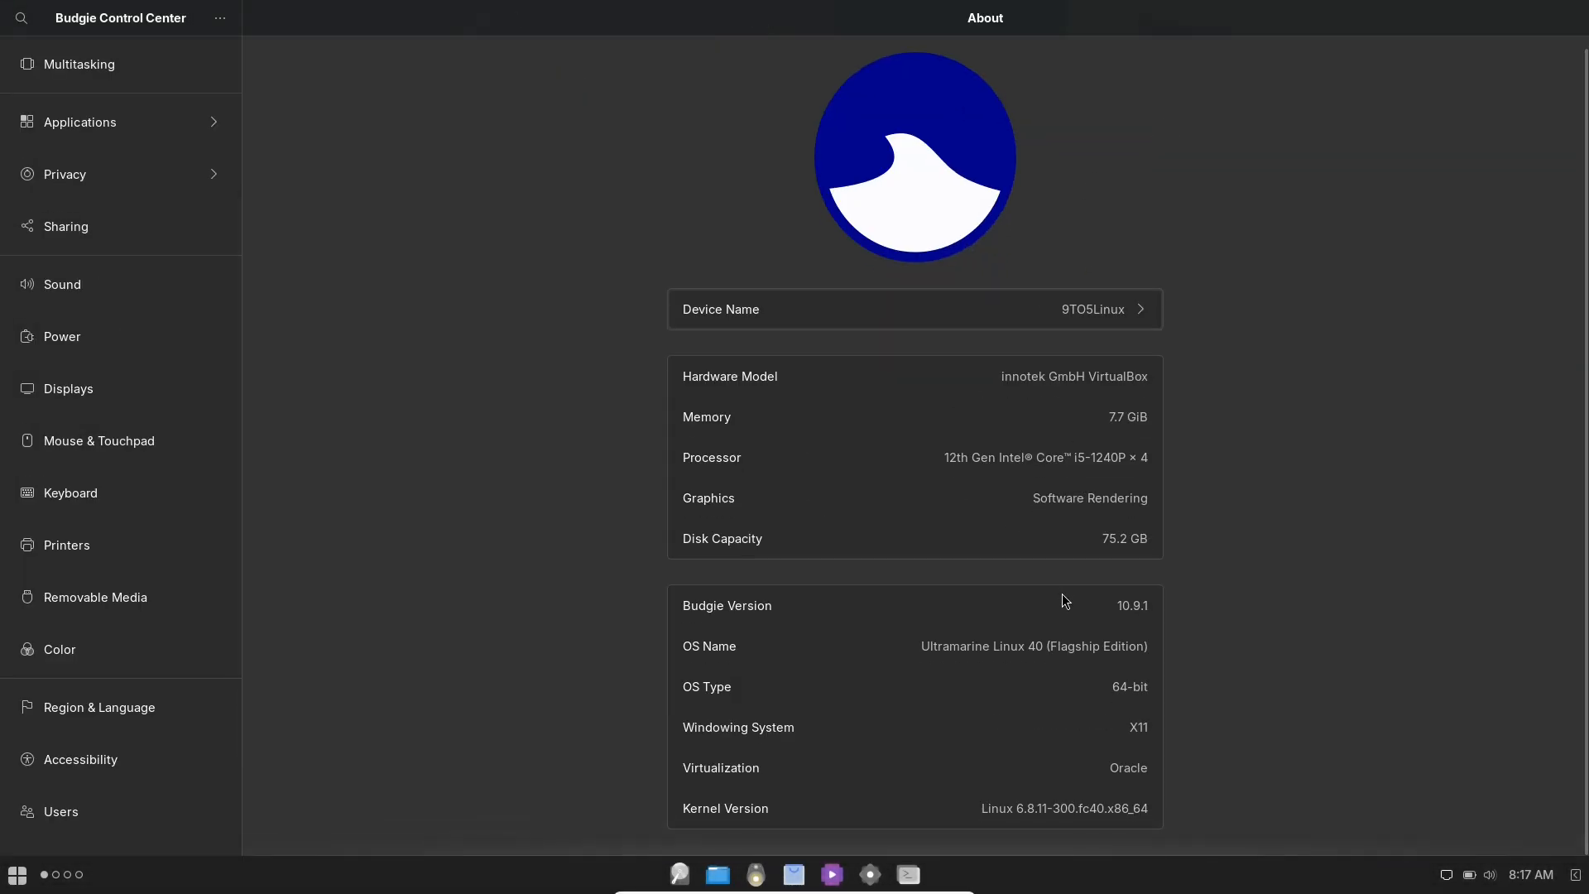
- Review the About system details, then view the fastfetch system summary in GNOME Terminal
double_click(1129, 605)
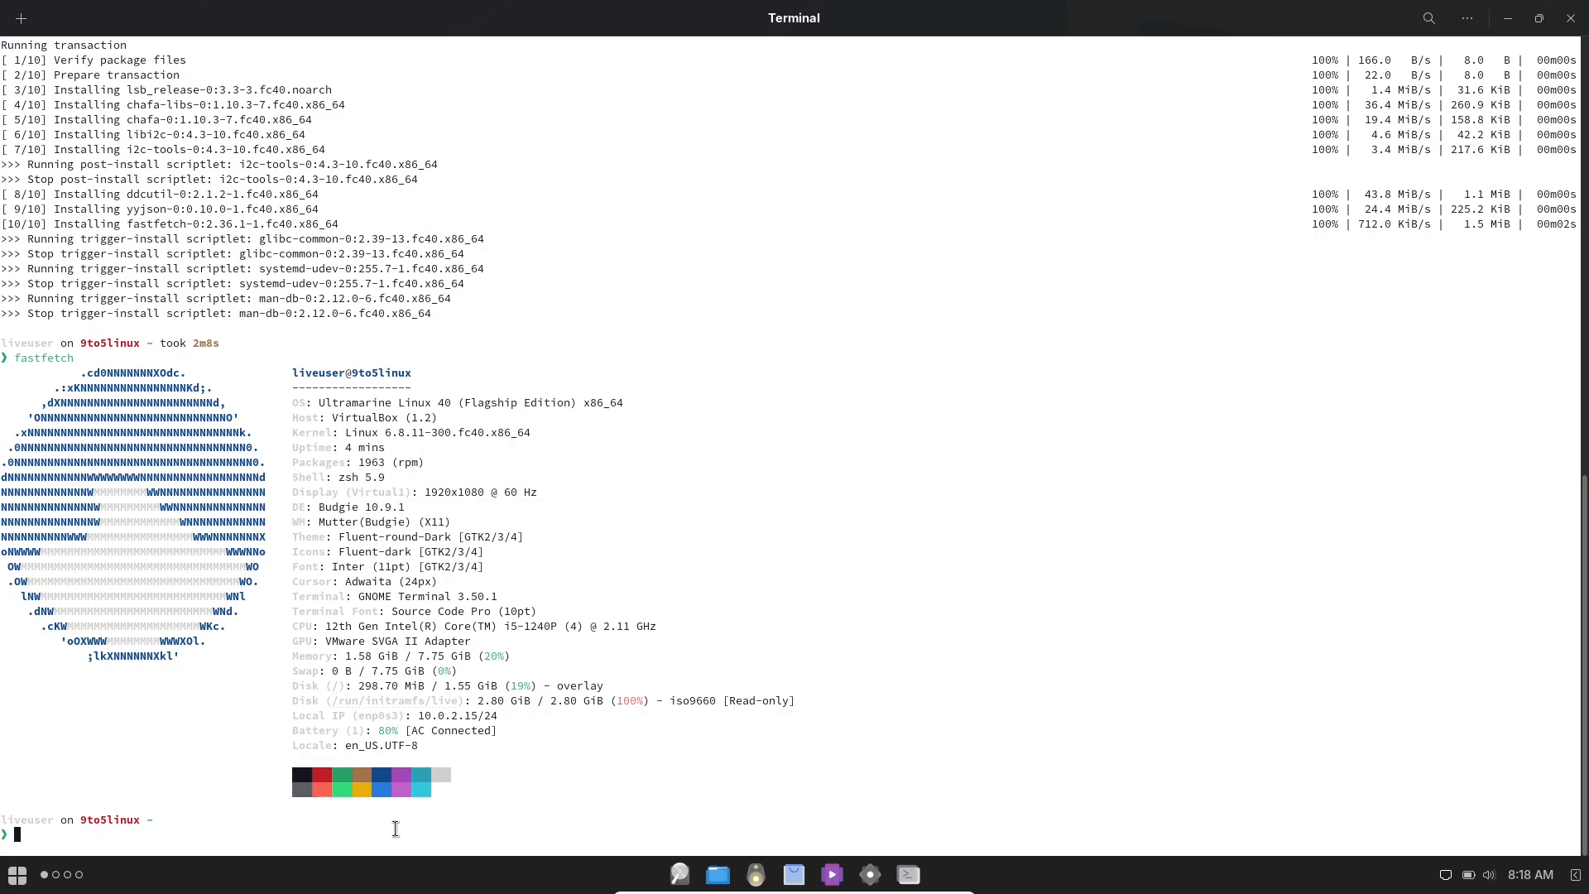
- Run inxi -sv8, scroll through the hardware report, then close the terminal
text(inxi -sv8)
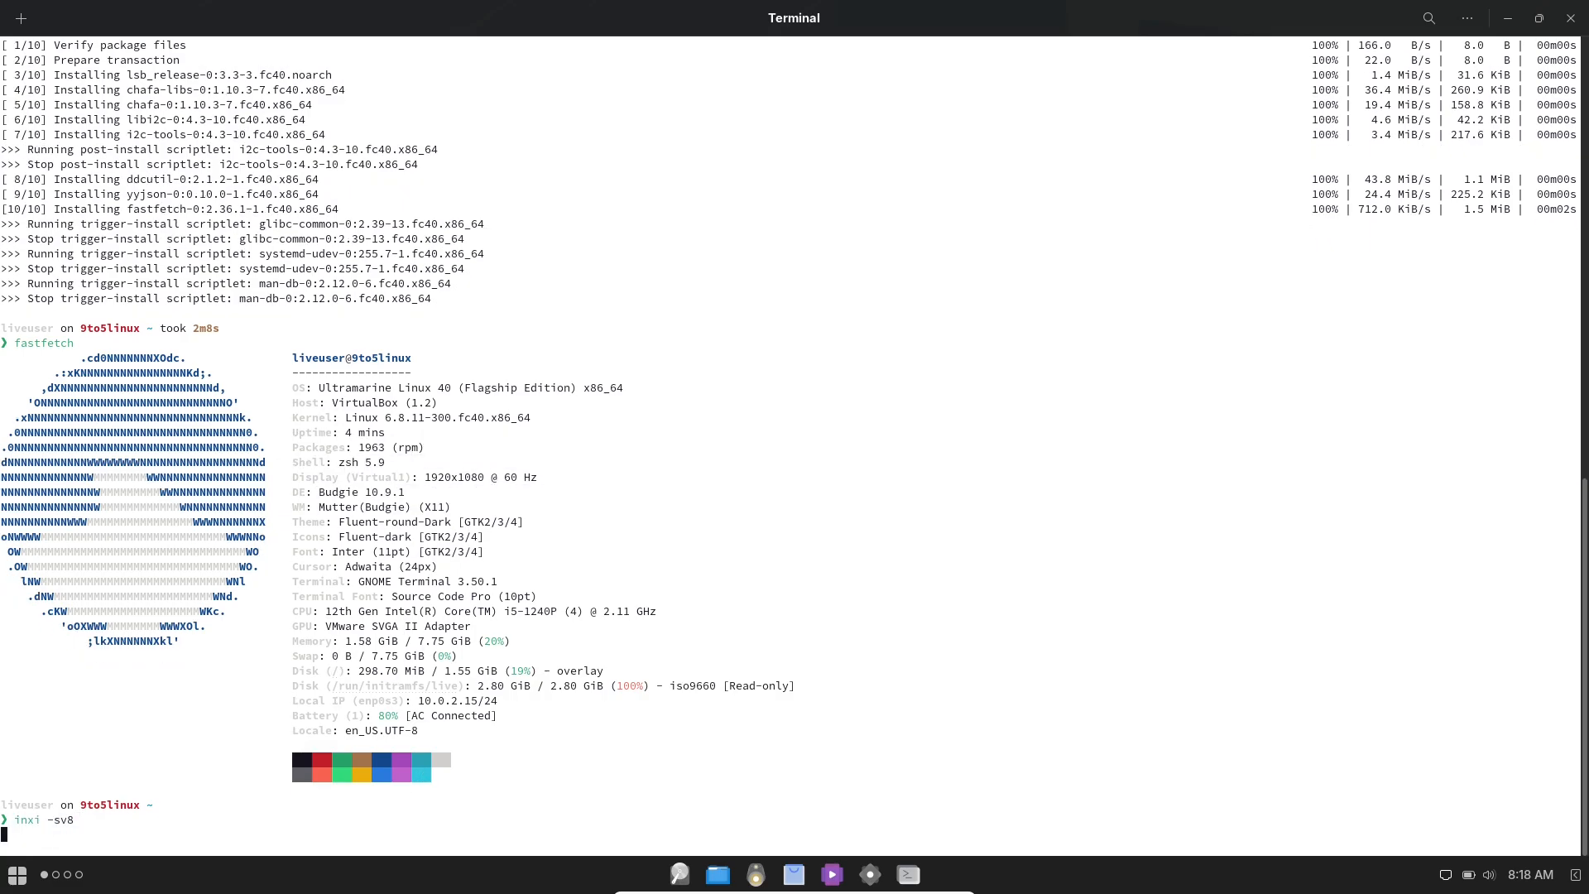
key(Return)
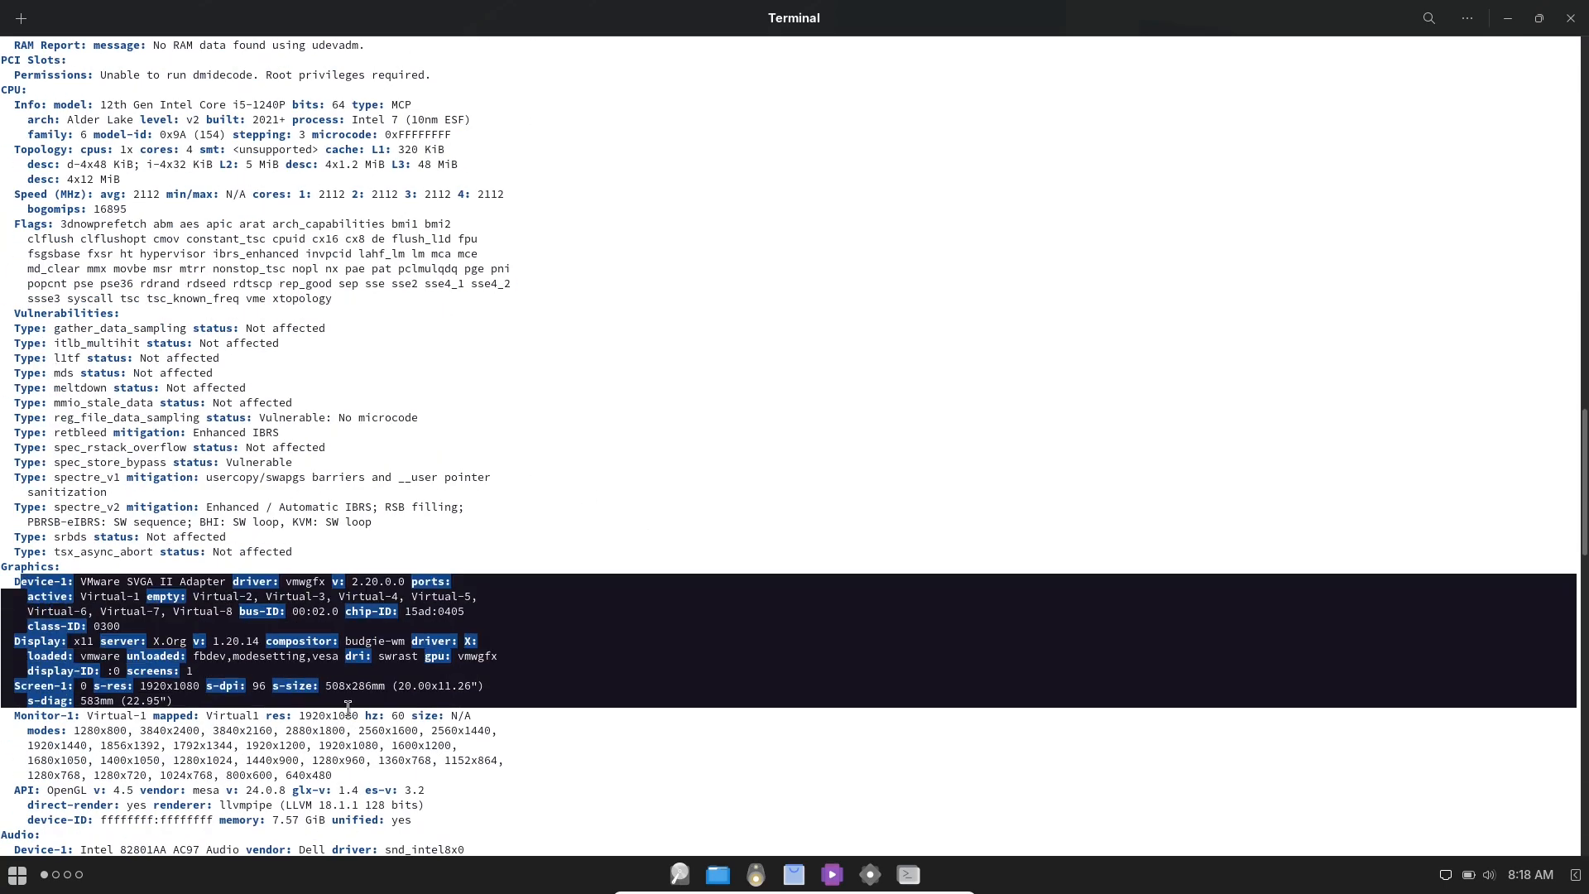
scroll(down, 3)
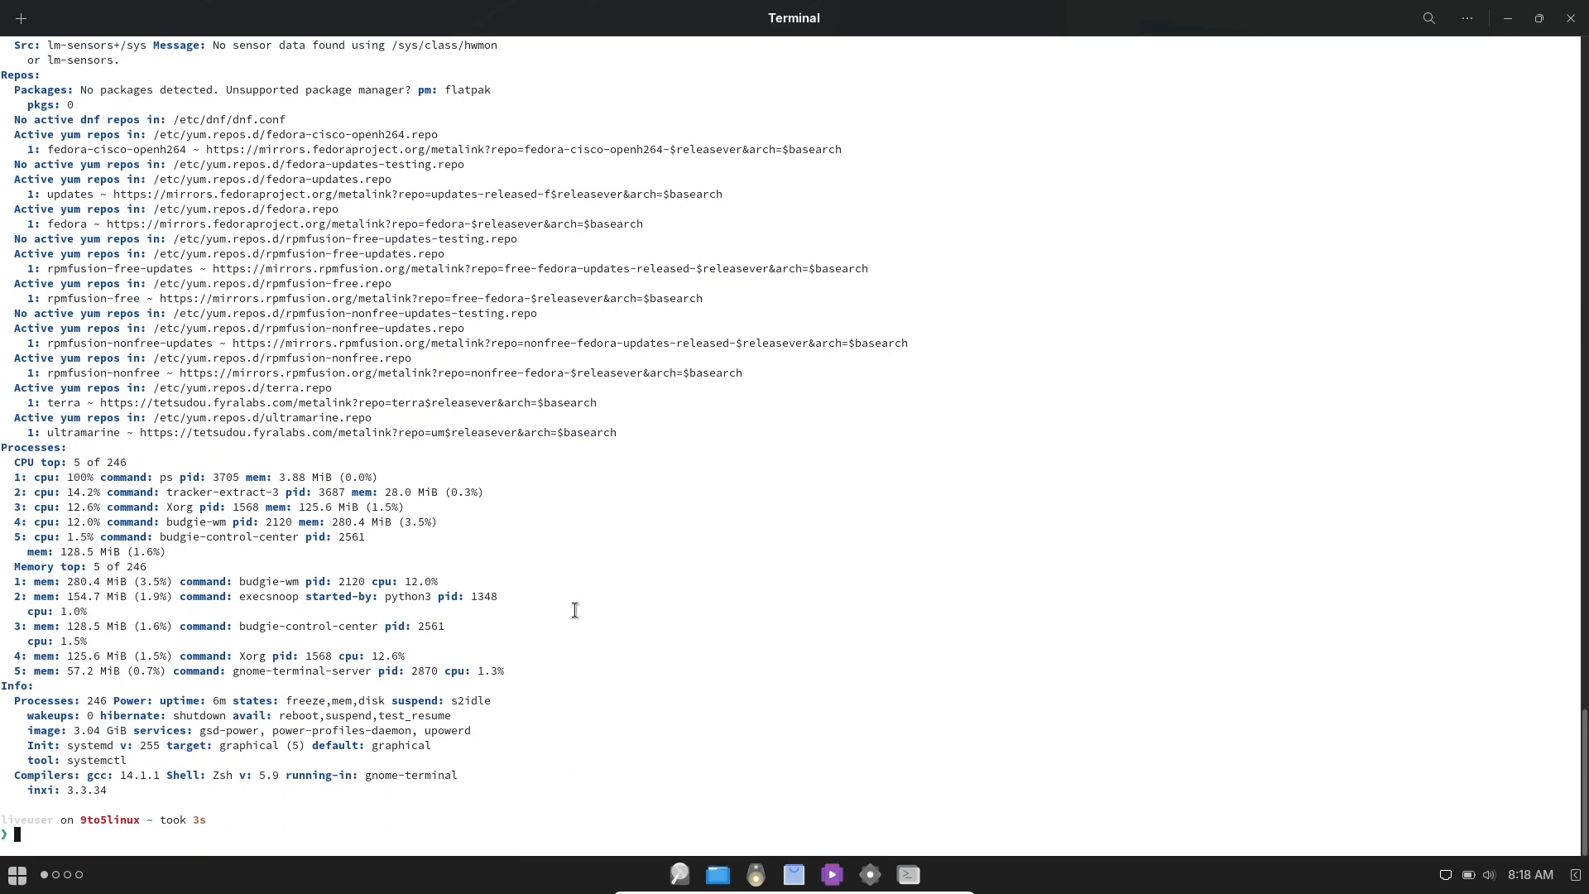
text(cat)
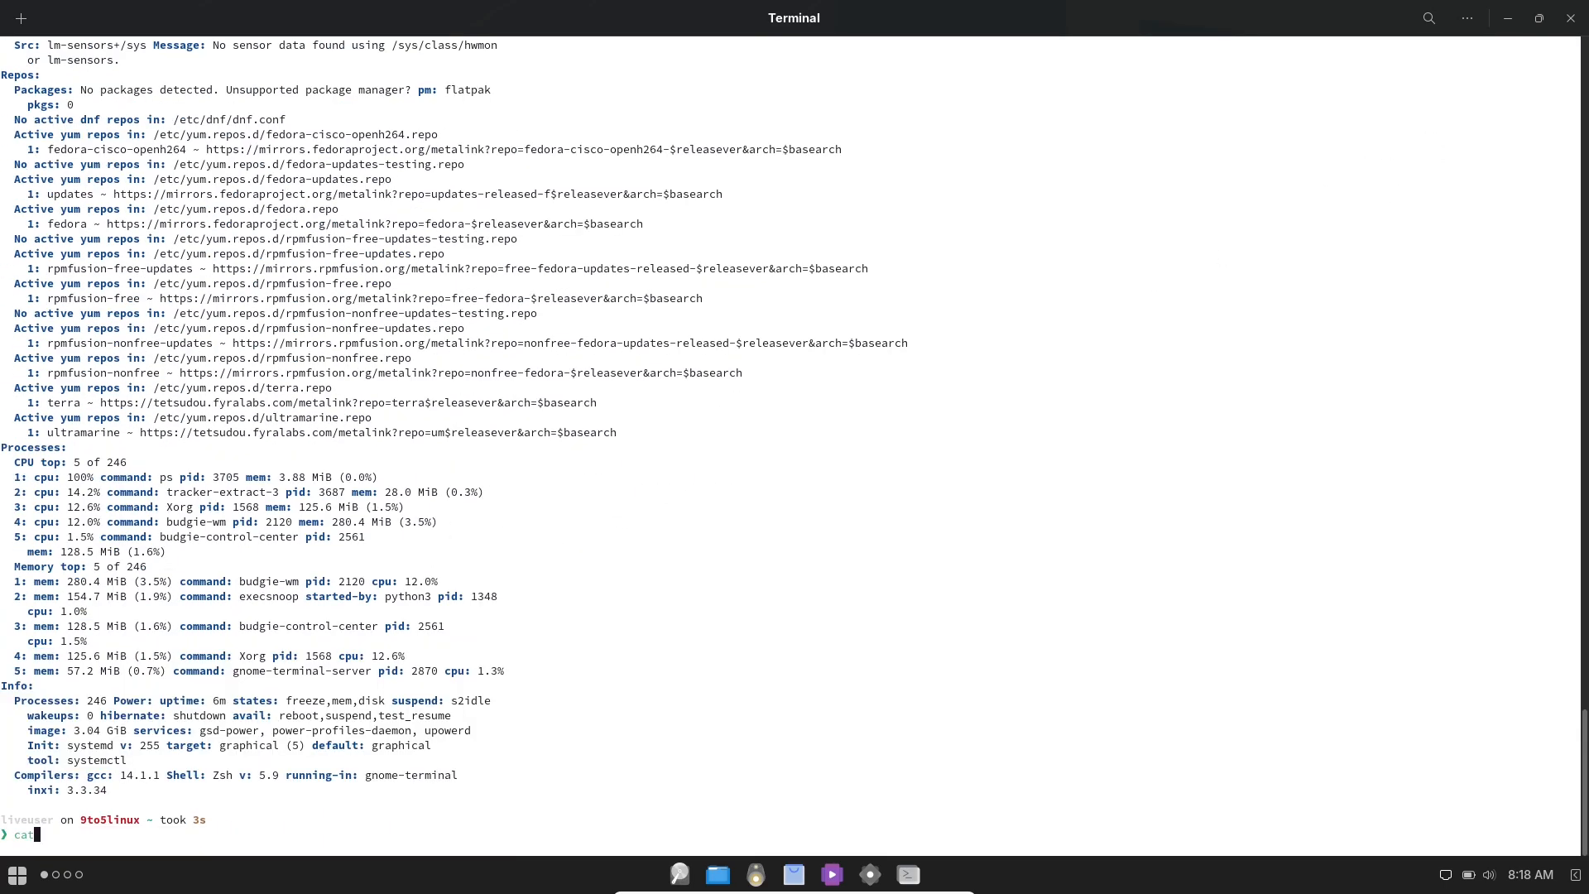
key(Return)
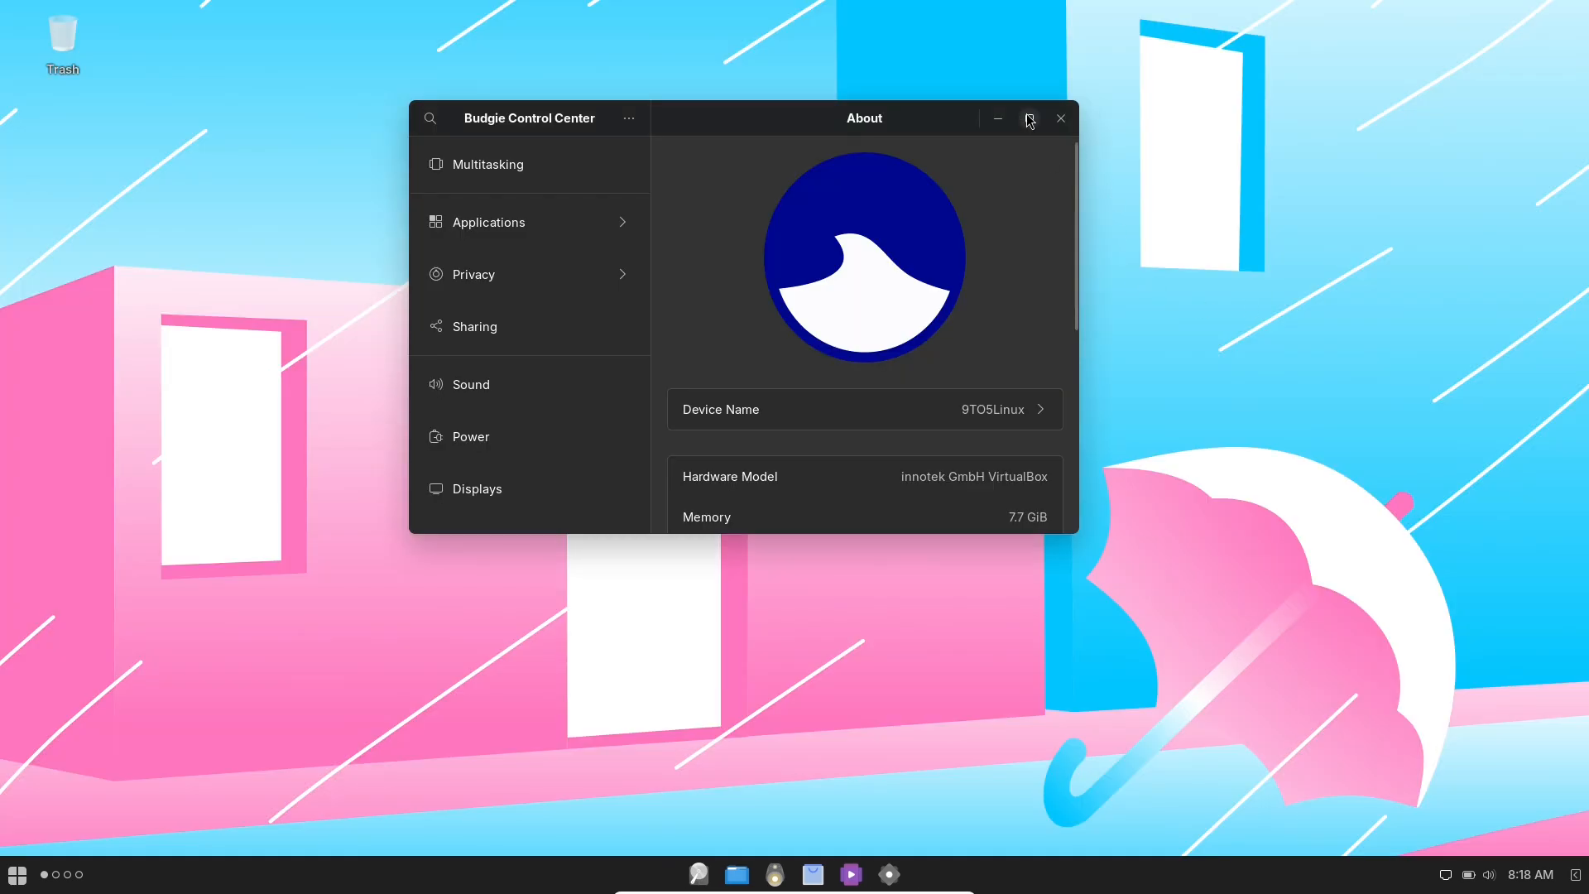
- Maximize Control Center, browse Background wallpapers, and enable Show Battery Percentage in Power
click(1029, 118)
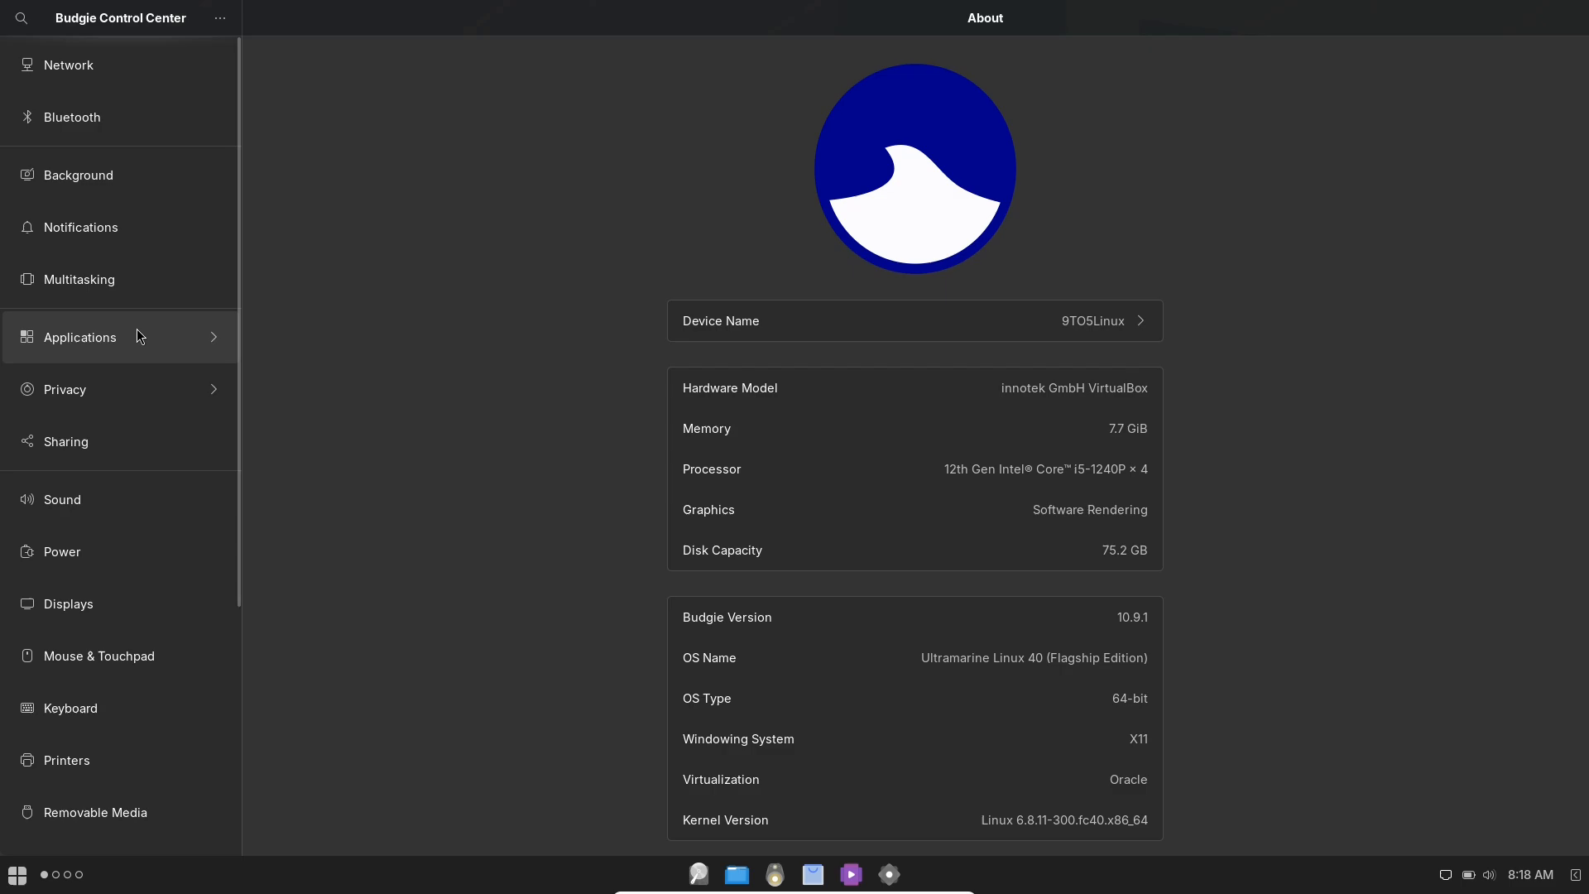
click(77, 174)
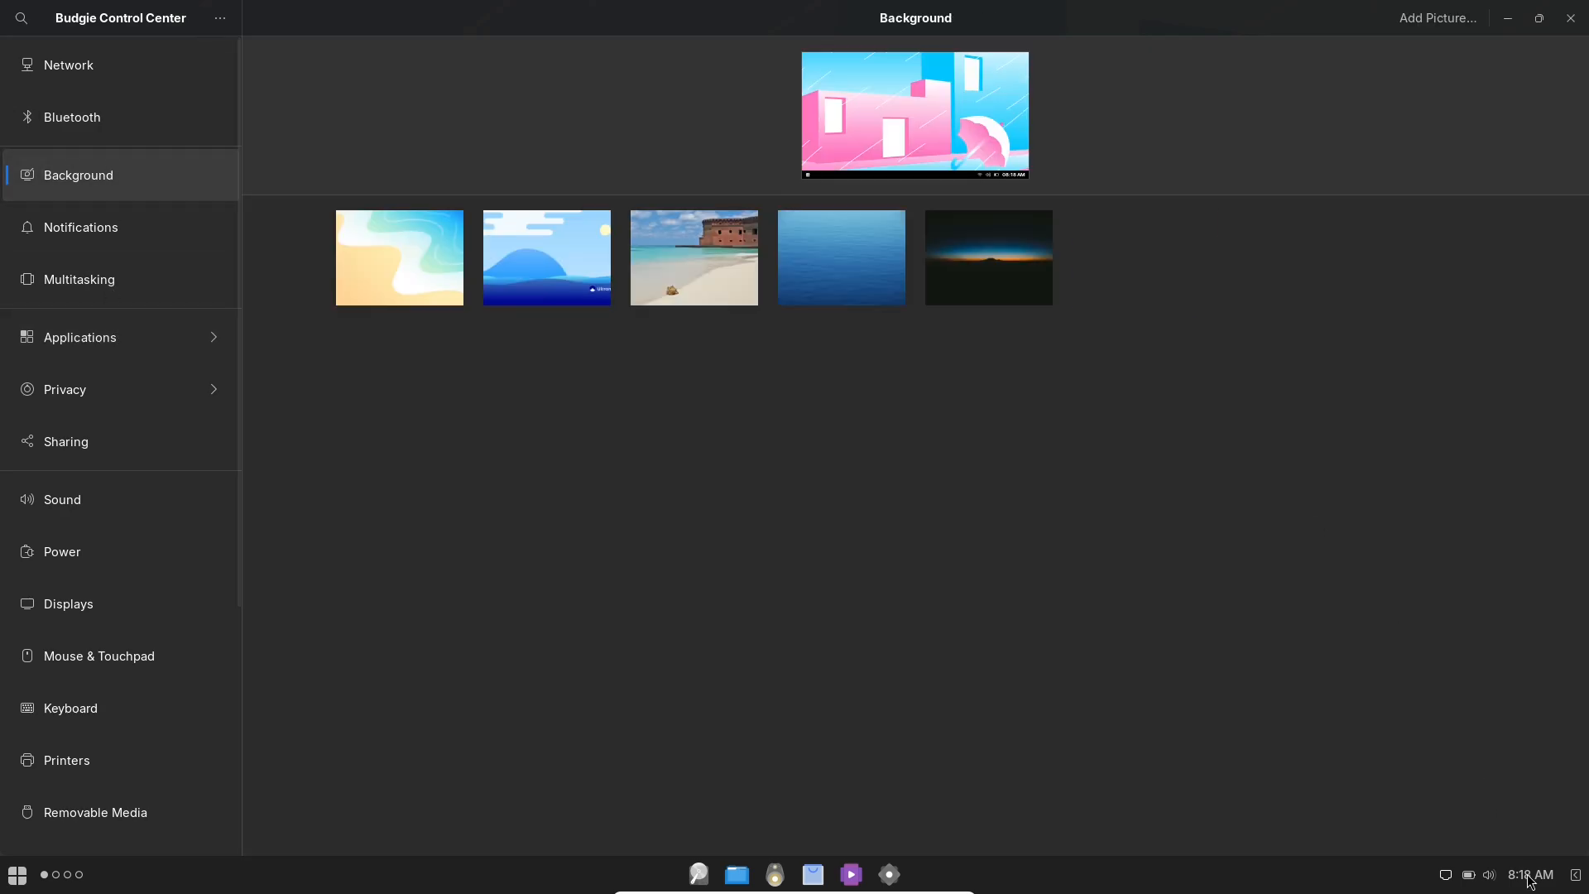
click(1532, 874)
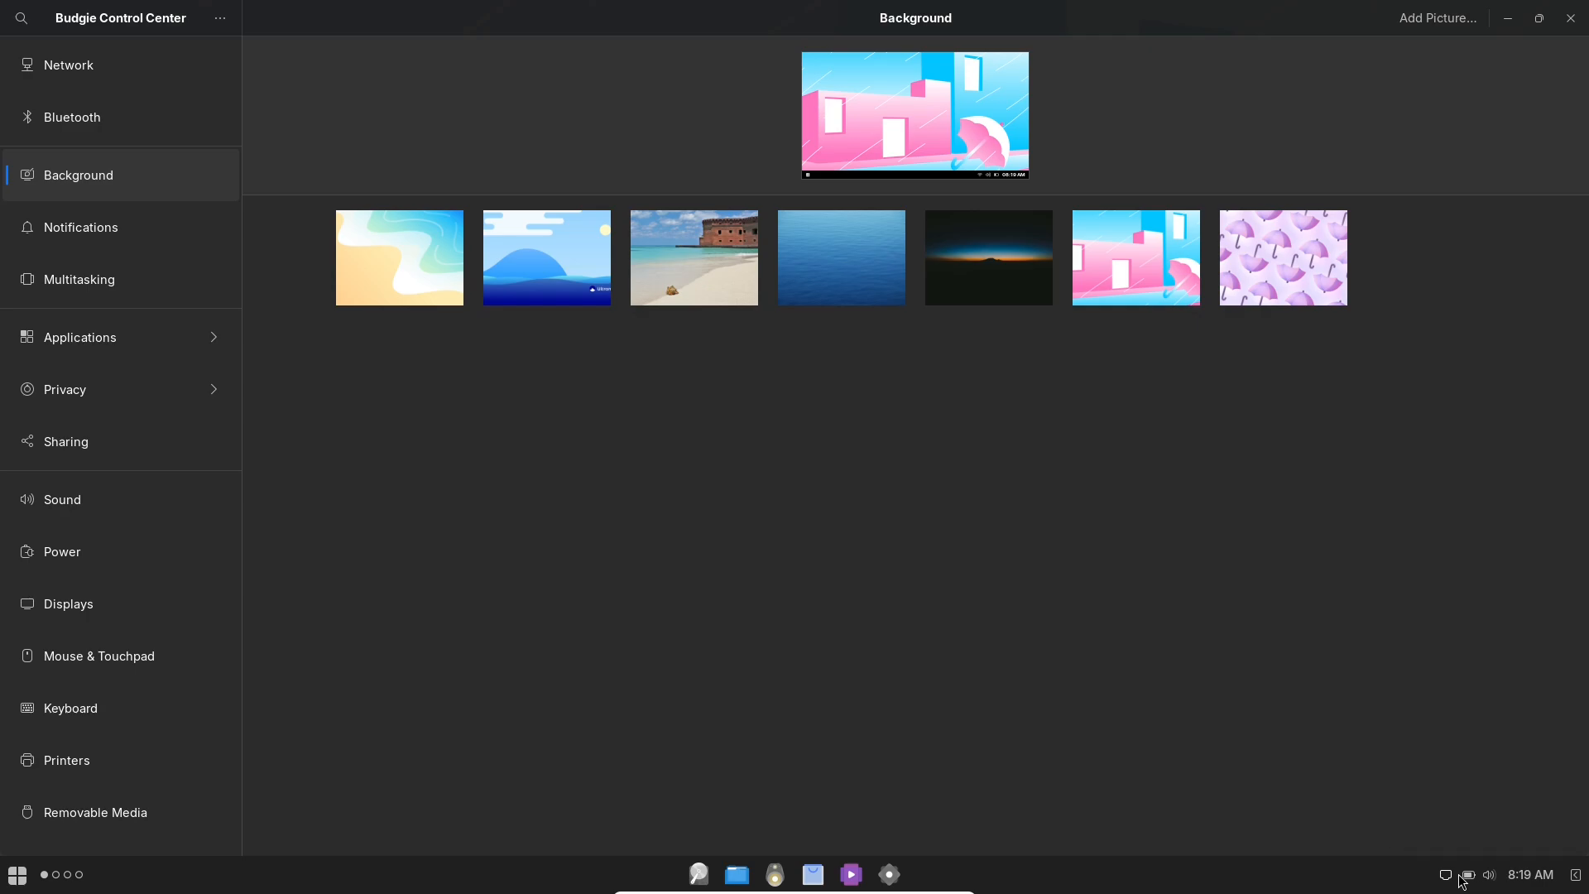
click(60, 552)
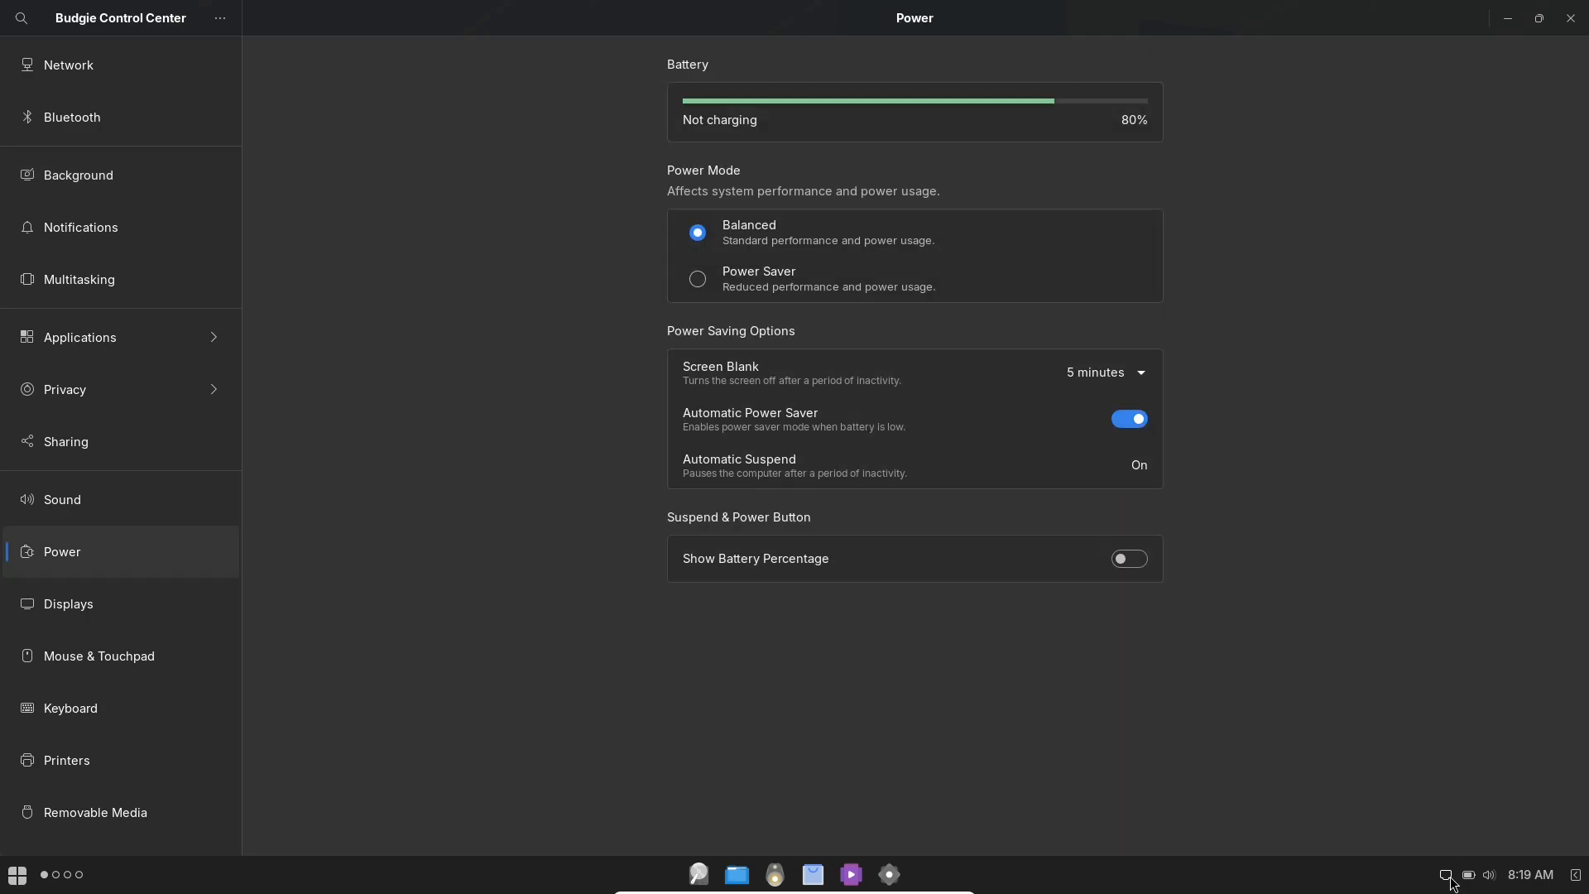
click(1128, 558)
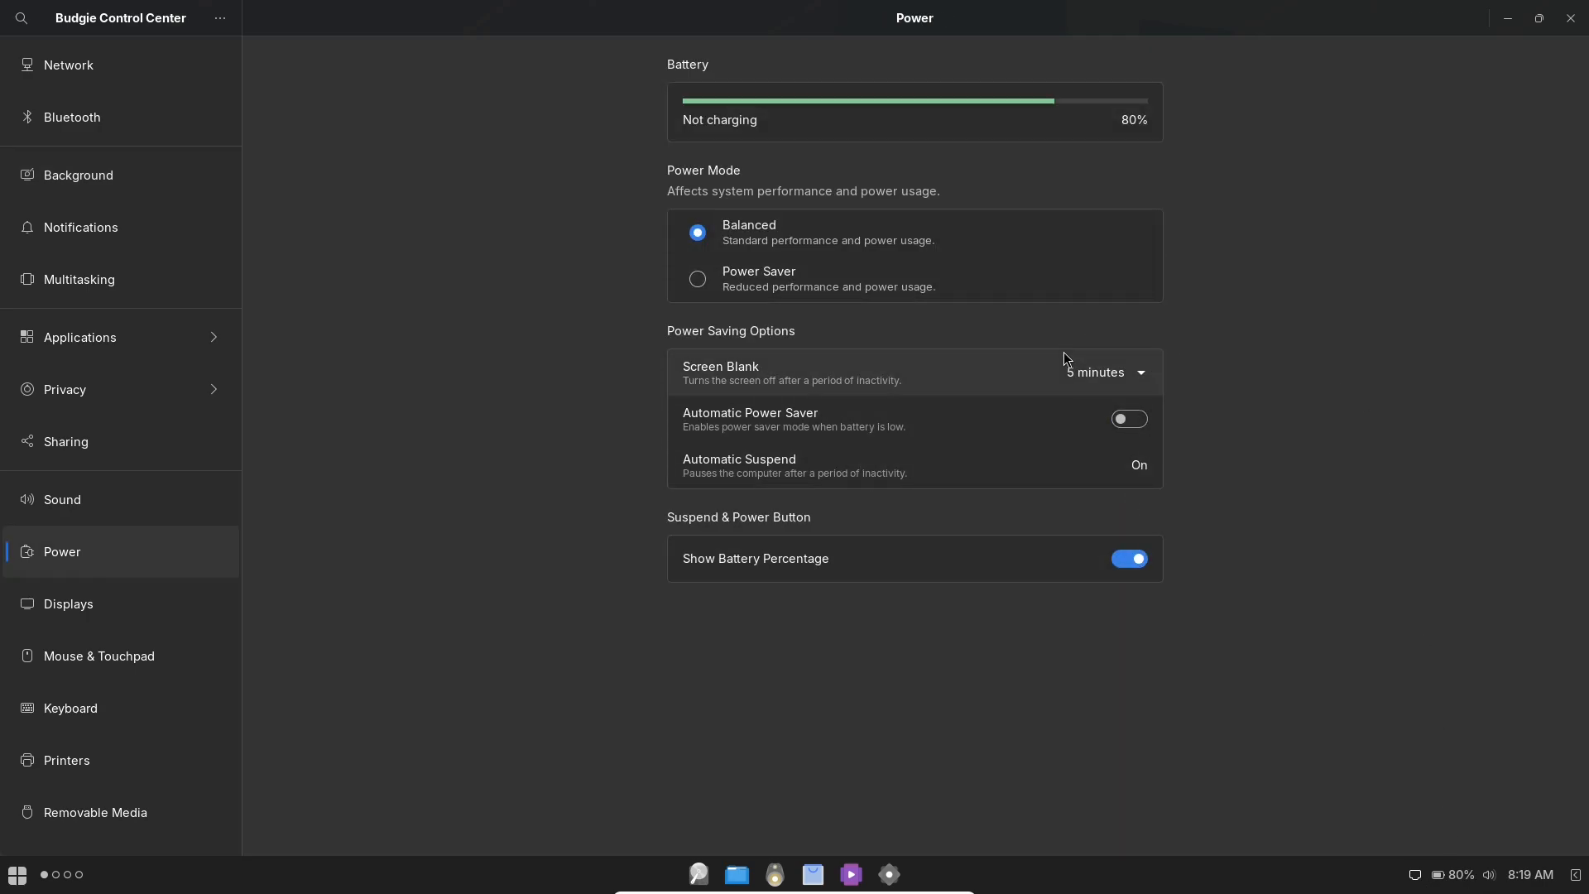
- Open Budgie Desktop Settings from the desktop and set the icon theme to Fluent-light
right_click(476, 312)
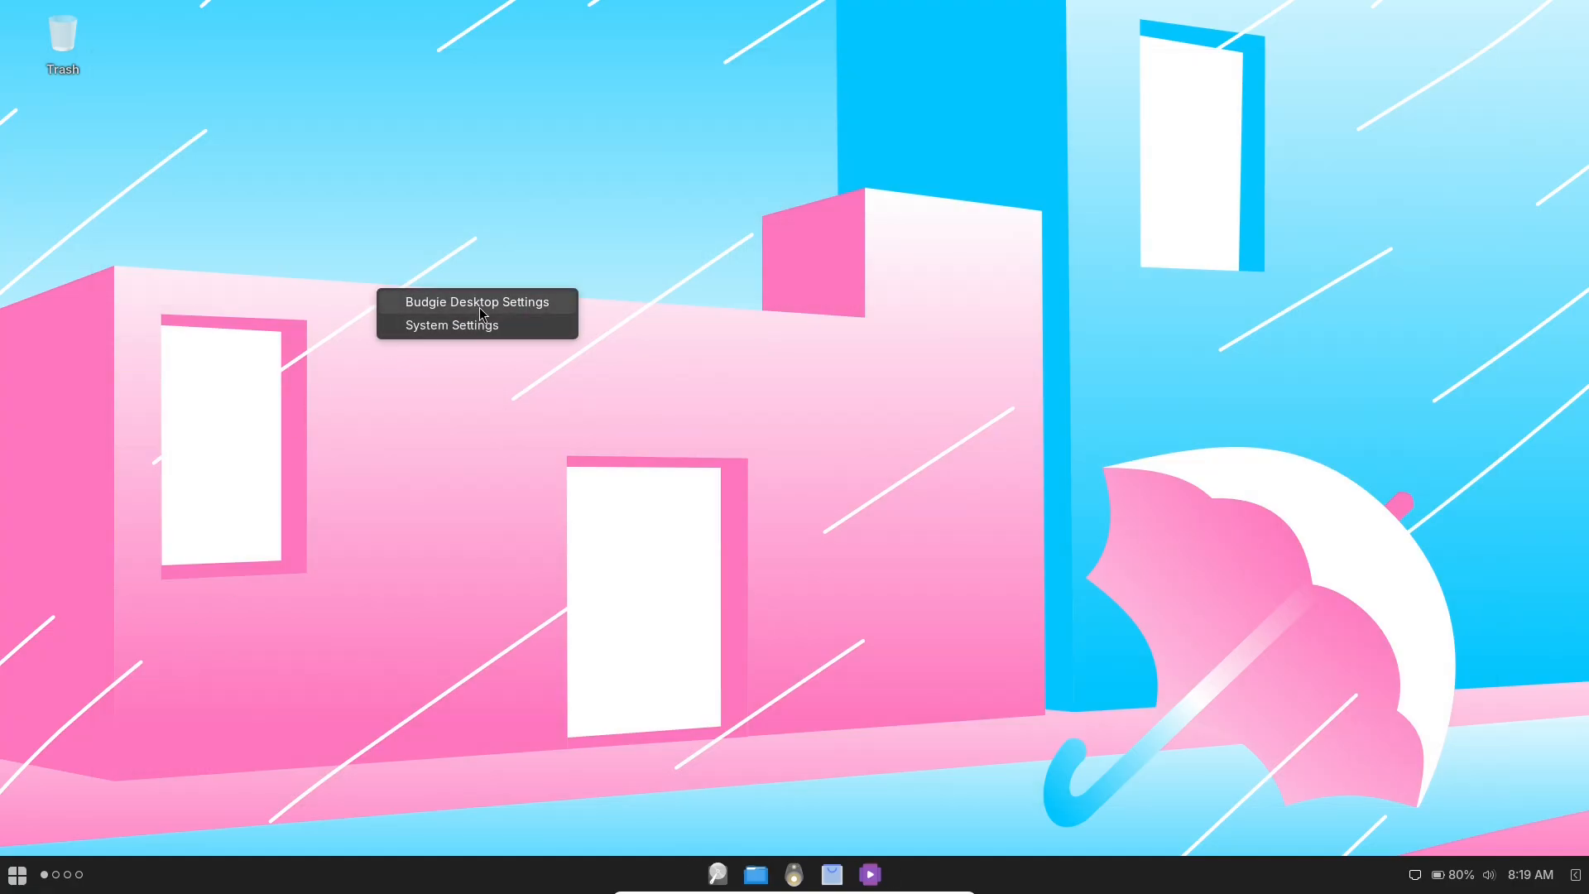
click(477, 302)
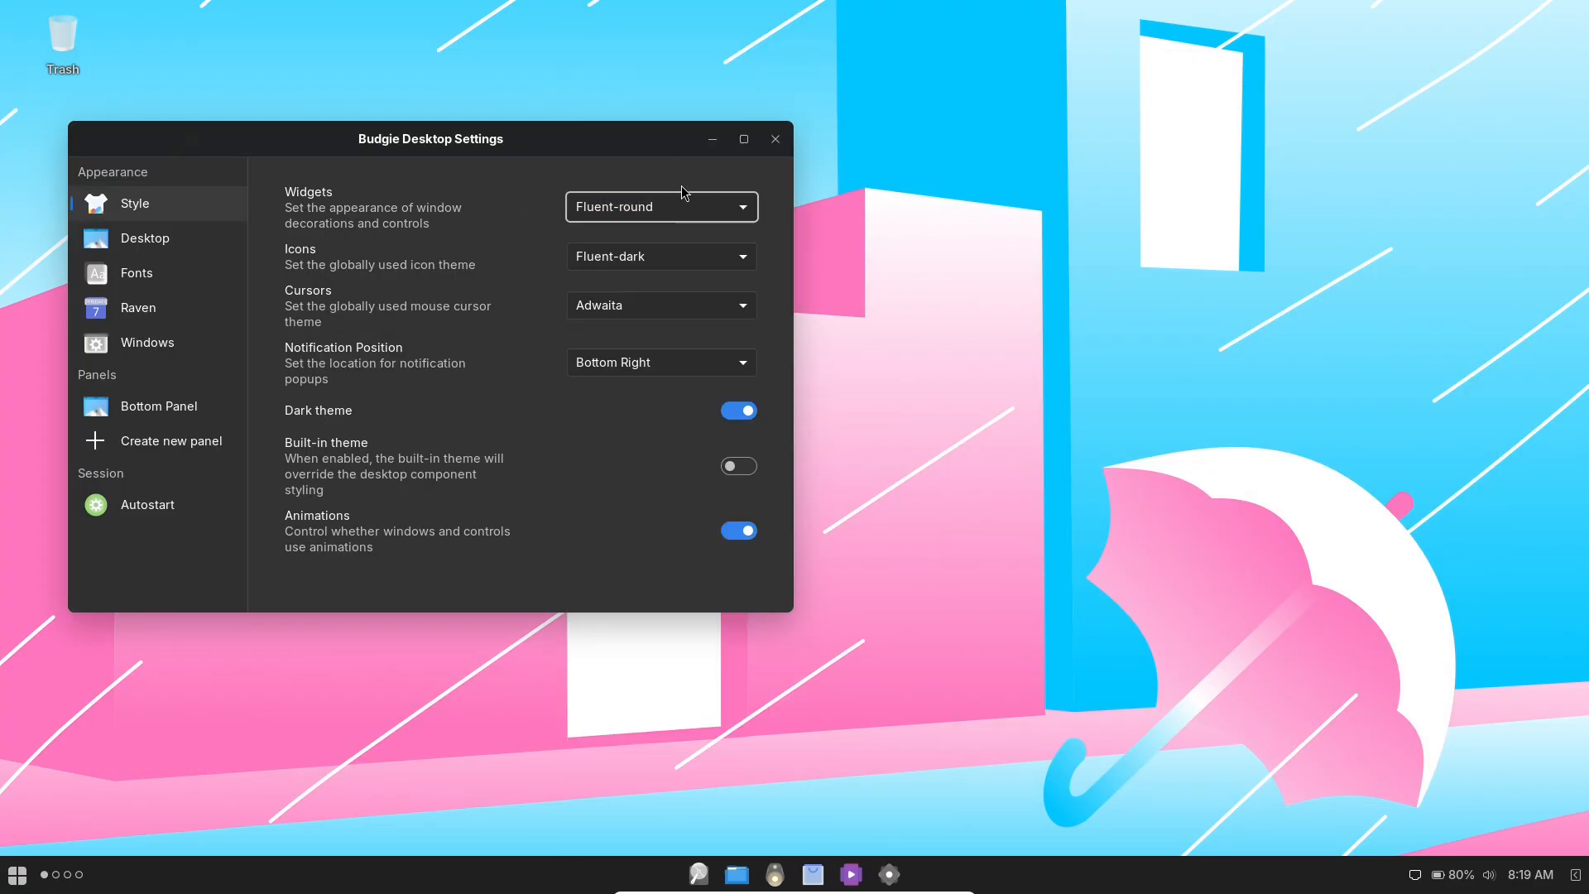
click(660, 256)
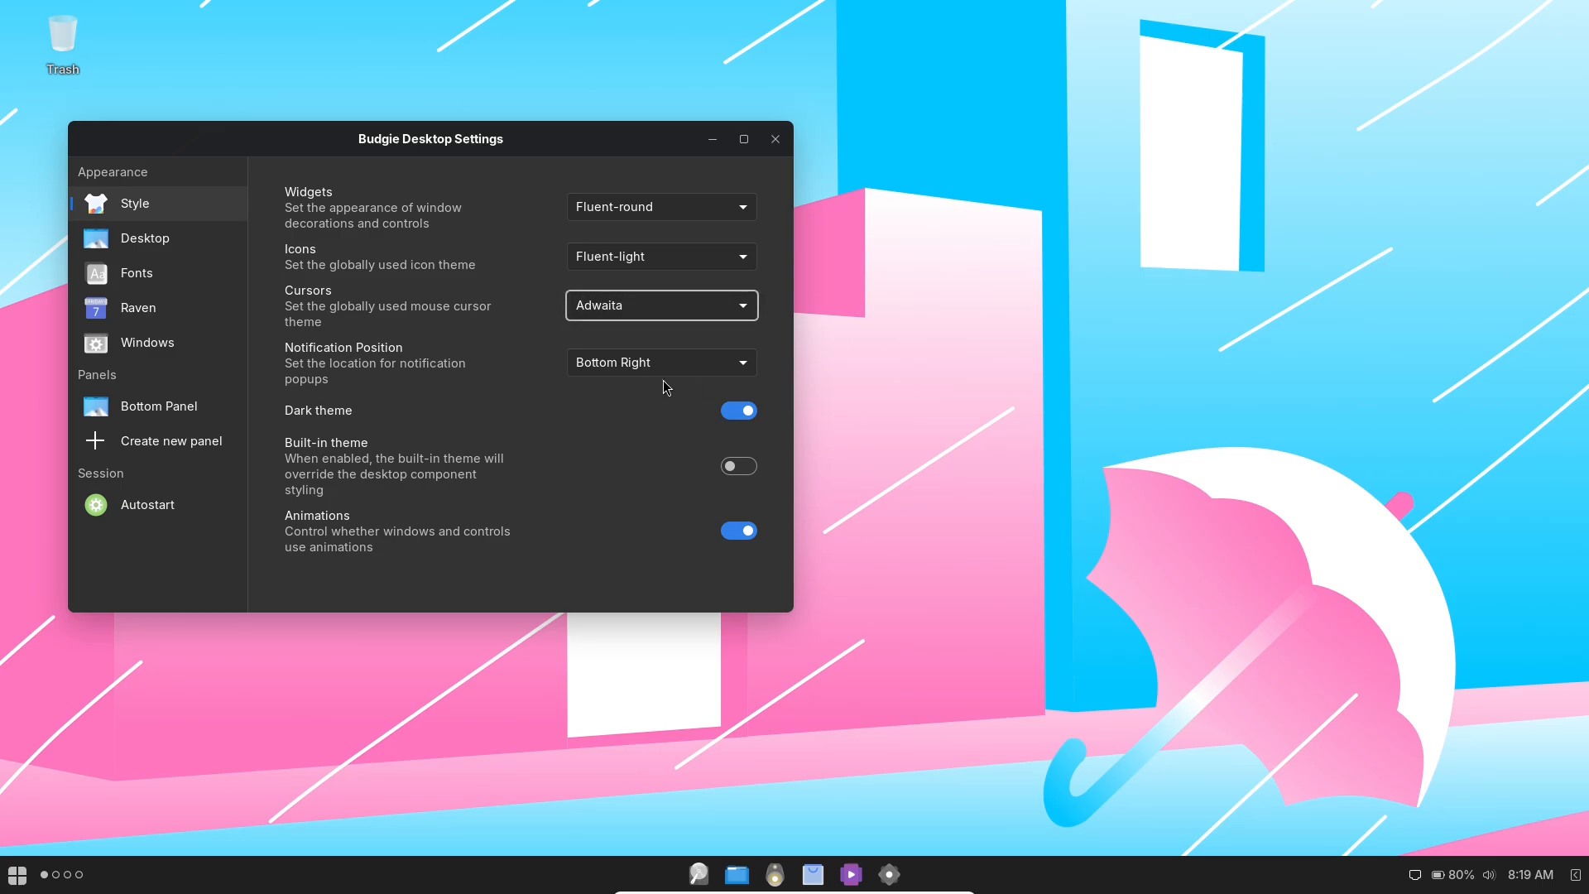
drag(430, 139, 690, 135)
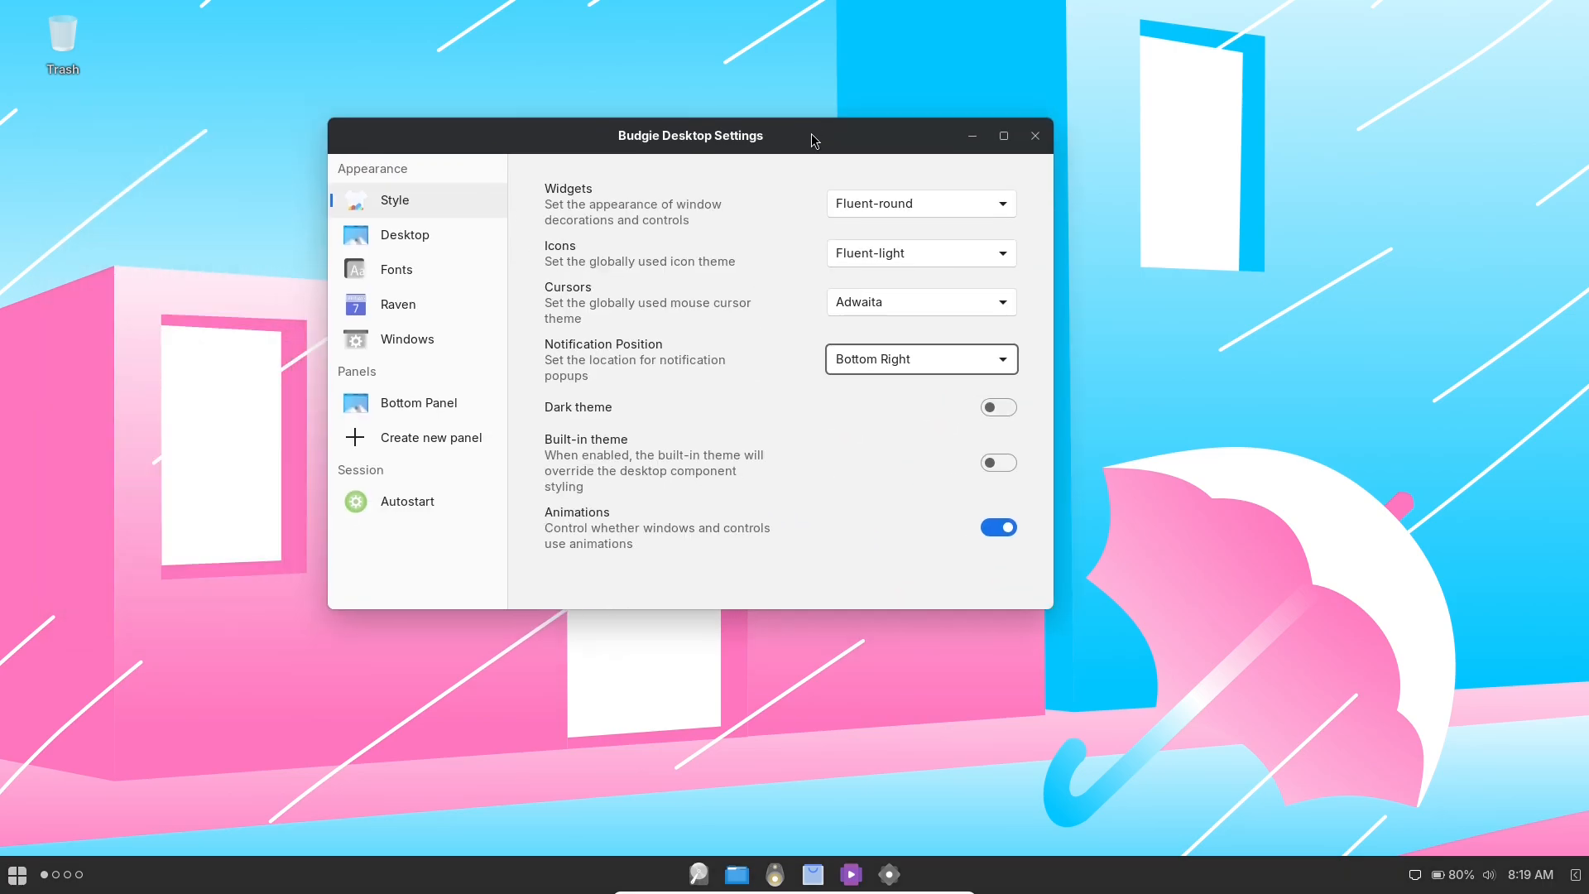
- Browse Fonts, Windows and Bottom Panel settings, toggle Dock mode, and close the window
click(397, 268)
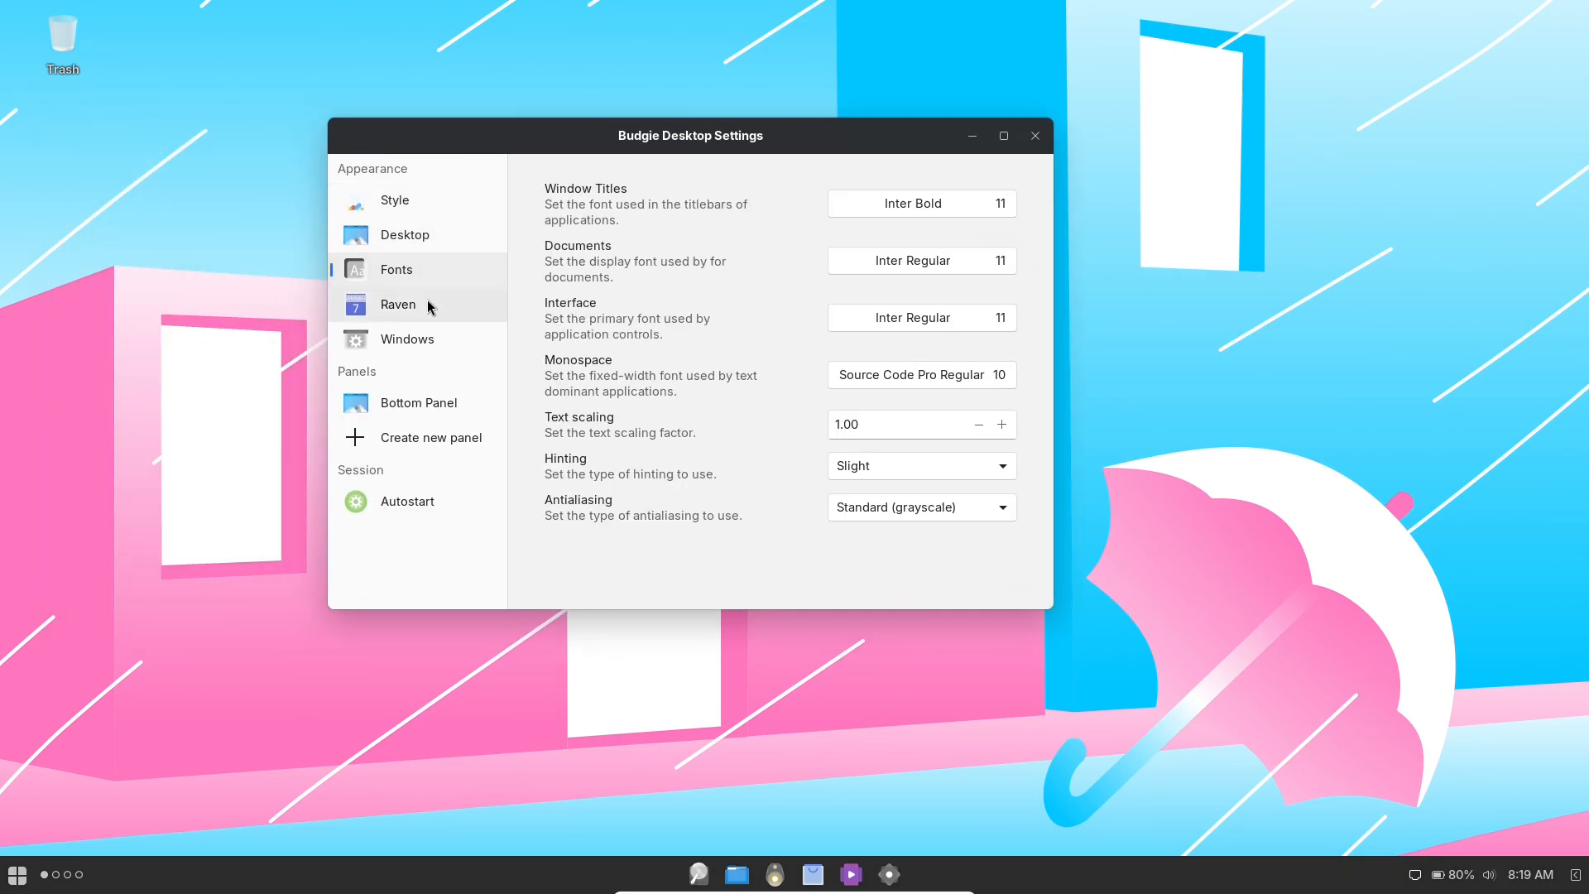
click(408, 338)
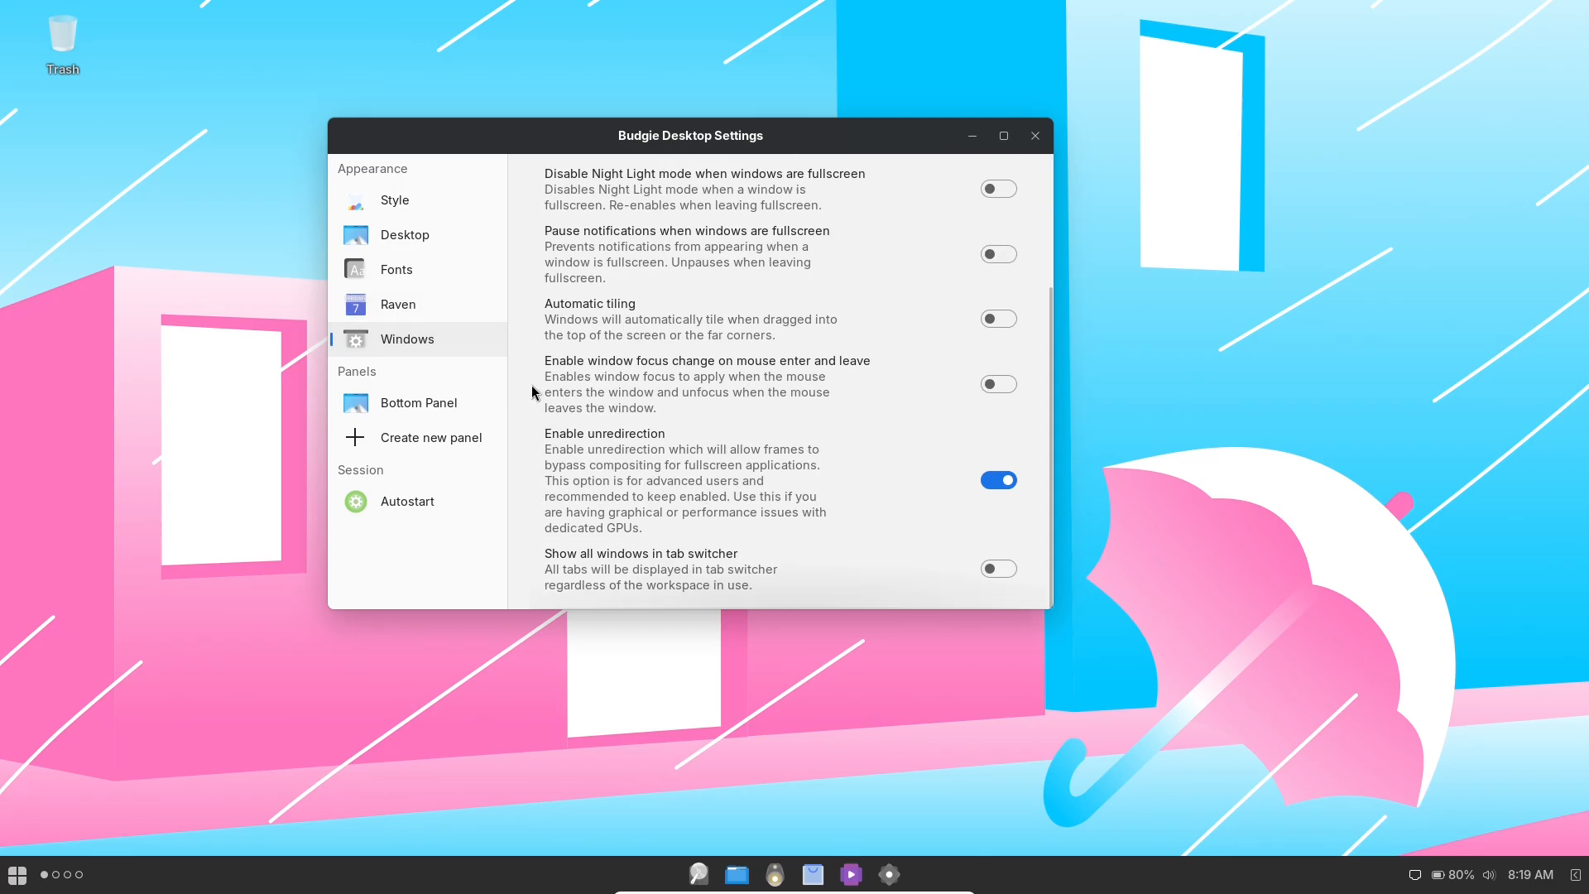
click(419, 402)
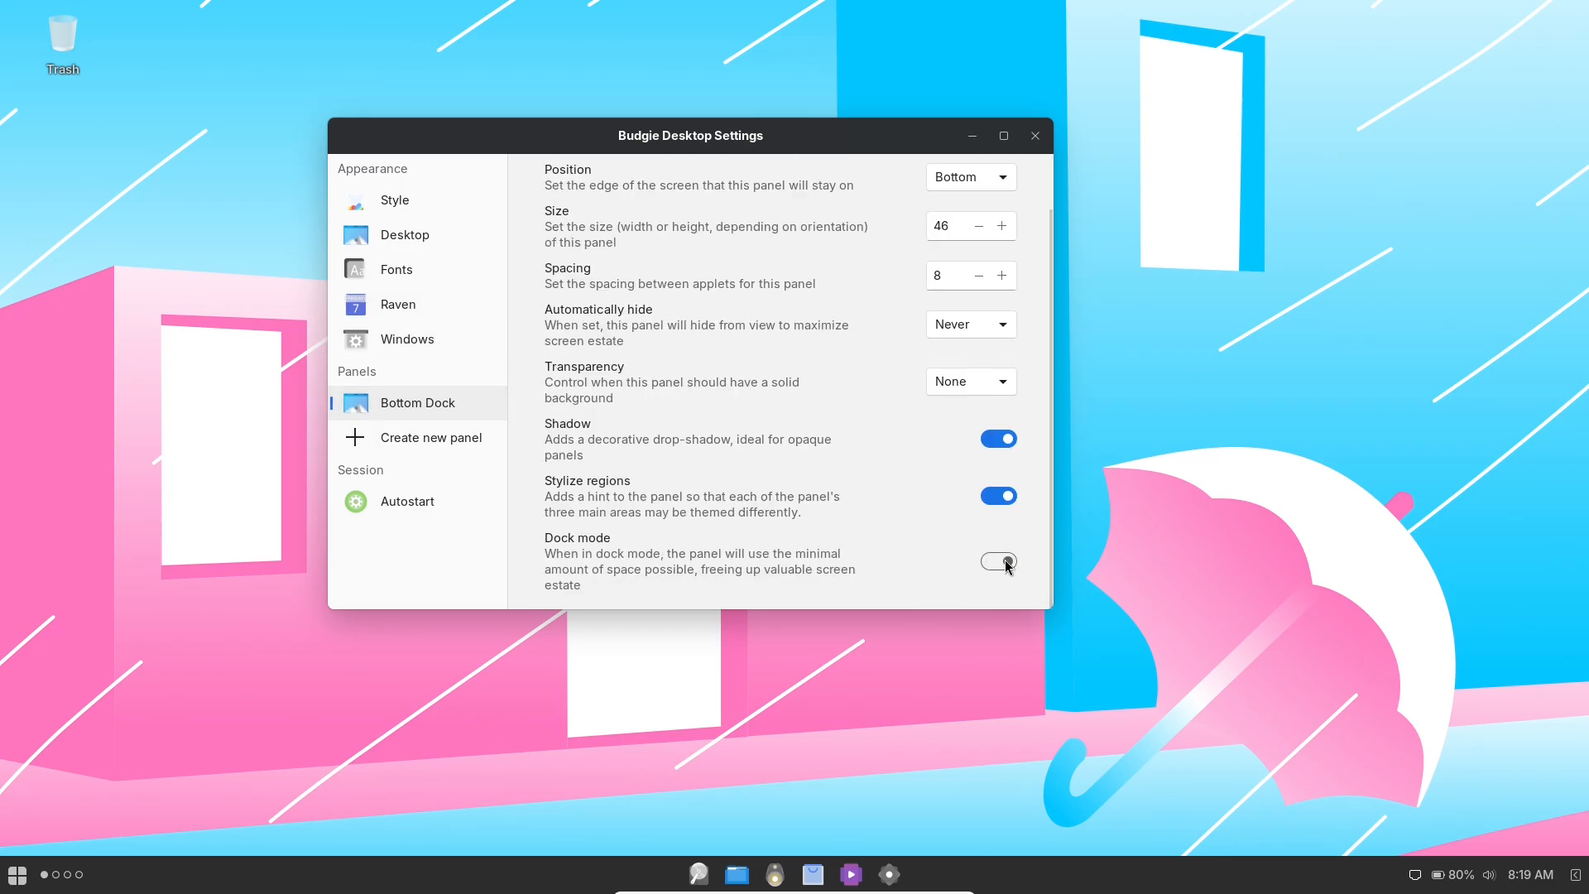
click(998, 561)
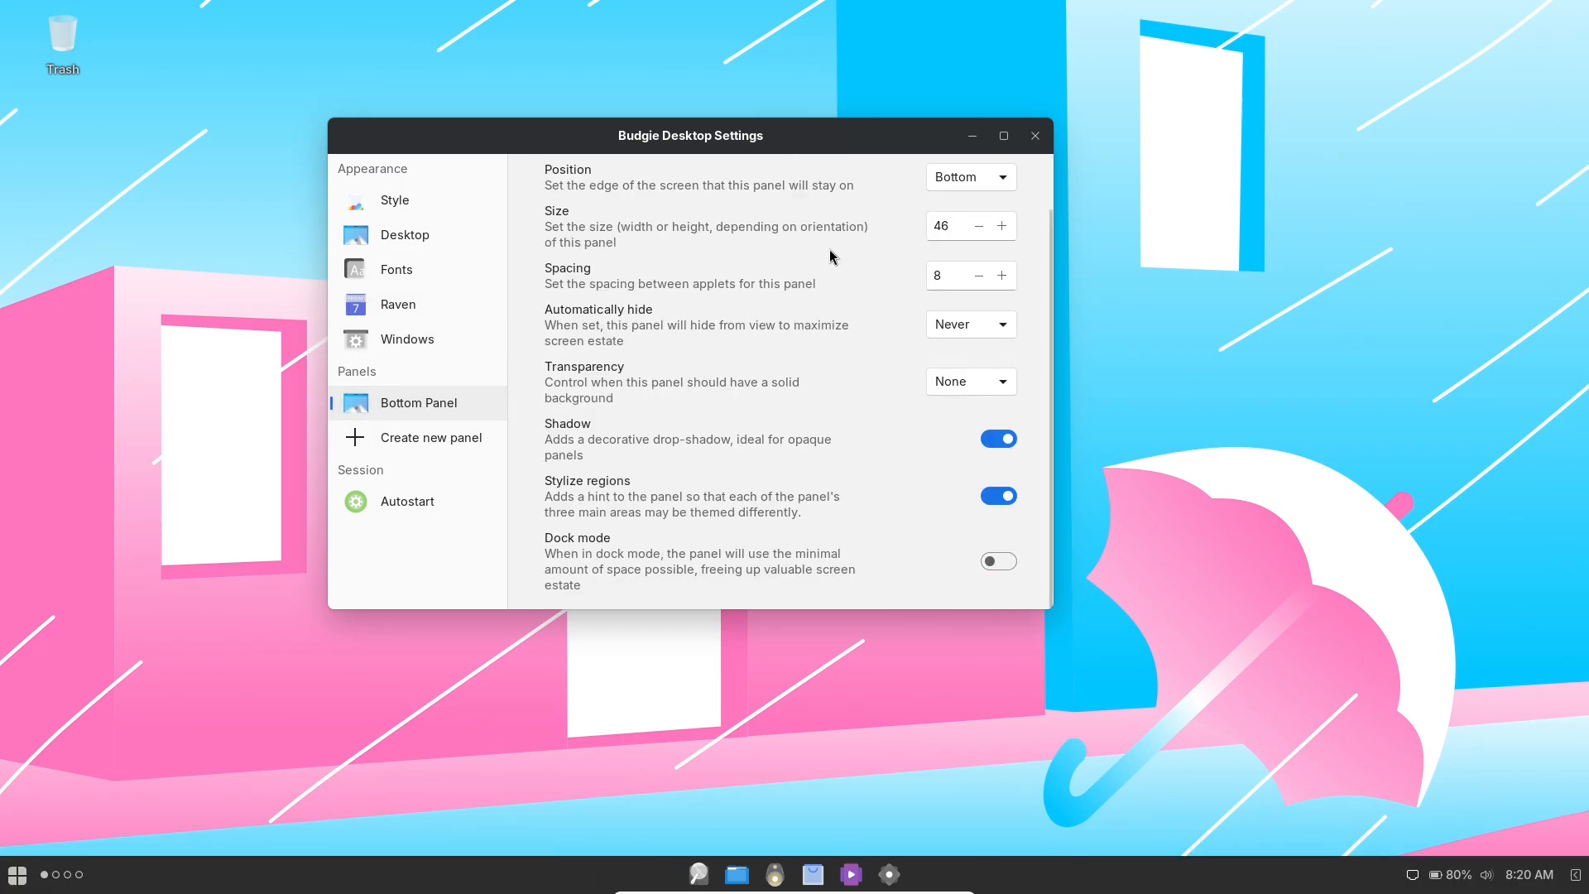
click(1033, 135)
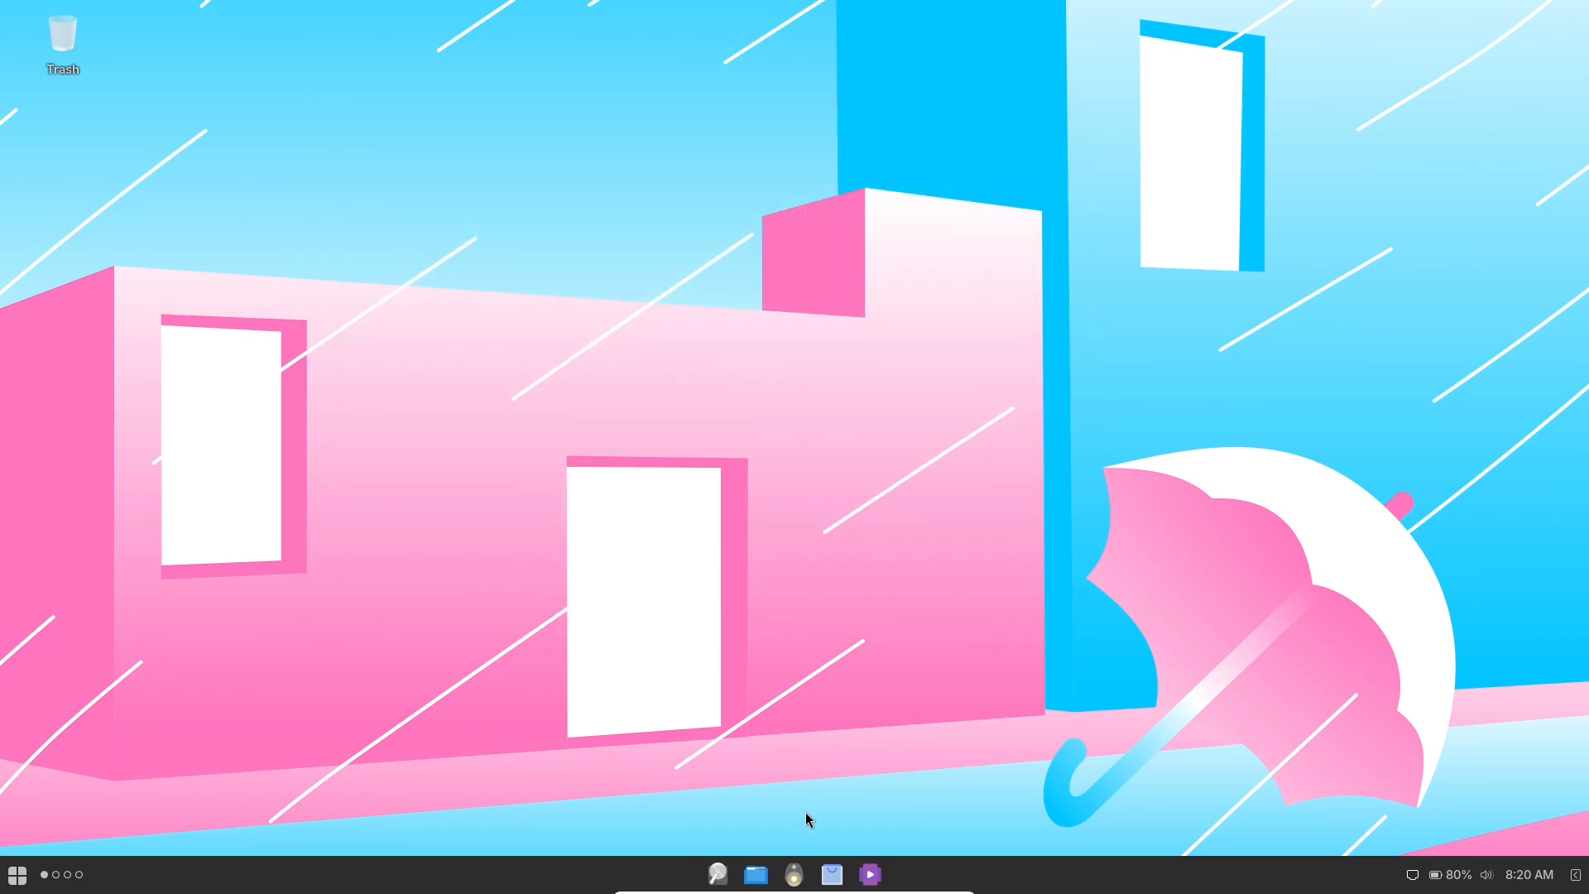
- Browse the Office and Other menu categories and launch Budgie Hotcorners Settings
click(16, 874)
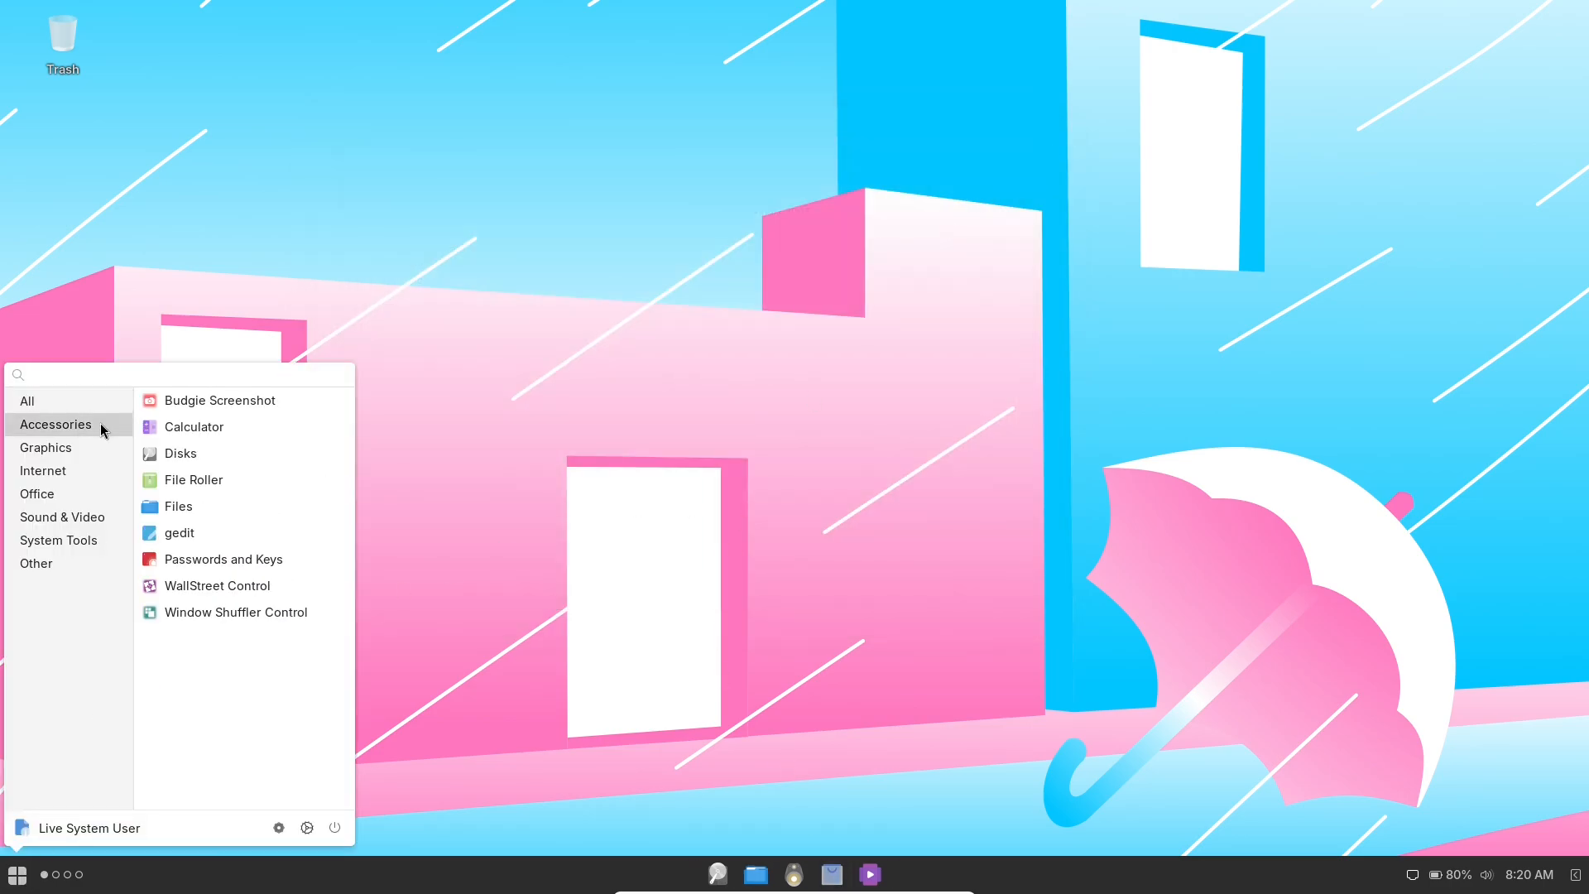
click(36, 493)
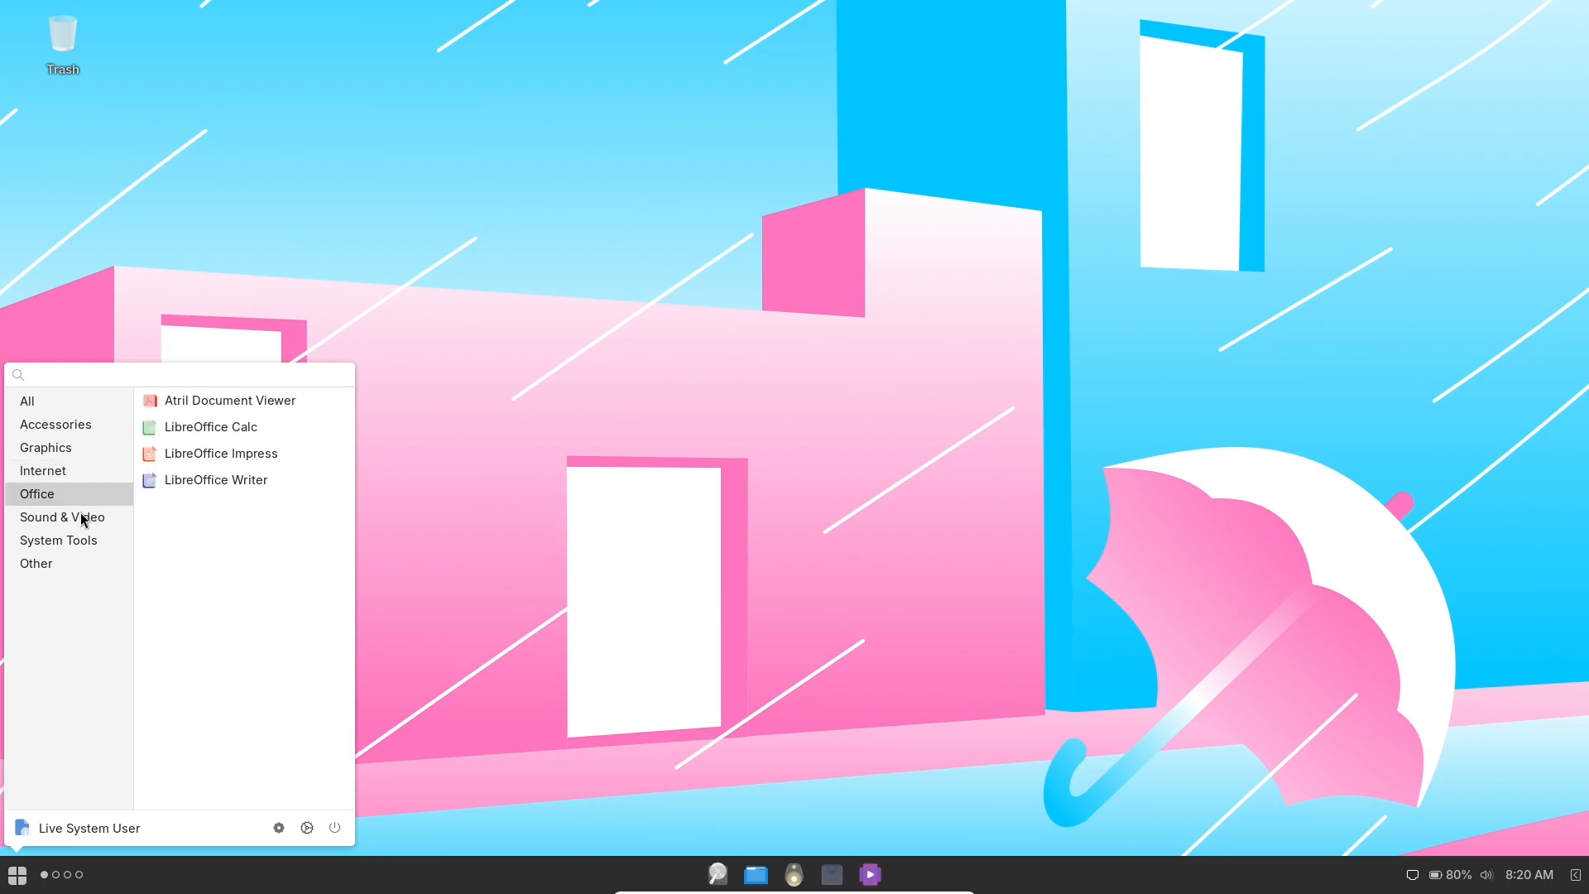
click(36, 563)
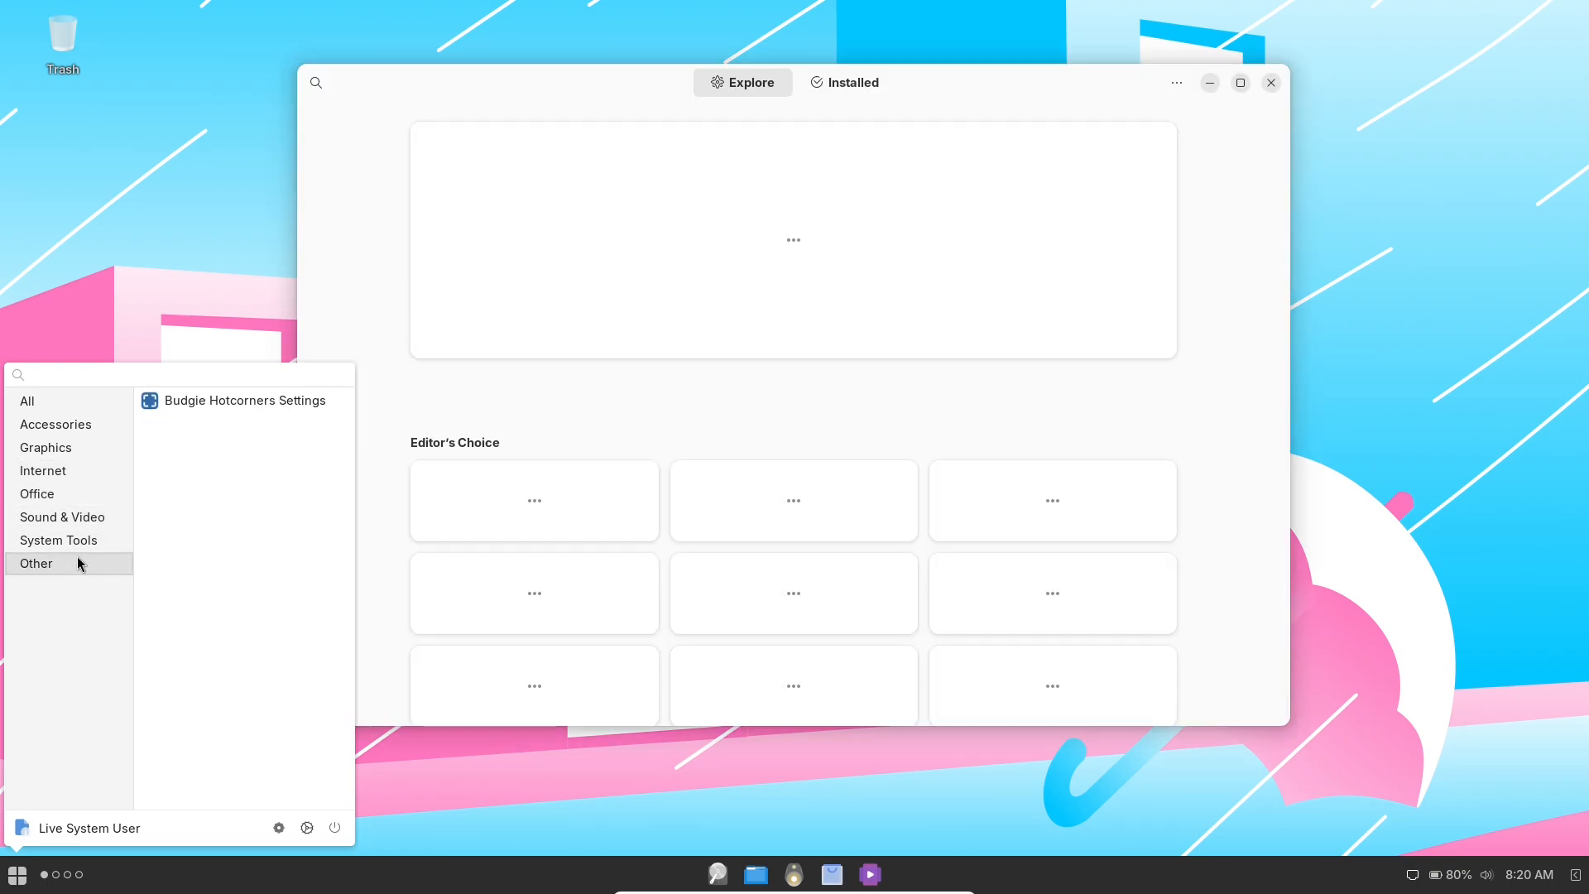
click(245, 400)
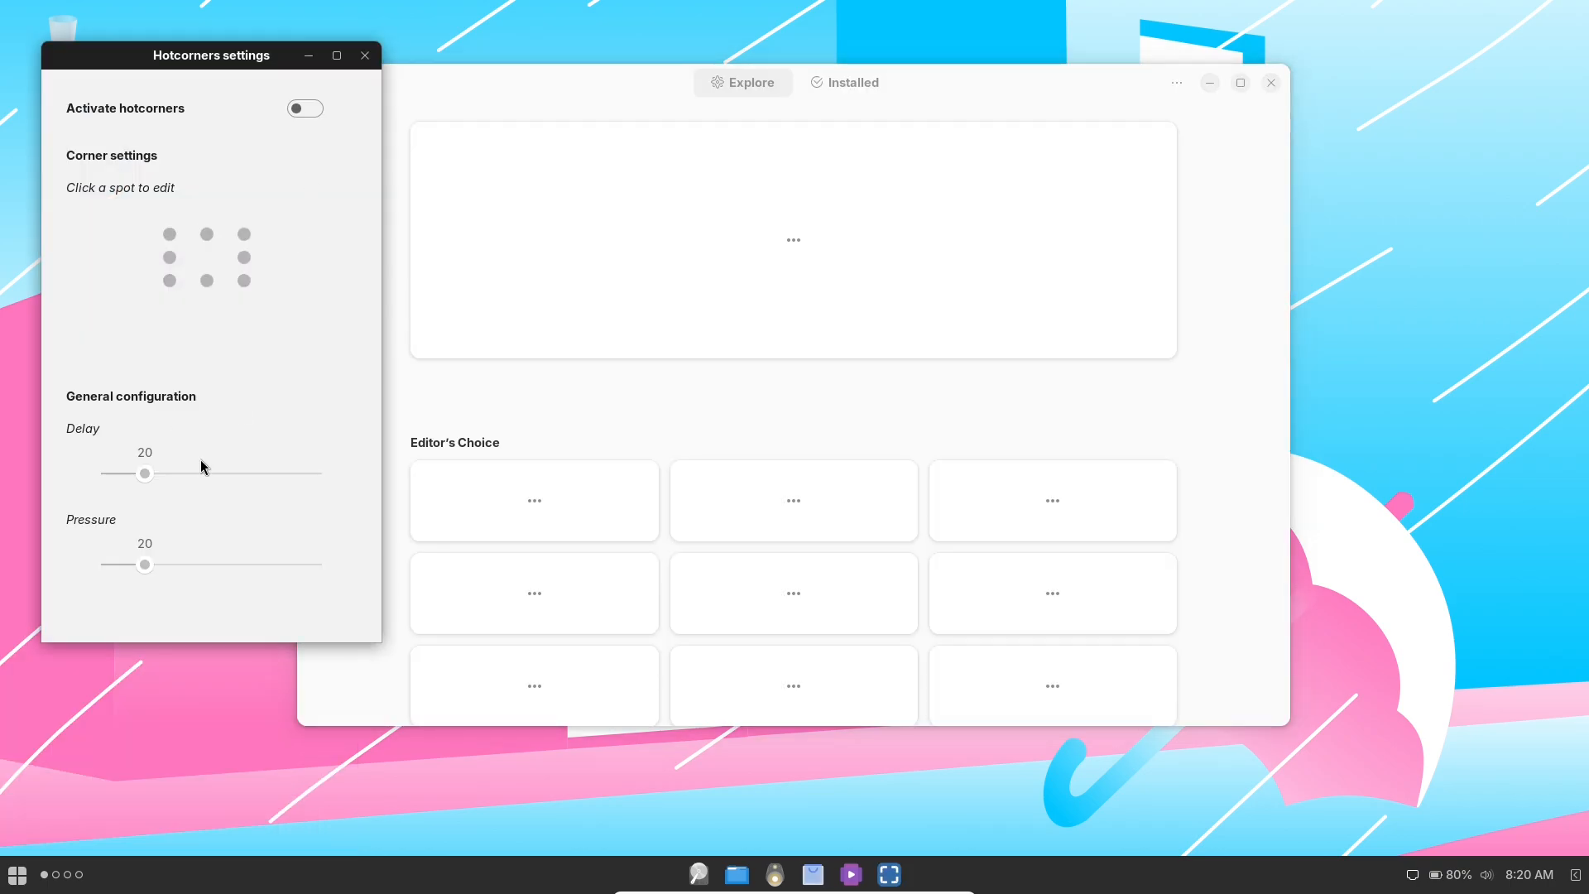
click(16, 874)
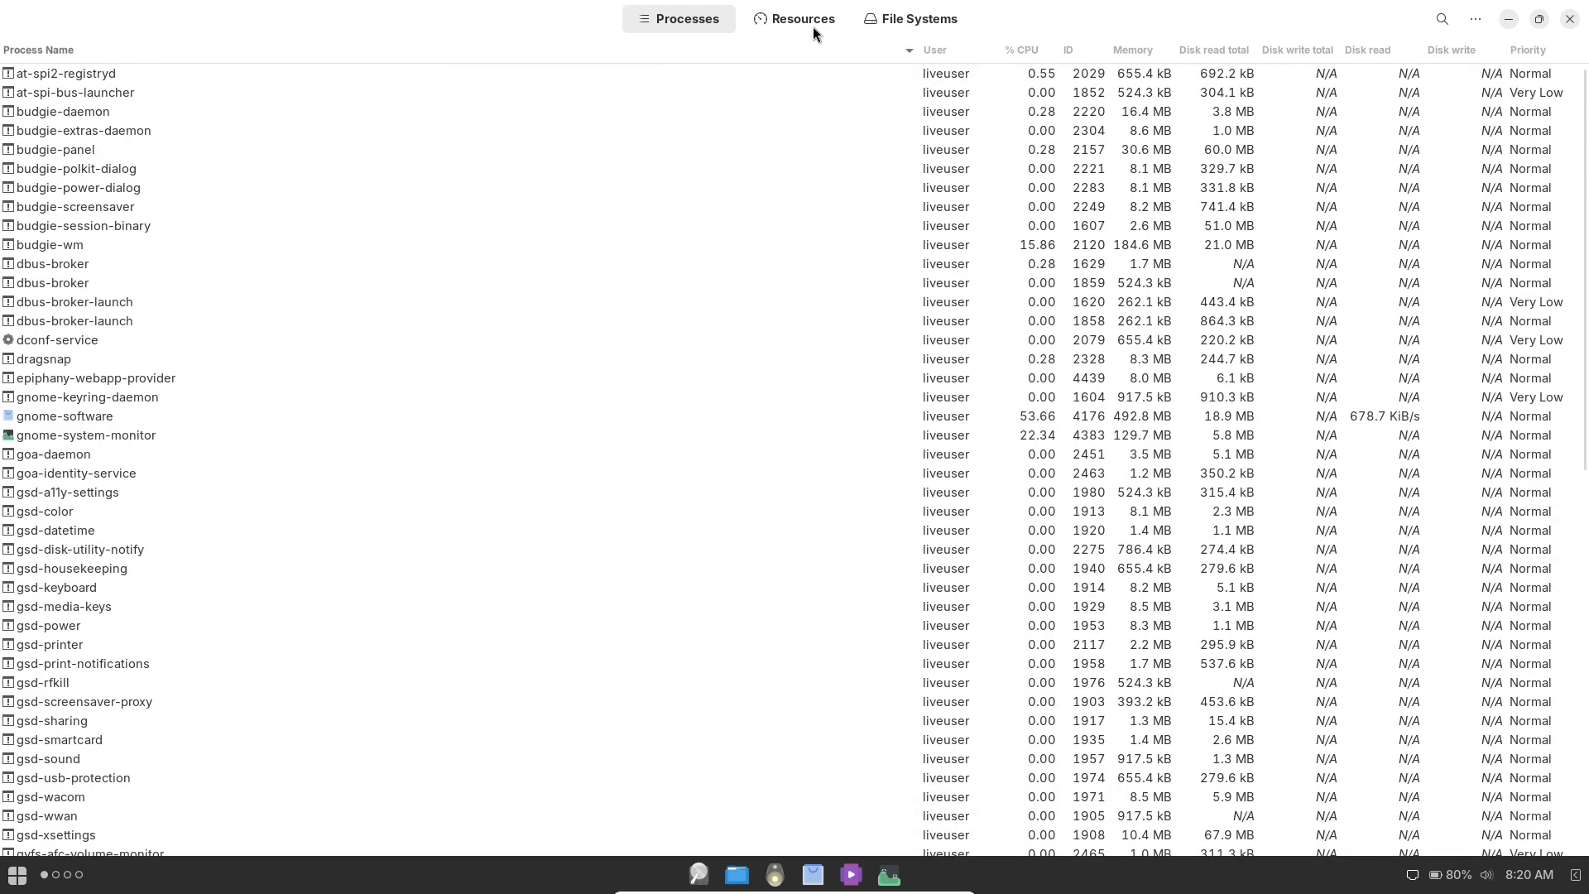
- View System Monitor's Resources graphs, cancel the Memory colour picker, and view Software's Installed apps
click(804, 18)
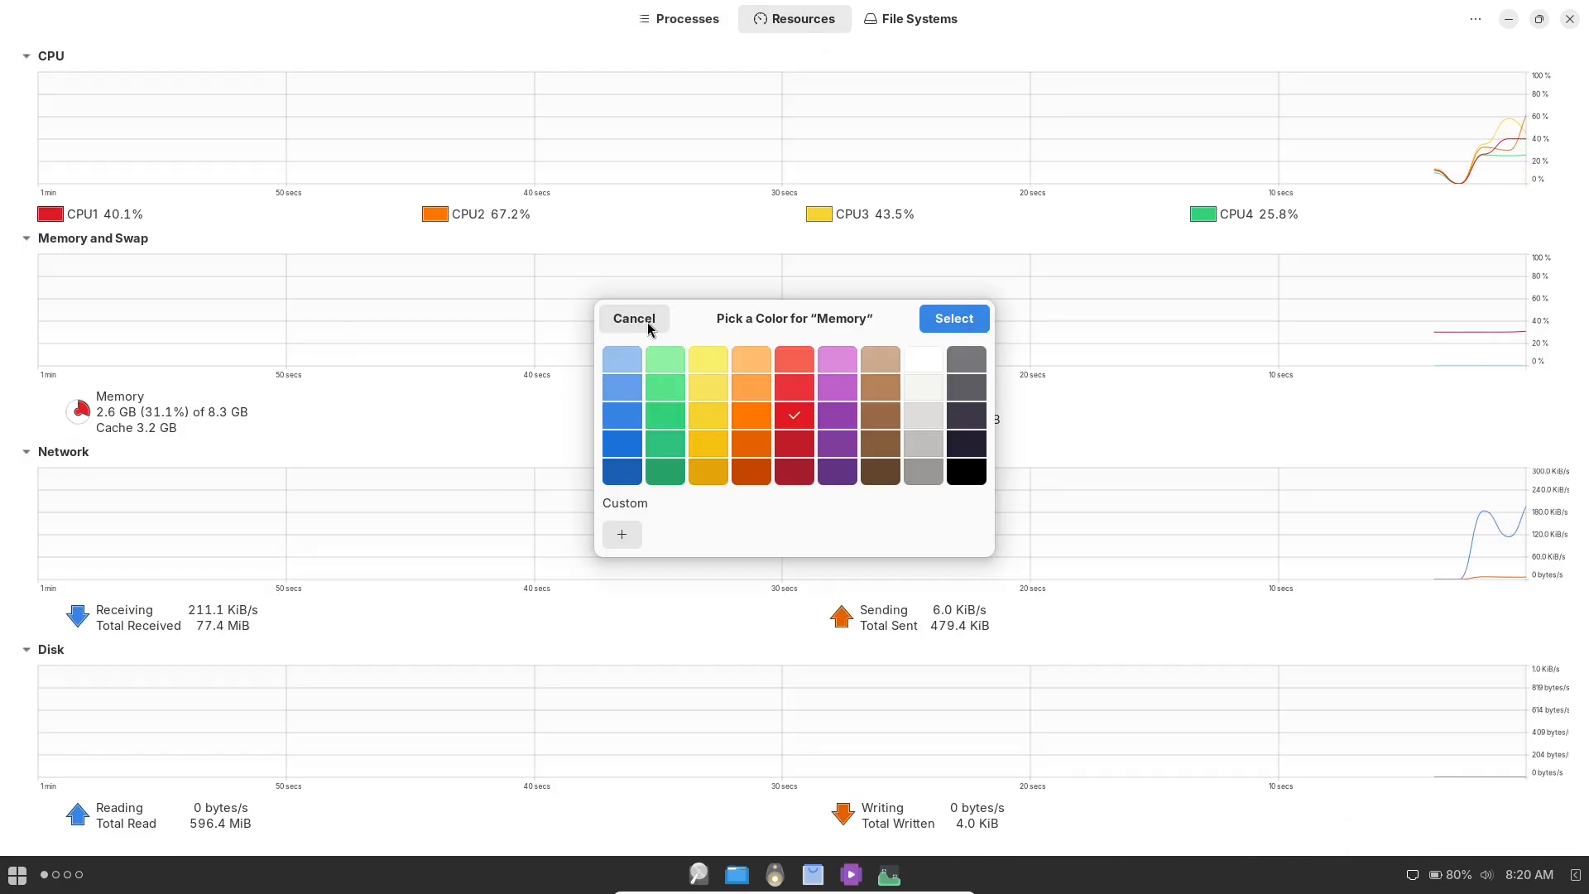
click(1475, 19)
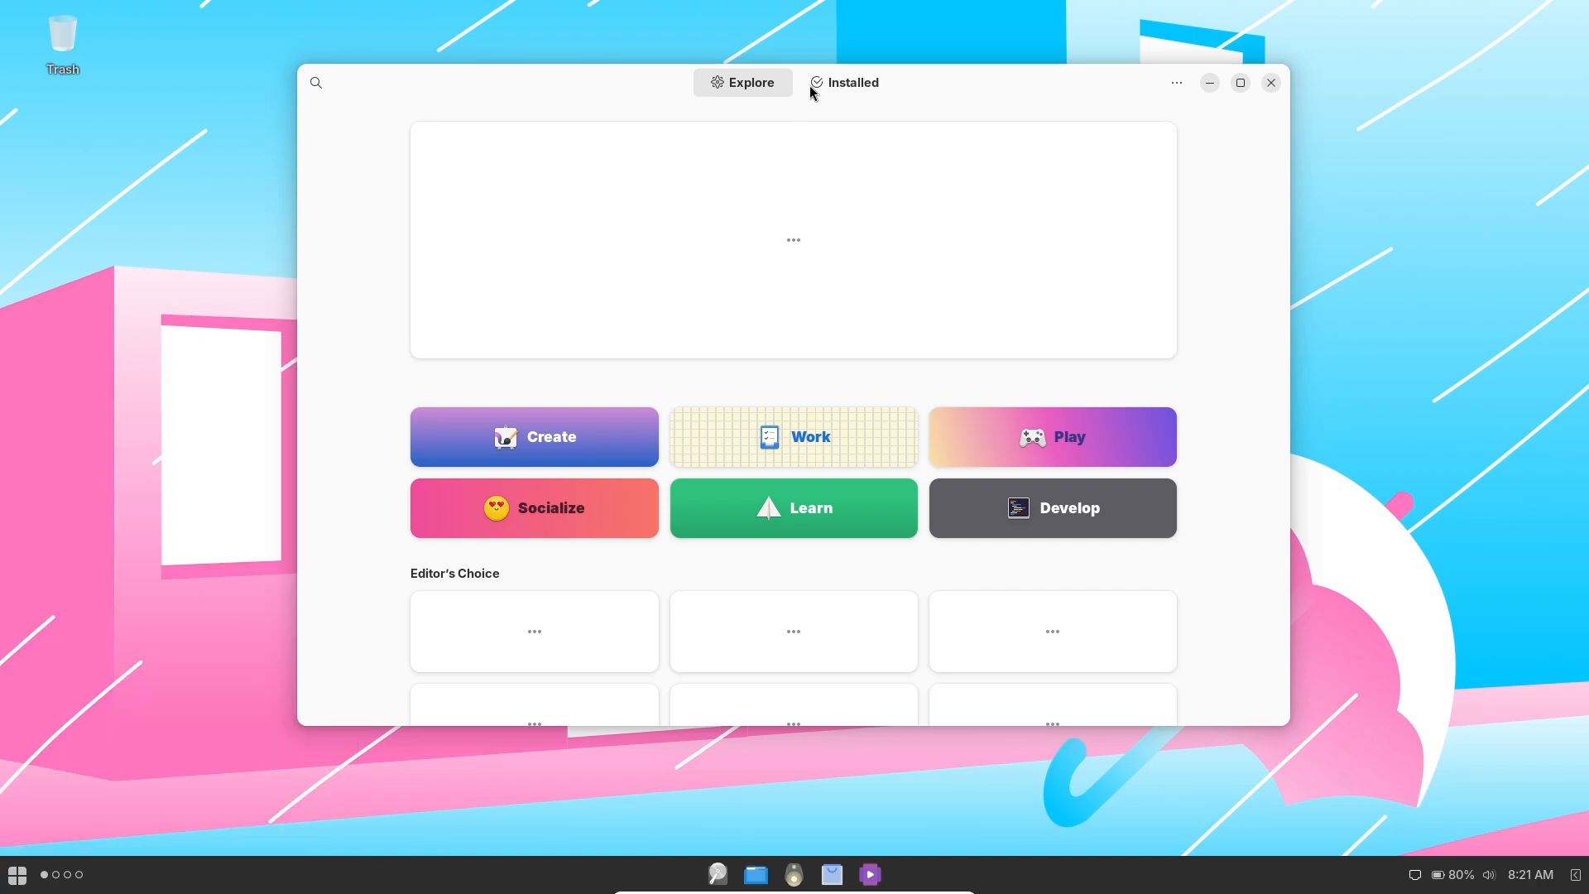
click(852, 82)
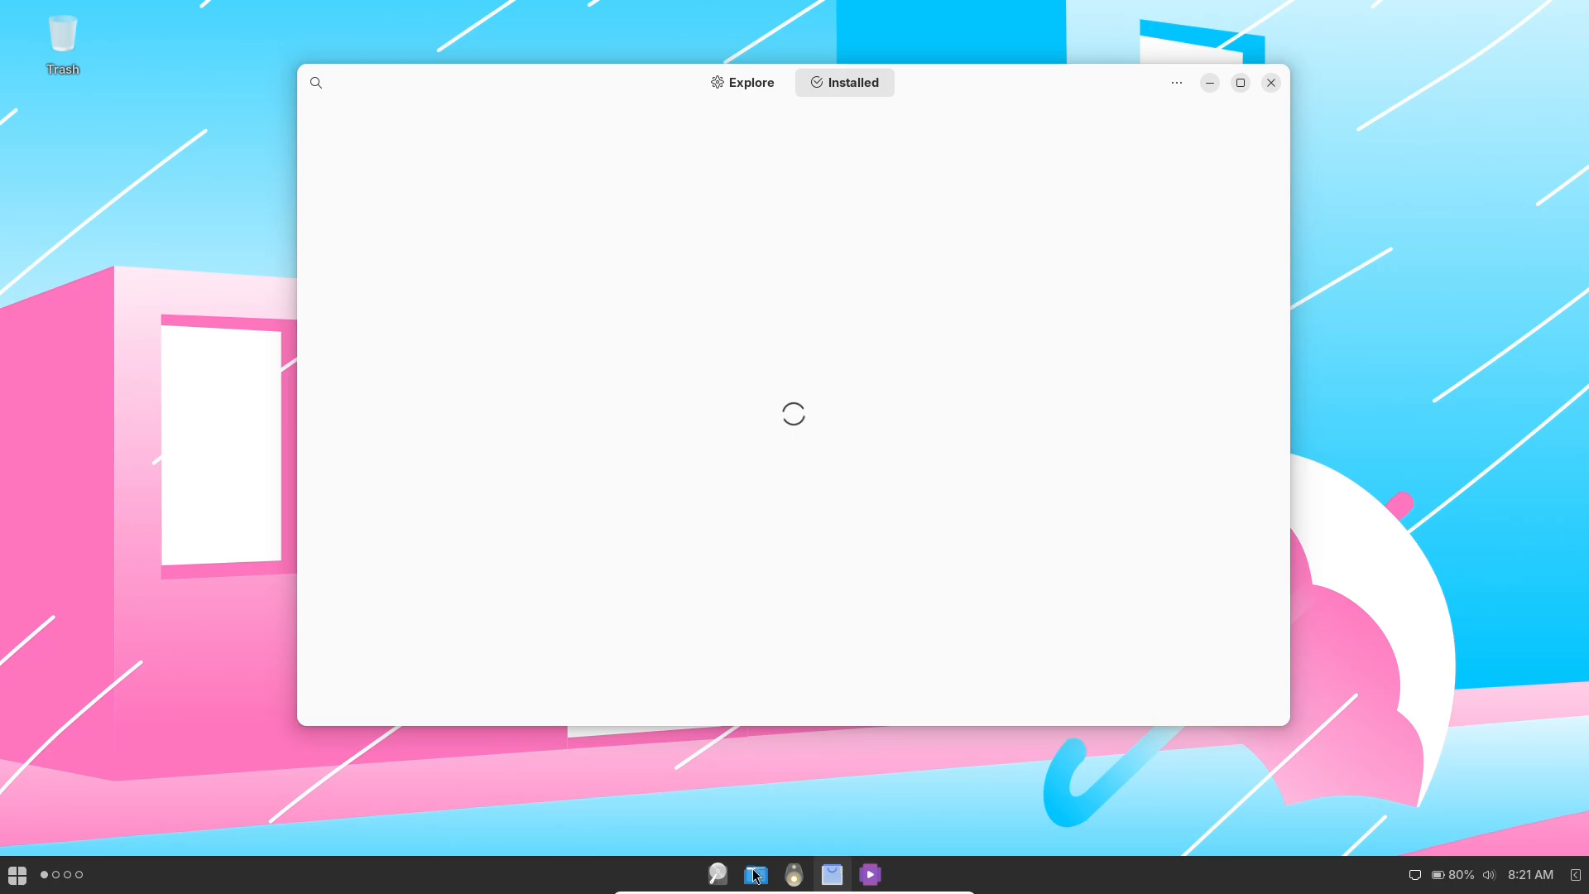
click(889, 874)
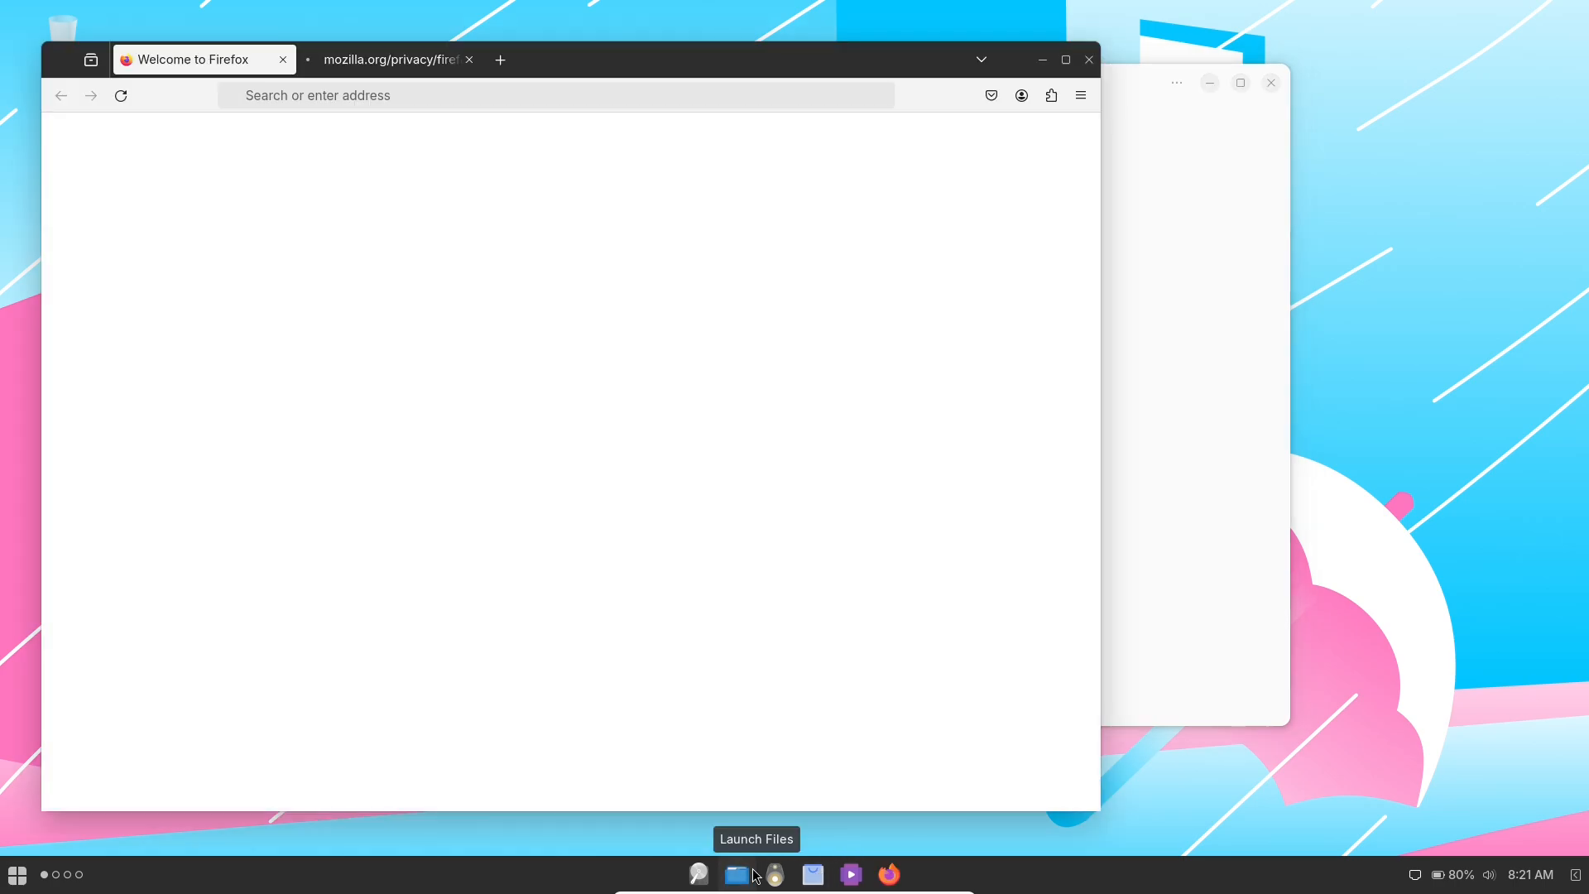
- View and close Nemo's About dialog, then list the root file system in List view
click(736, 874)
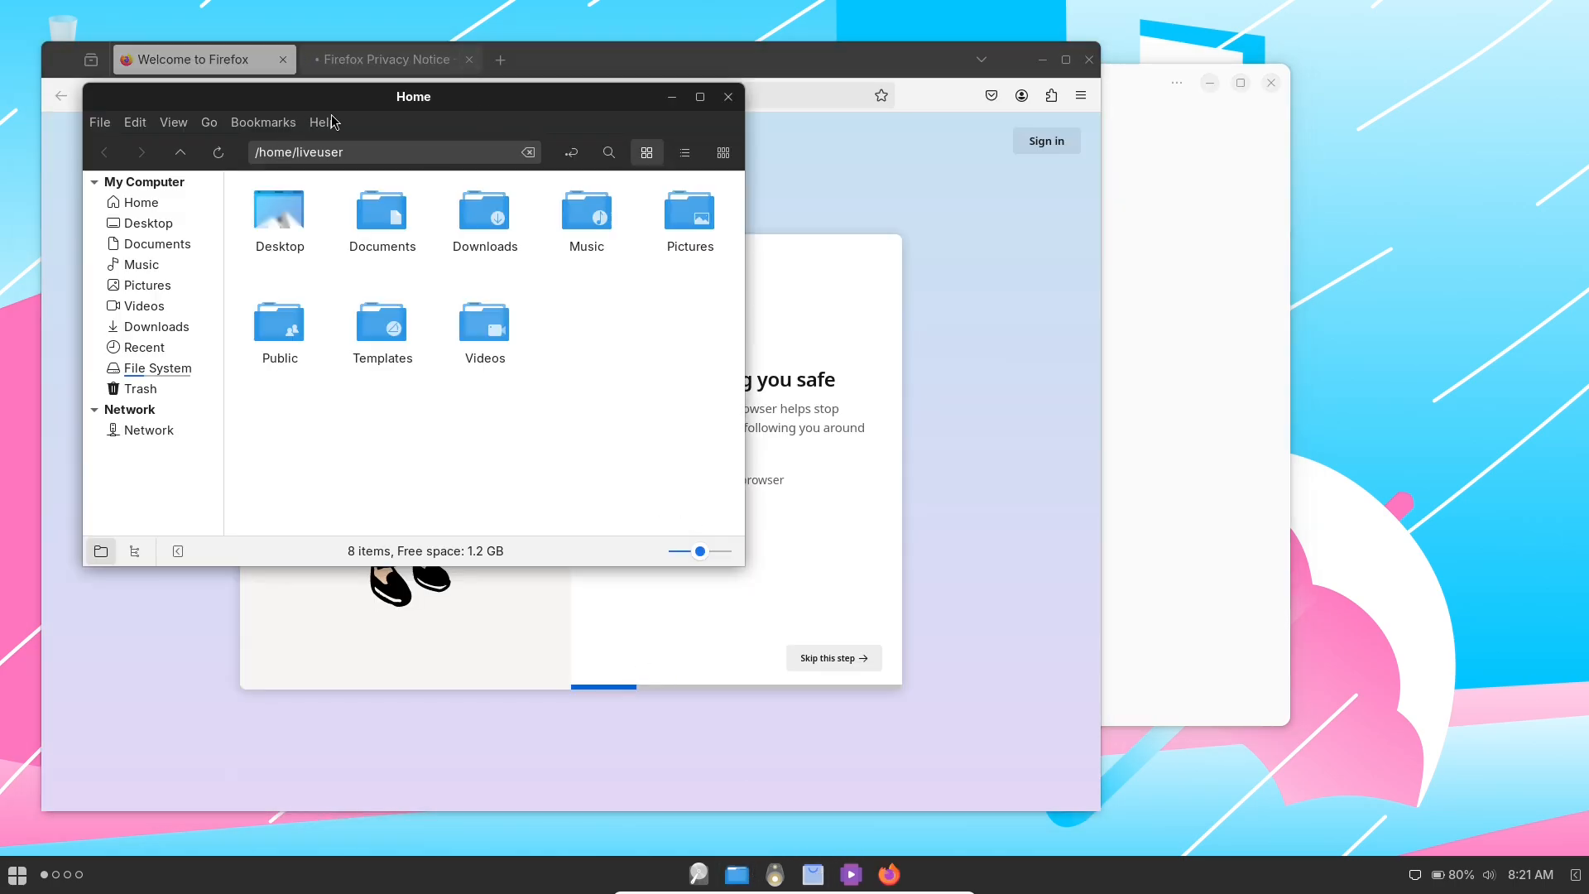
click(321, 122)
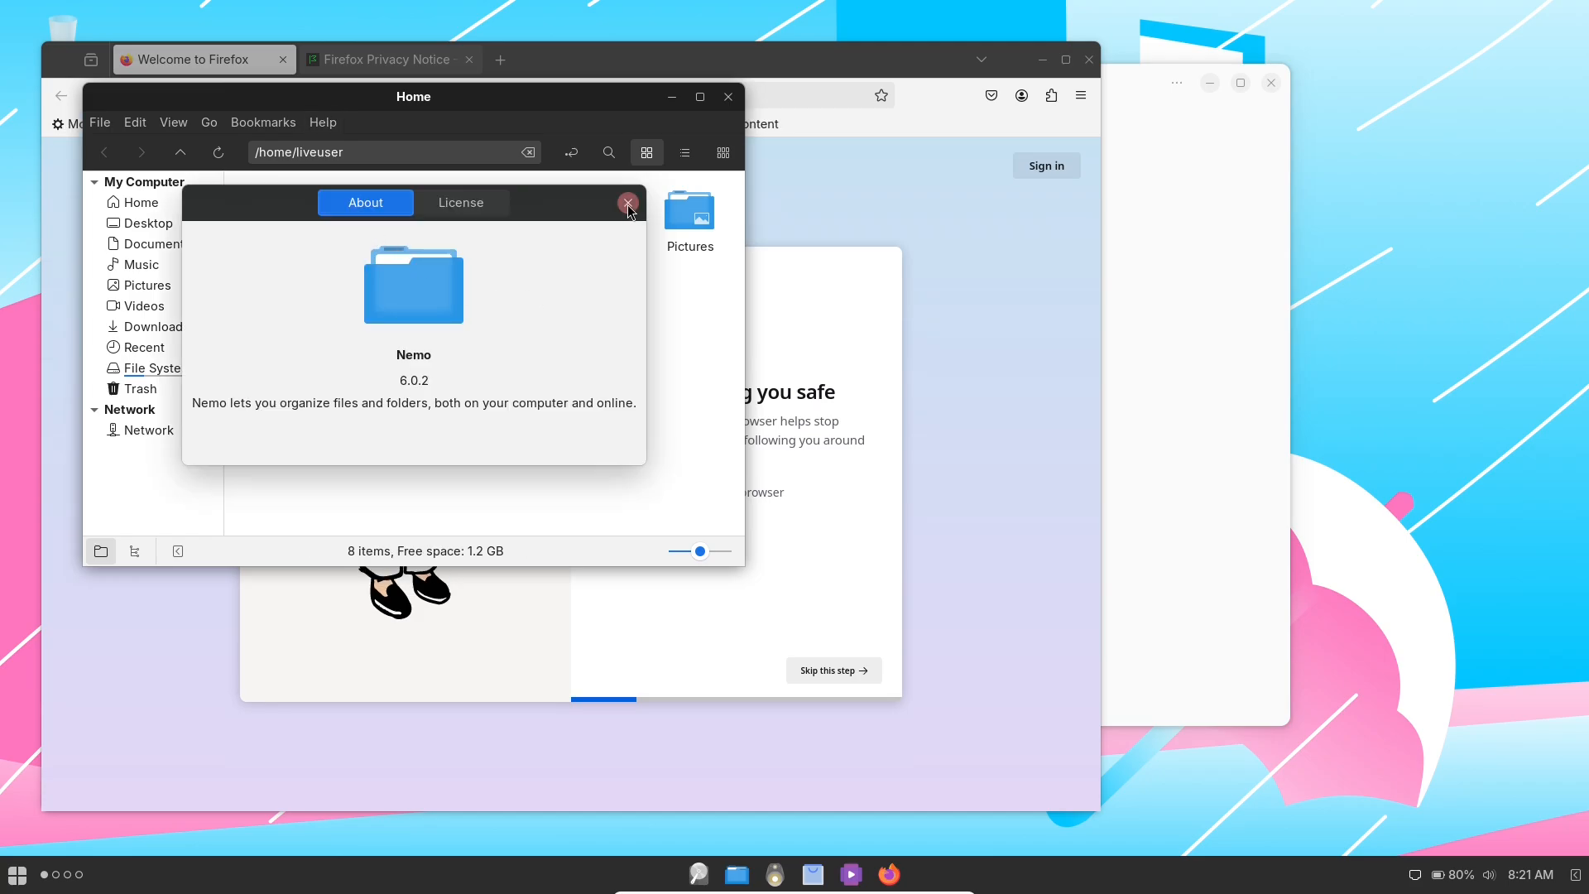
click(627, 202)
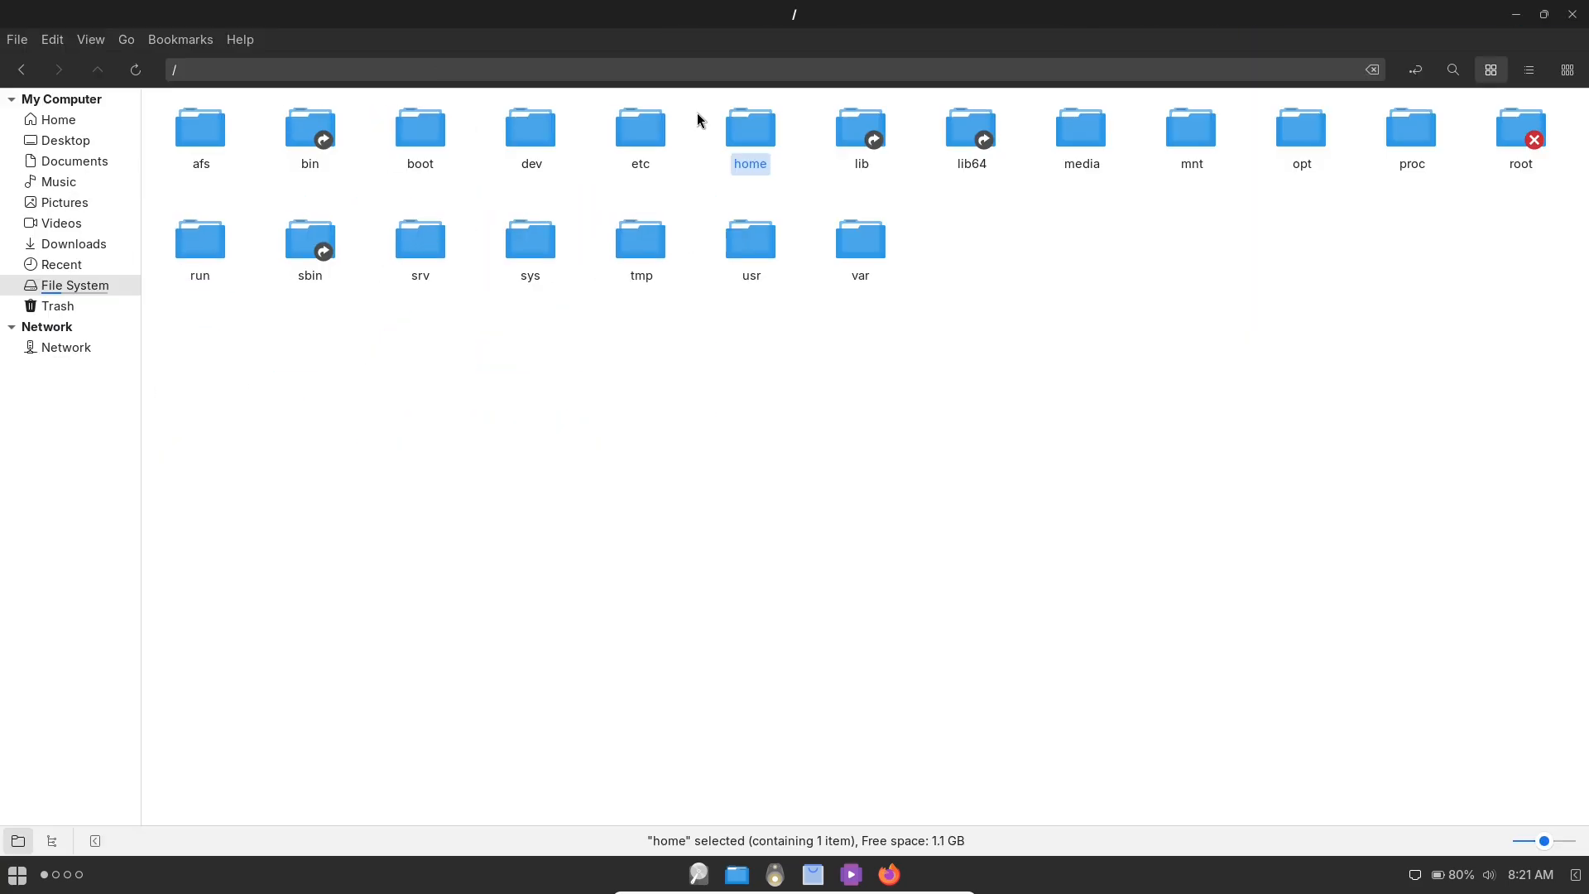
click(1531, 69)
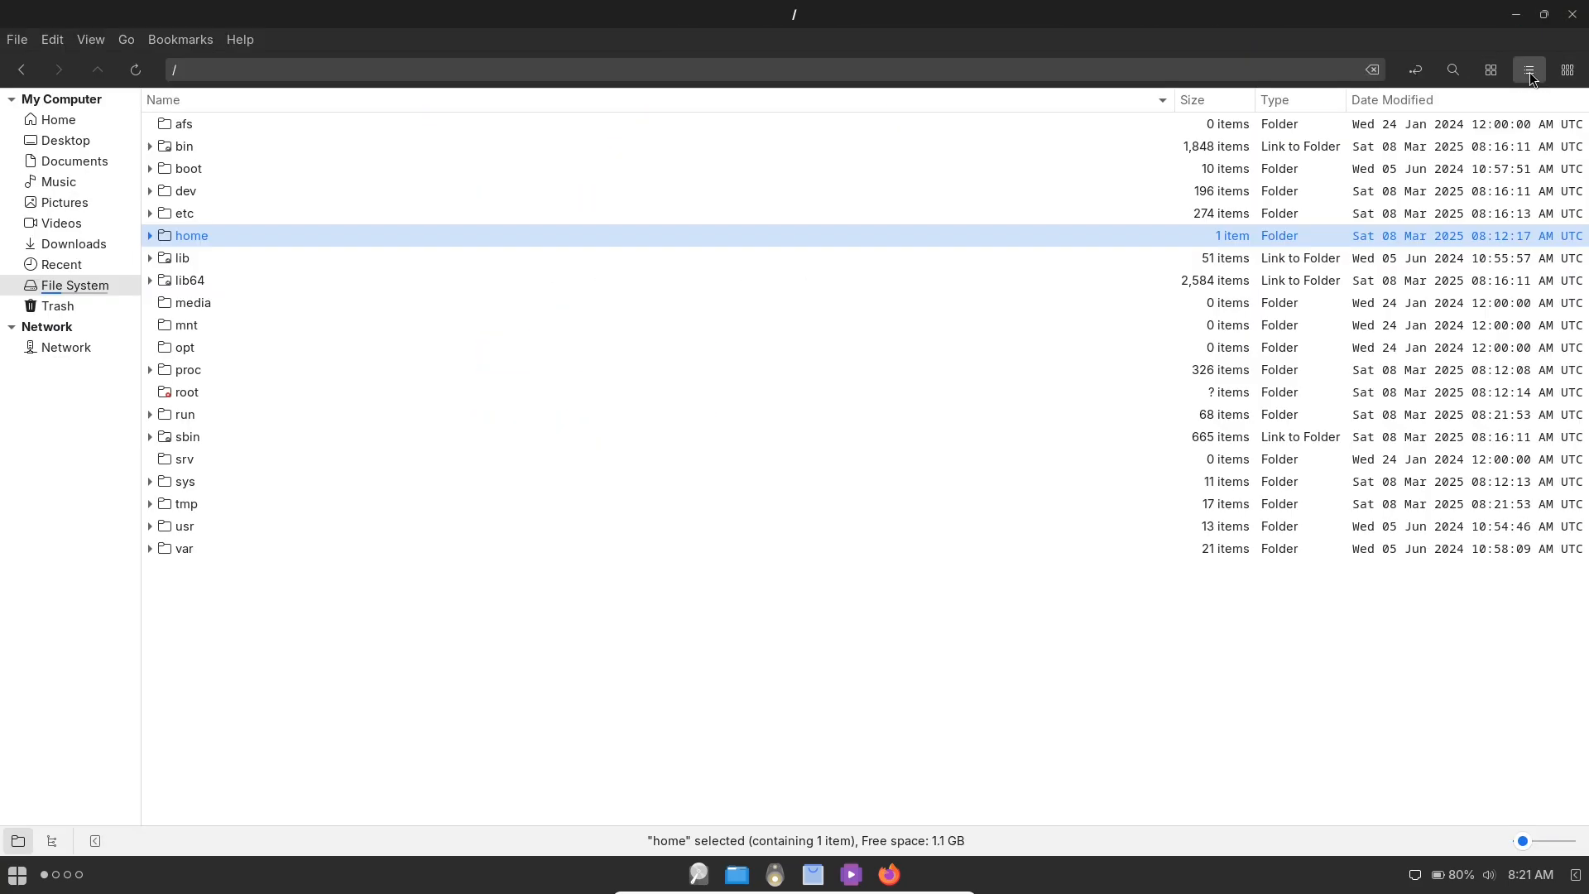
- Load about:support in Firefox and scroll through the troubleshooting information
click(886, 874)
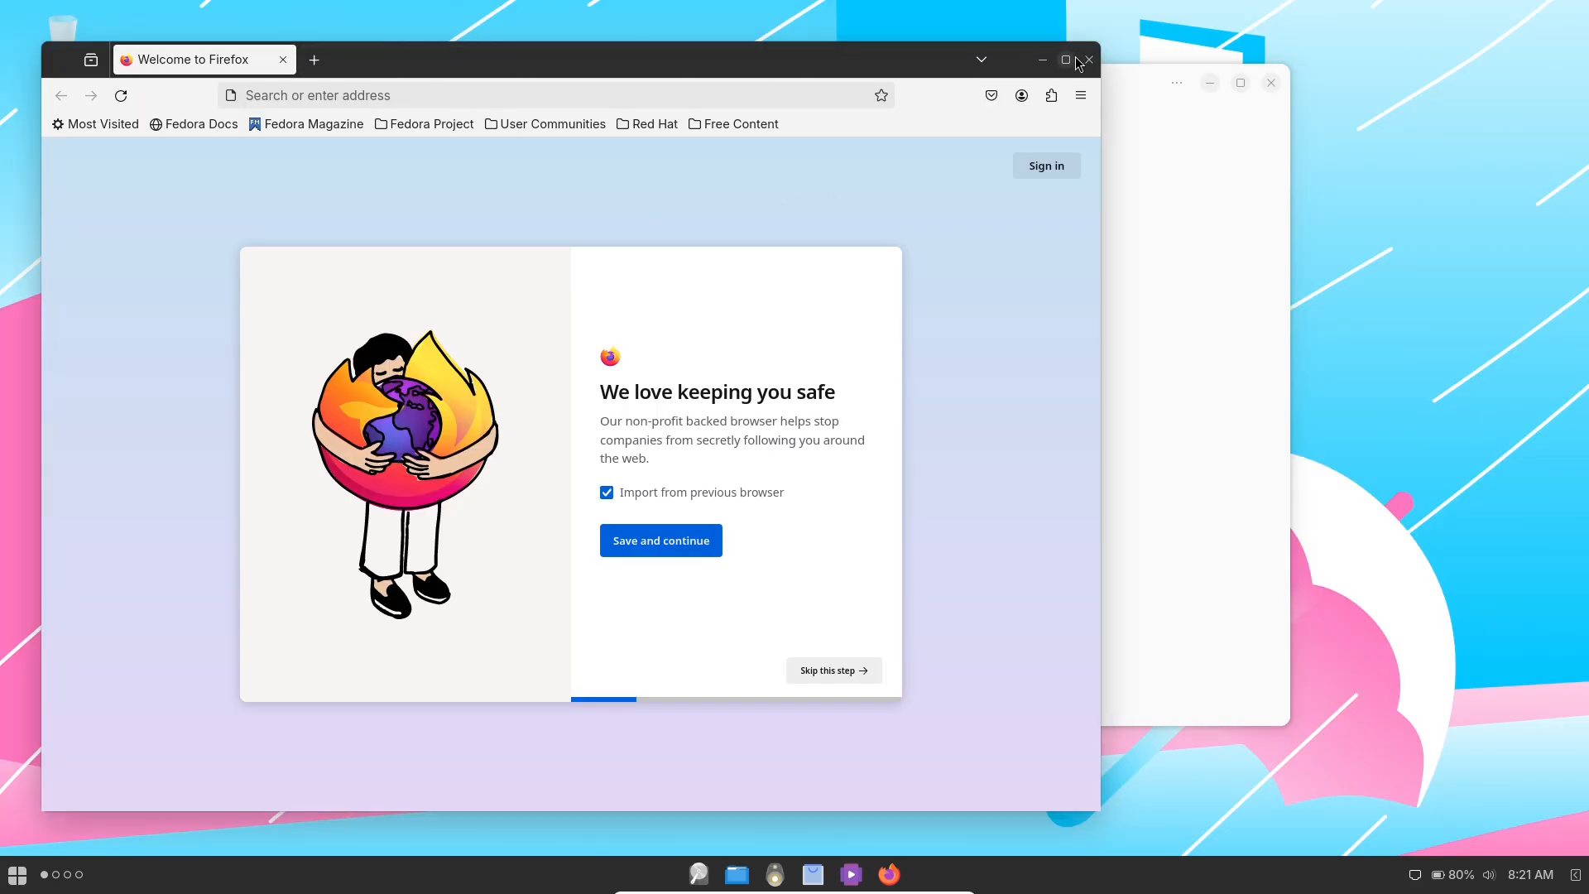
text(about:support)
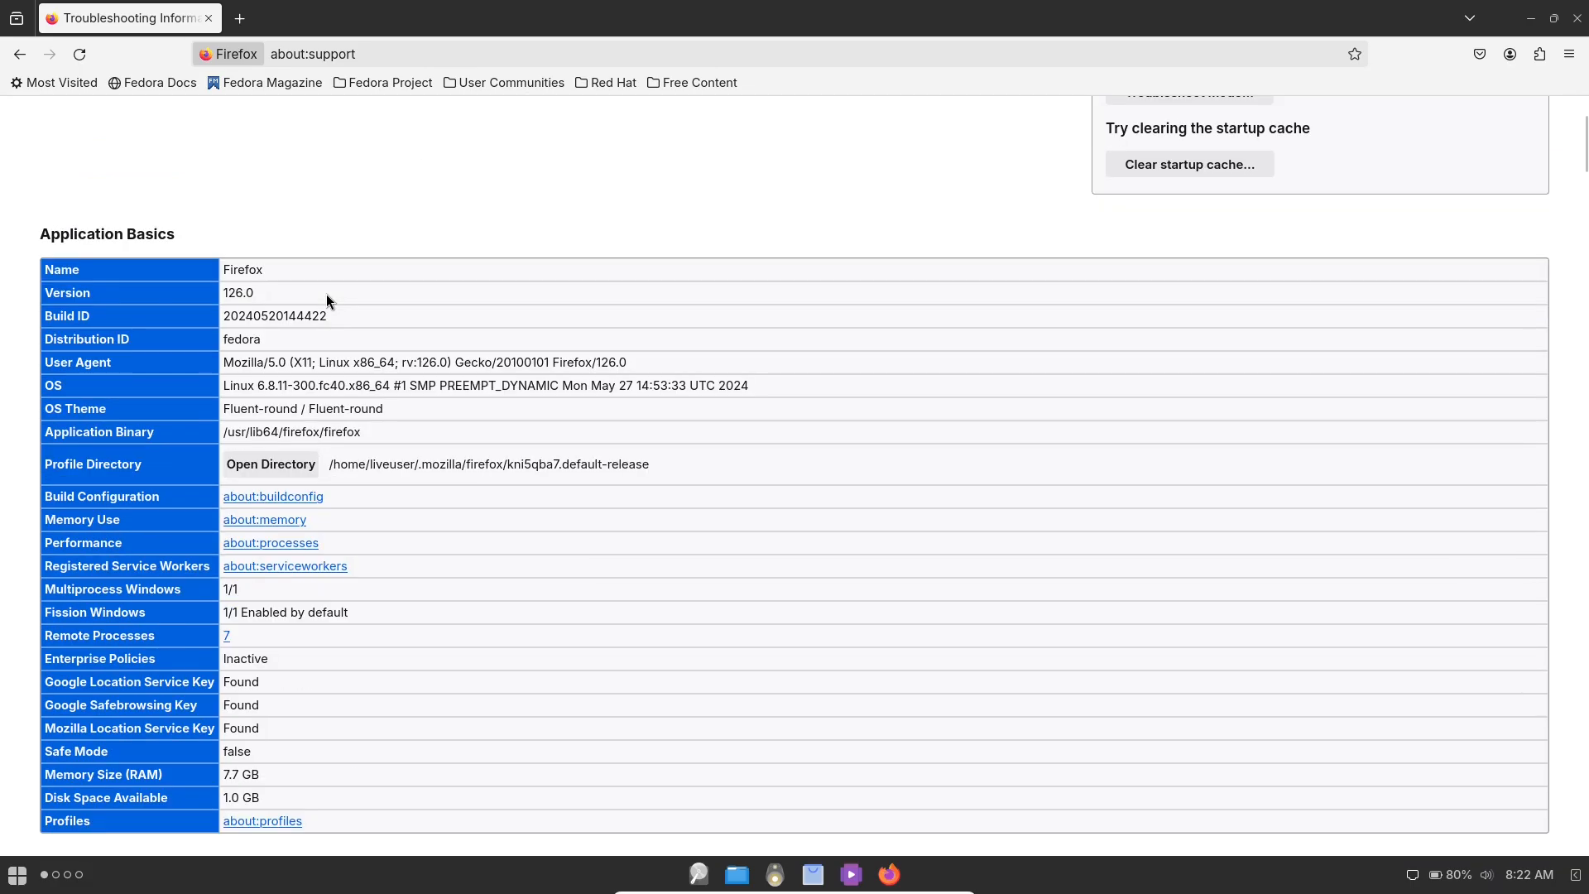
scroll(down, 3)
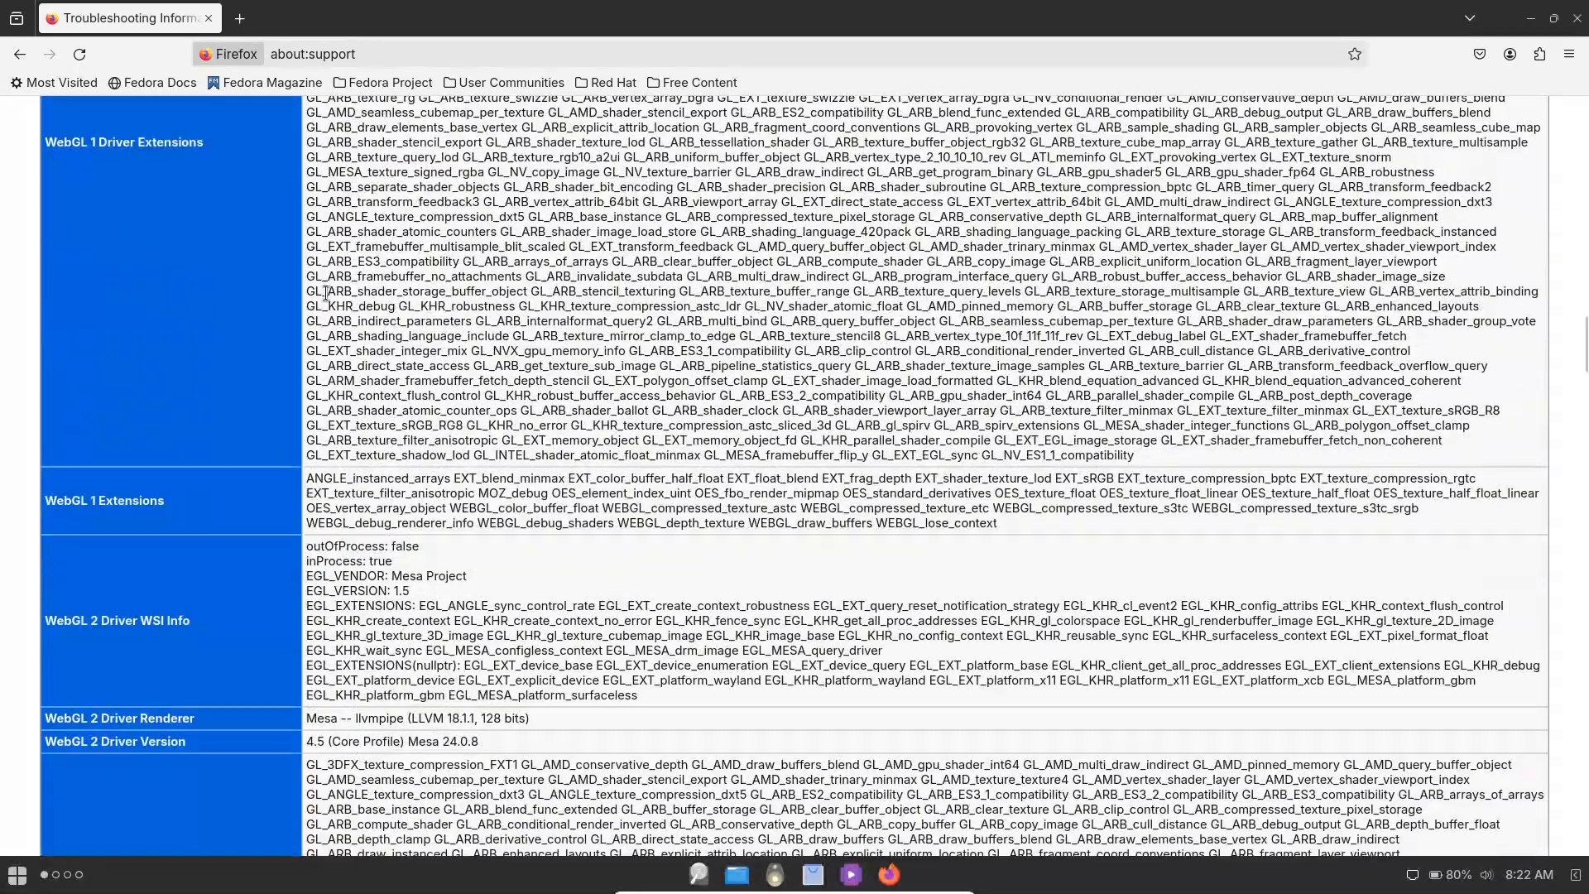
scroll(down, 3)
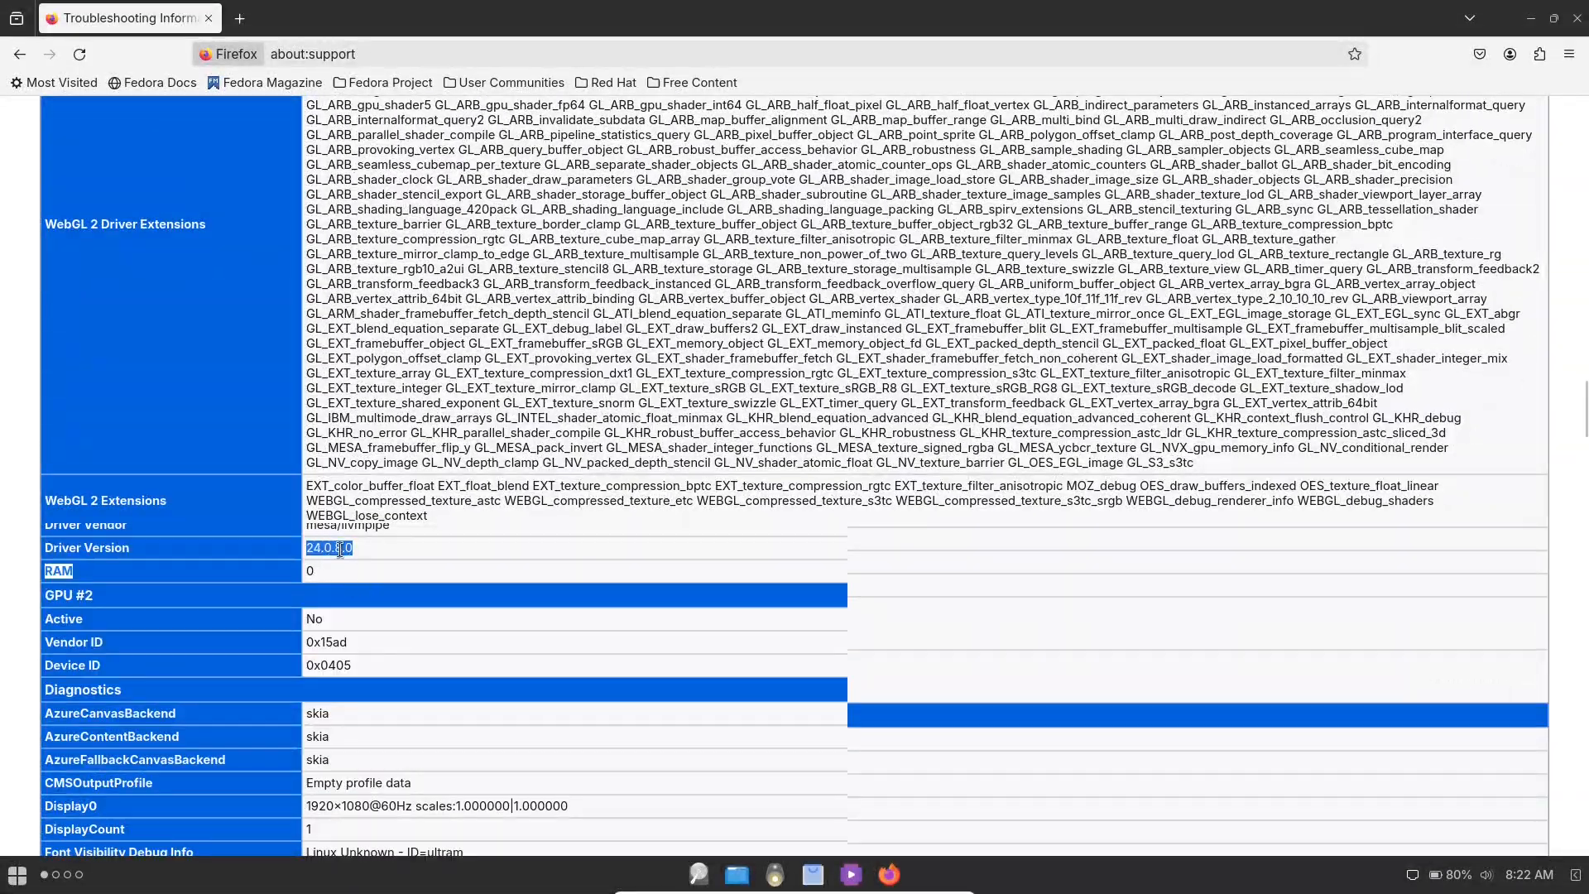
scroll(up, 3)
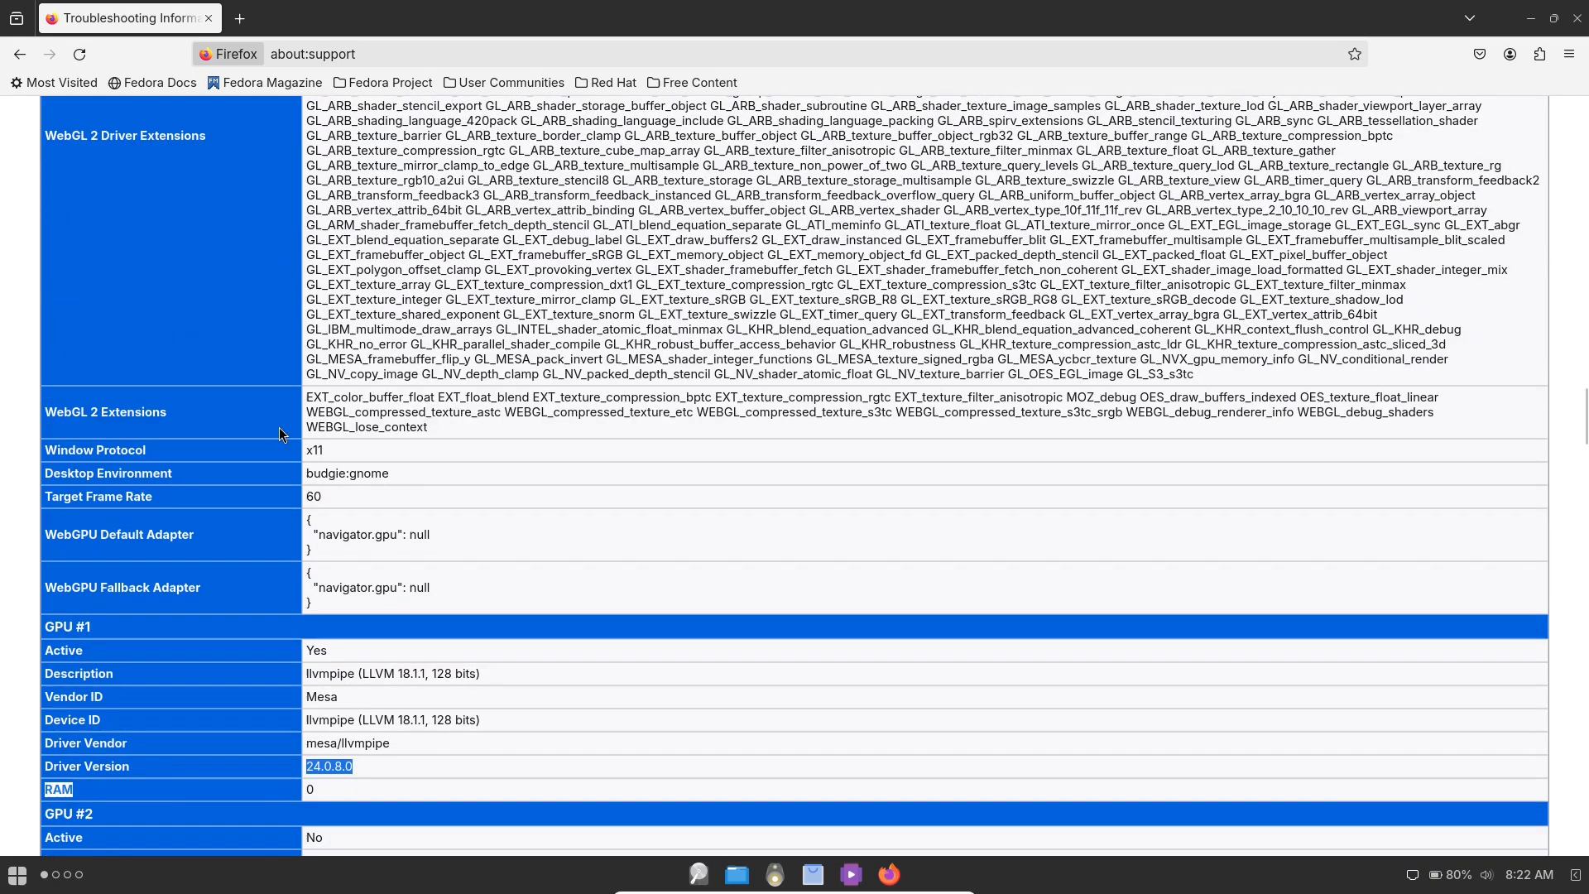
- Go to ultramarine-linux.org and scroll through the homepage
text(ultramarine-linux.org)
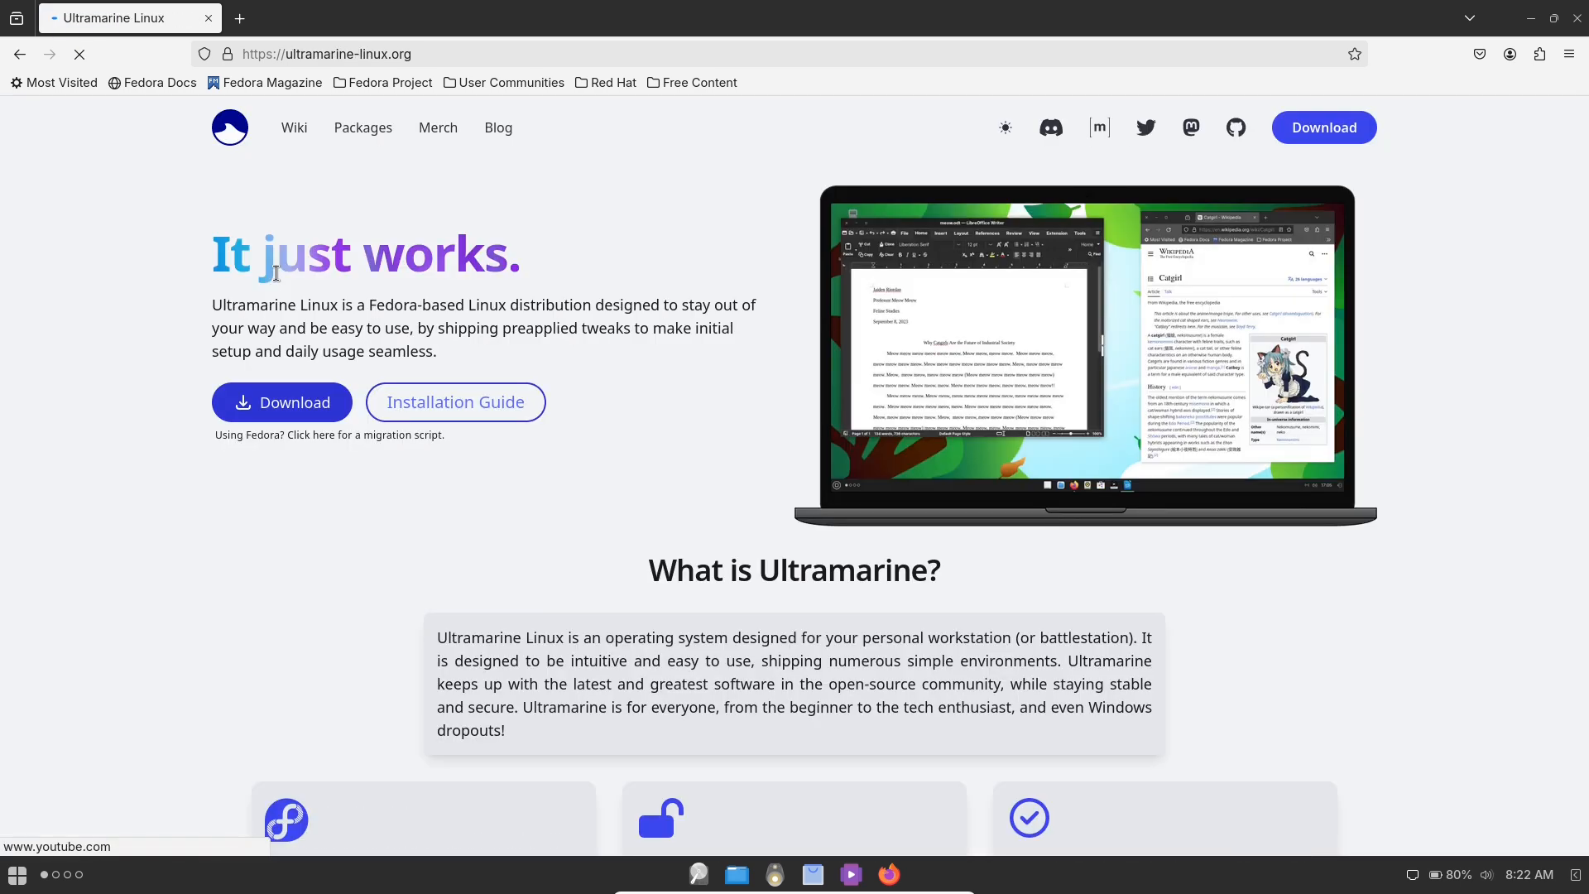
scroll(down, 3)
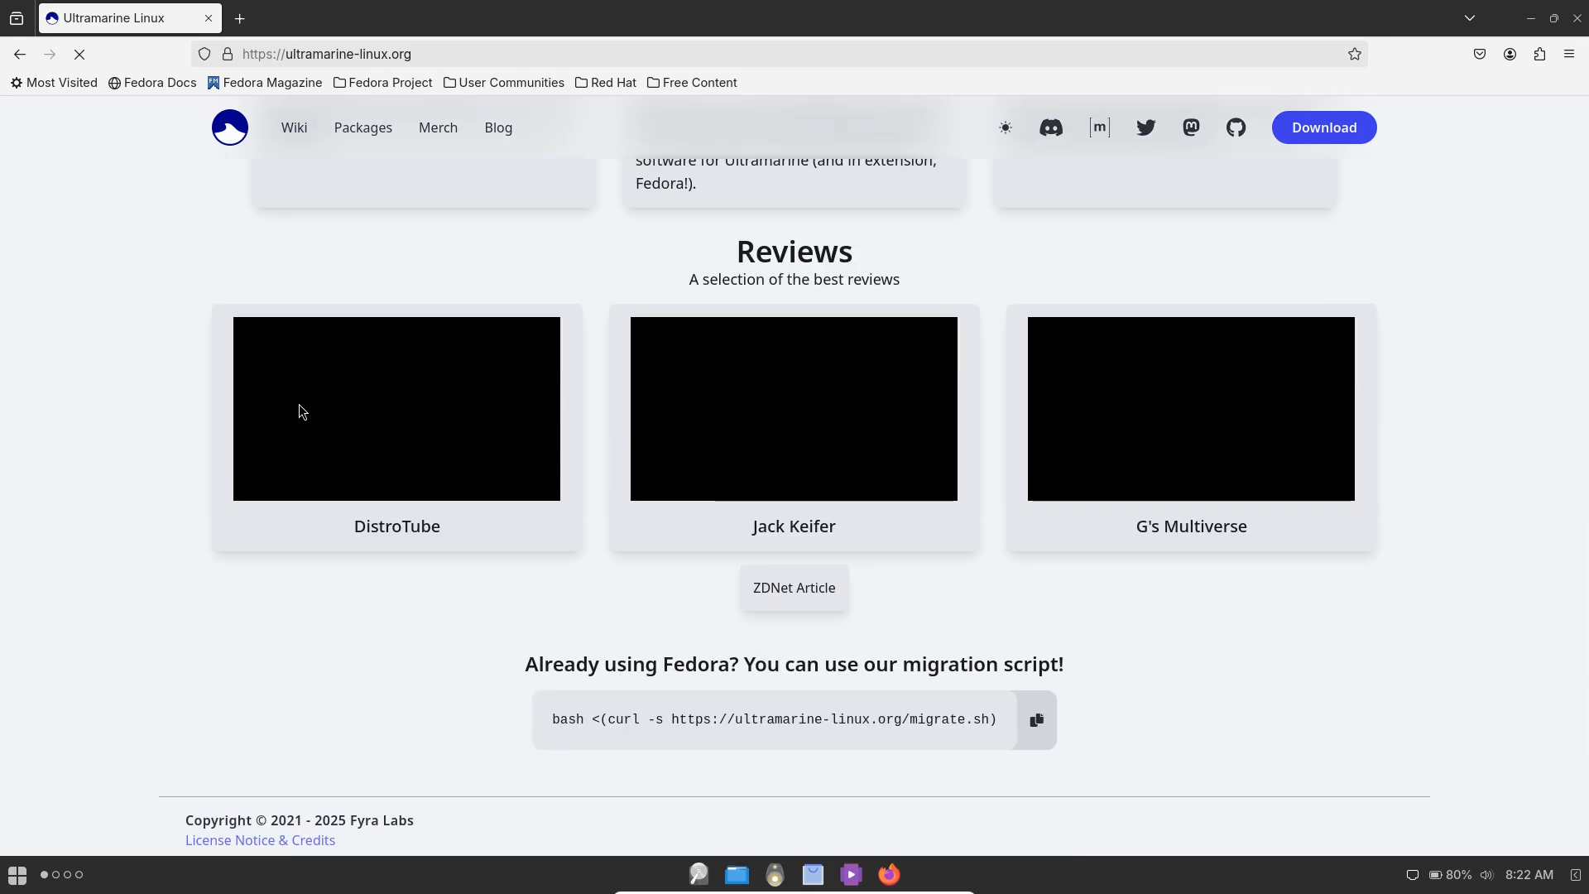
scroll(up, 3)
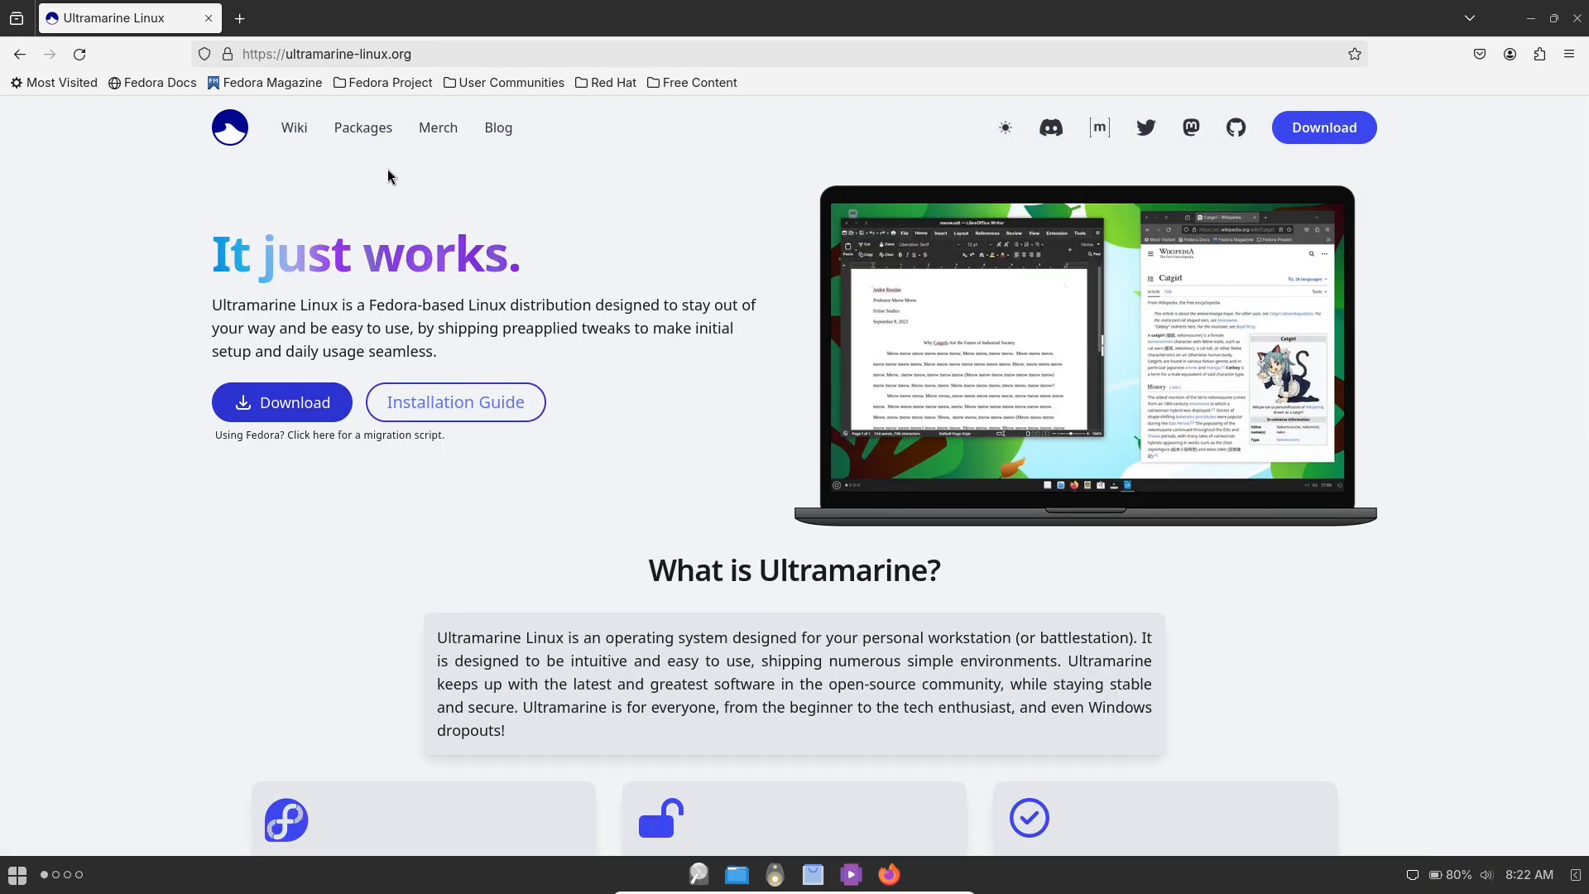
- Visit the wiki's Installation and System Requirements pages, then Getting Ultramarine Linux
click(294, 128)
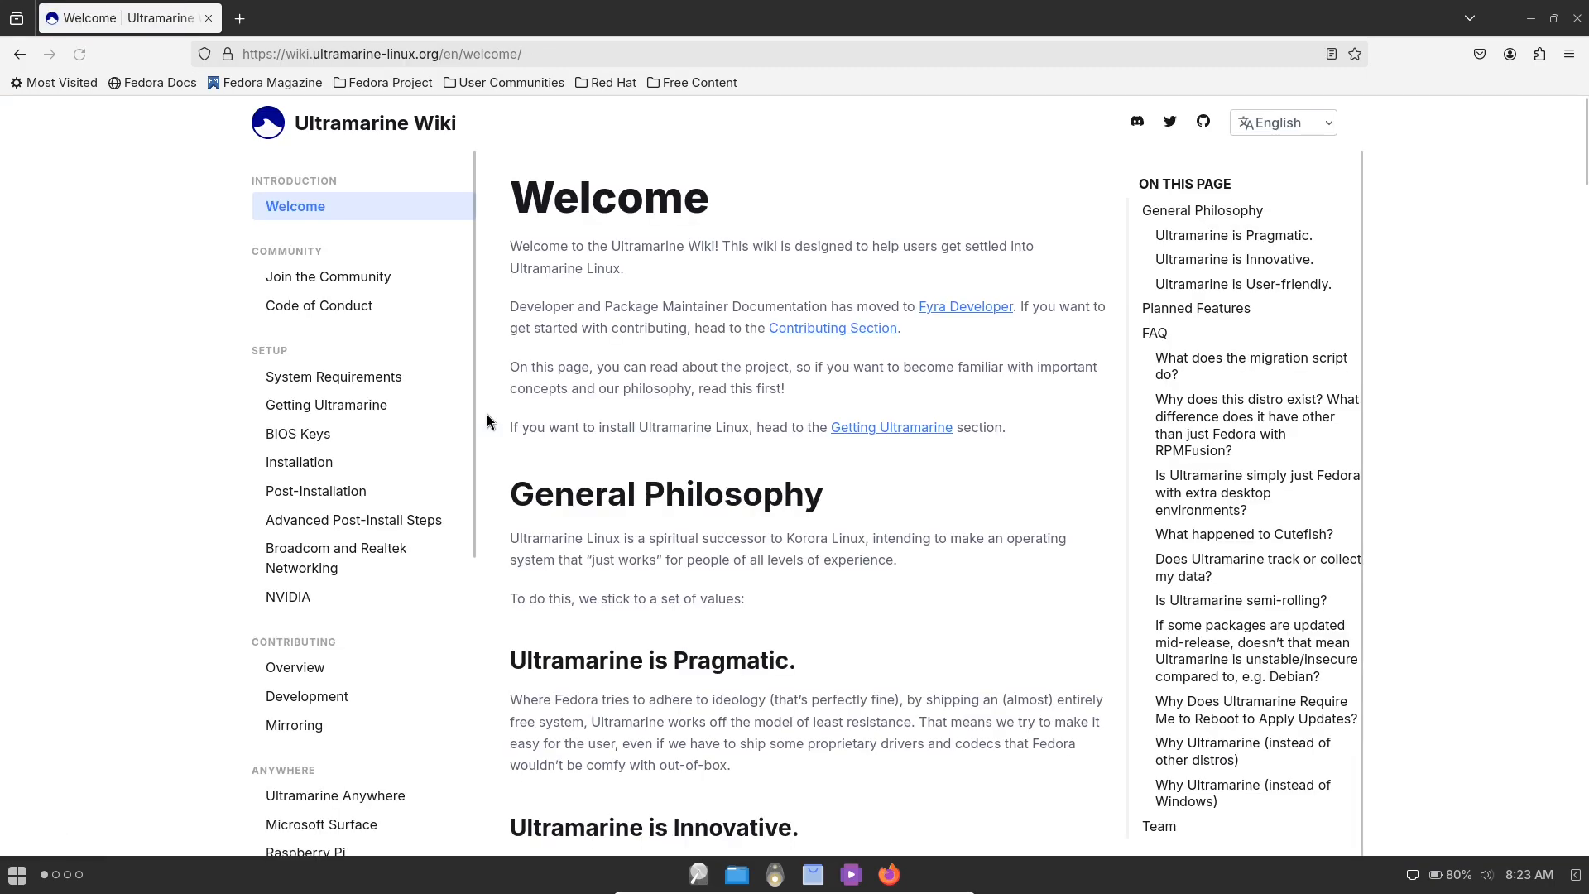
click(300, 462)
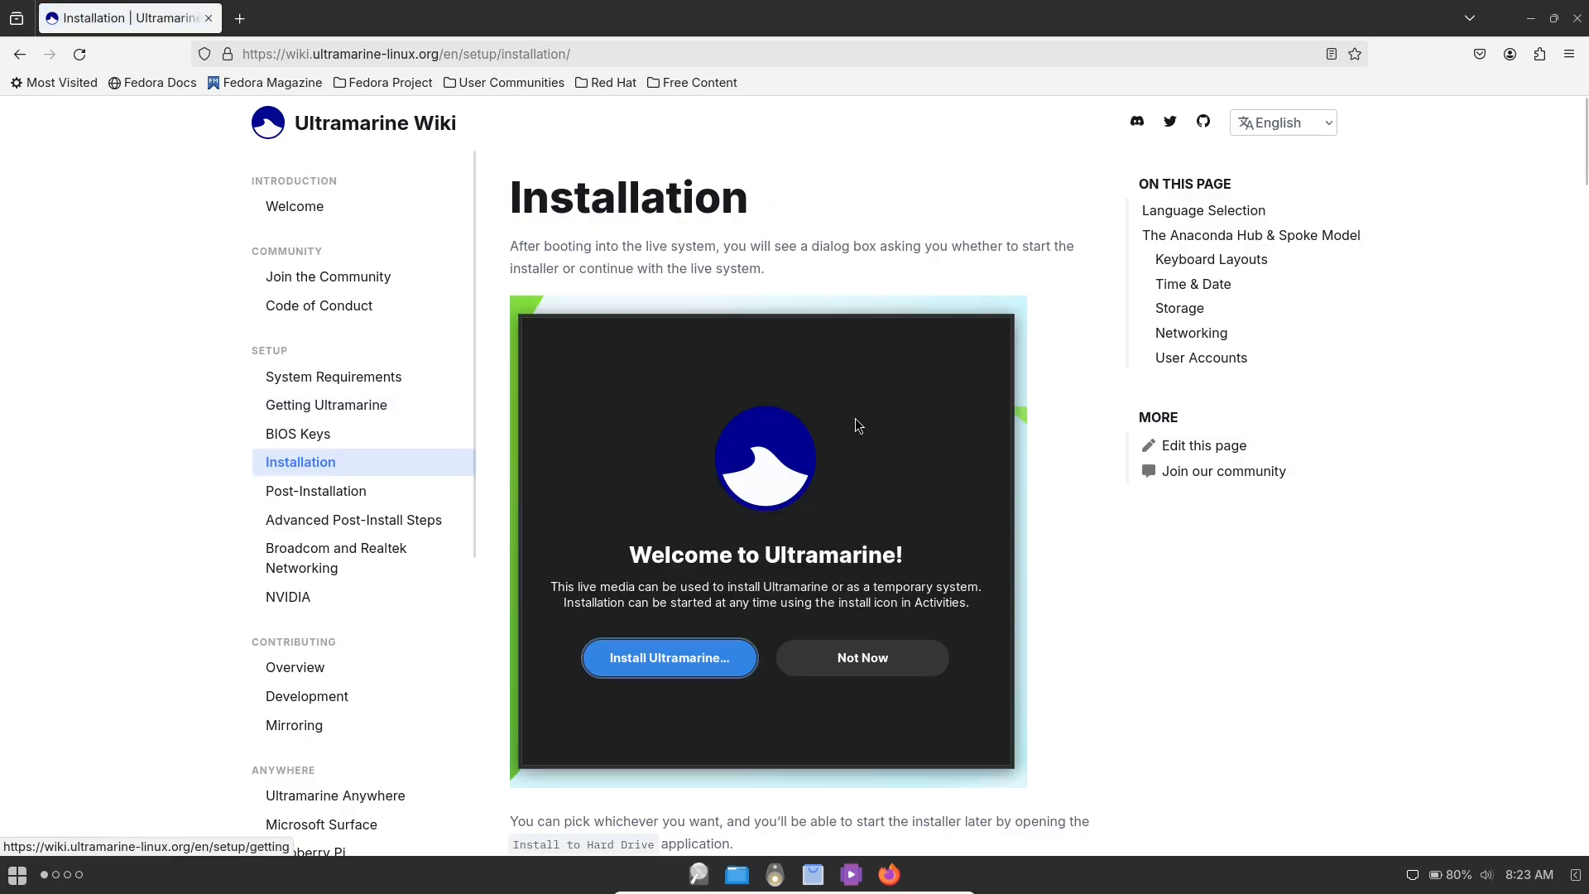
click(334, 375)
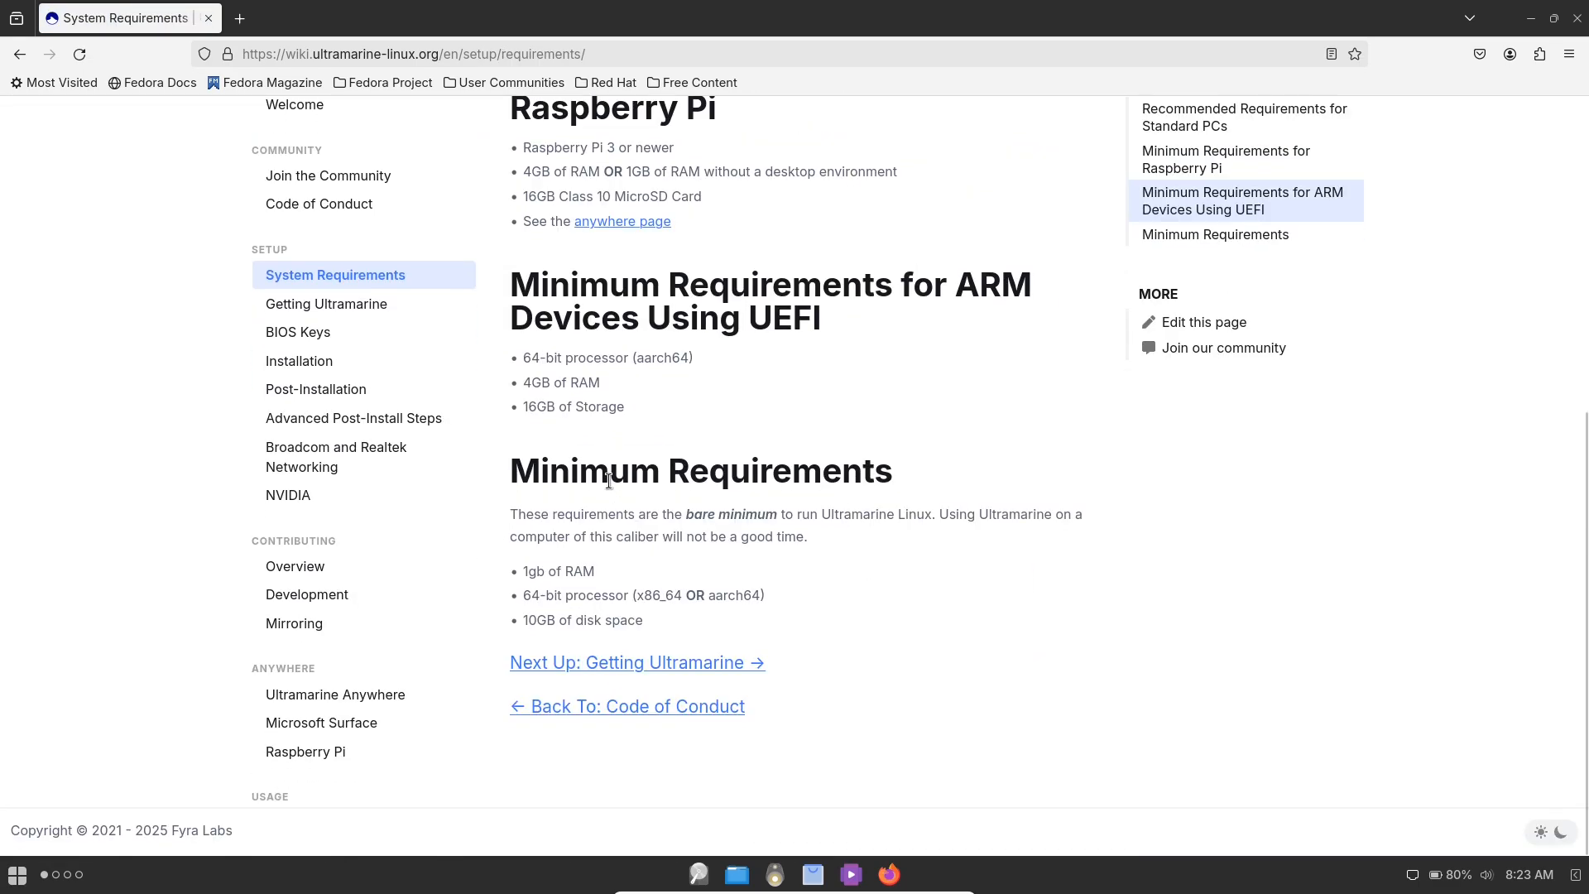
click(637, 662)
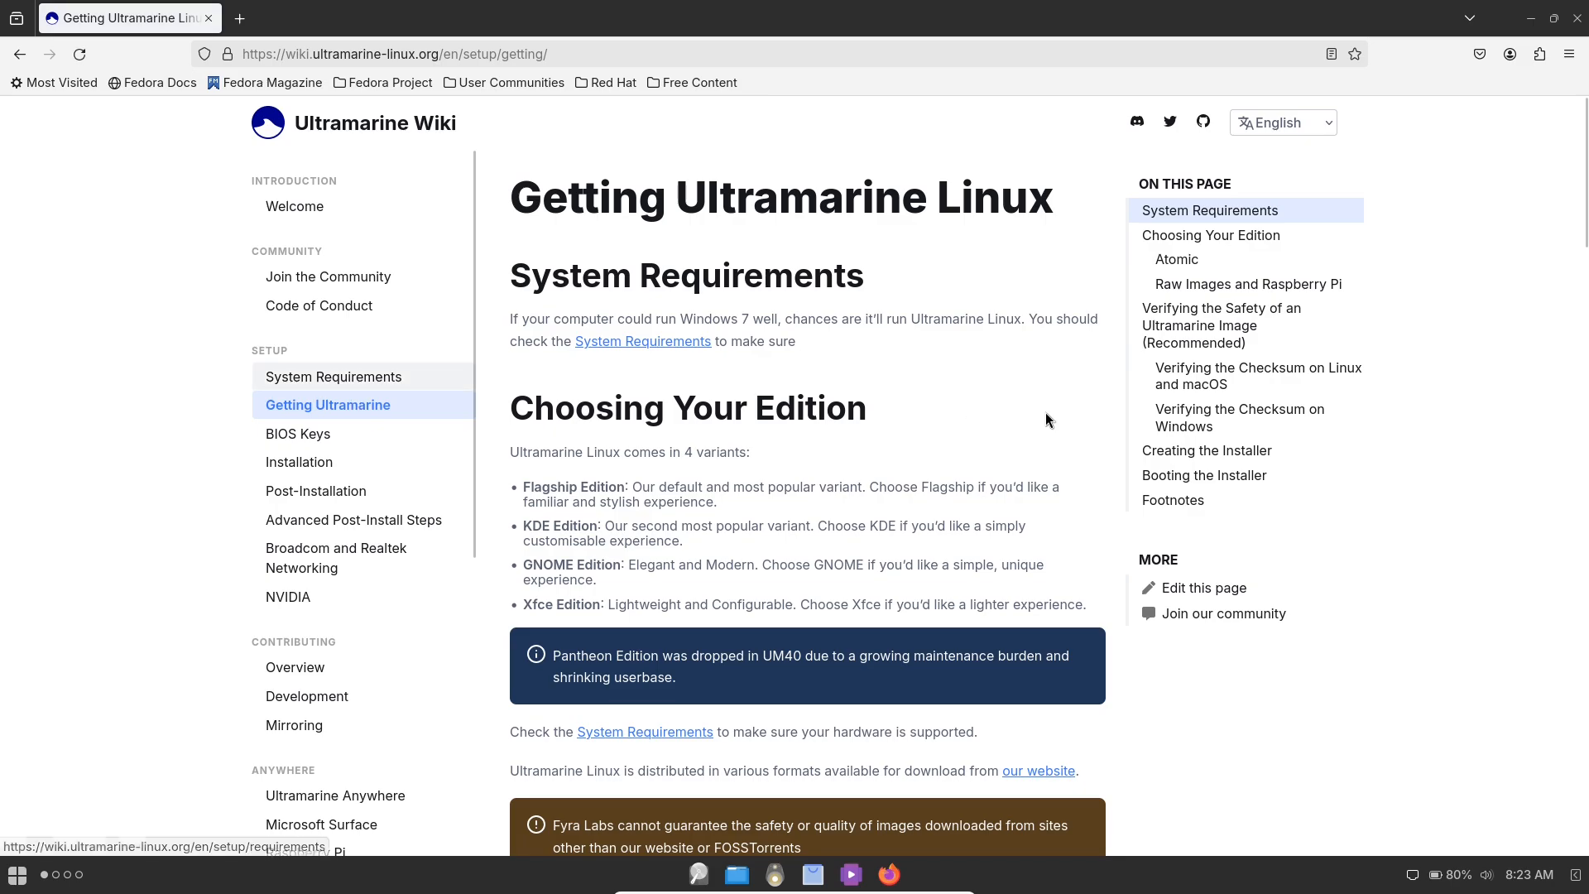
mouse_move(294, 206)
text(ul)
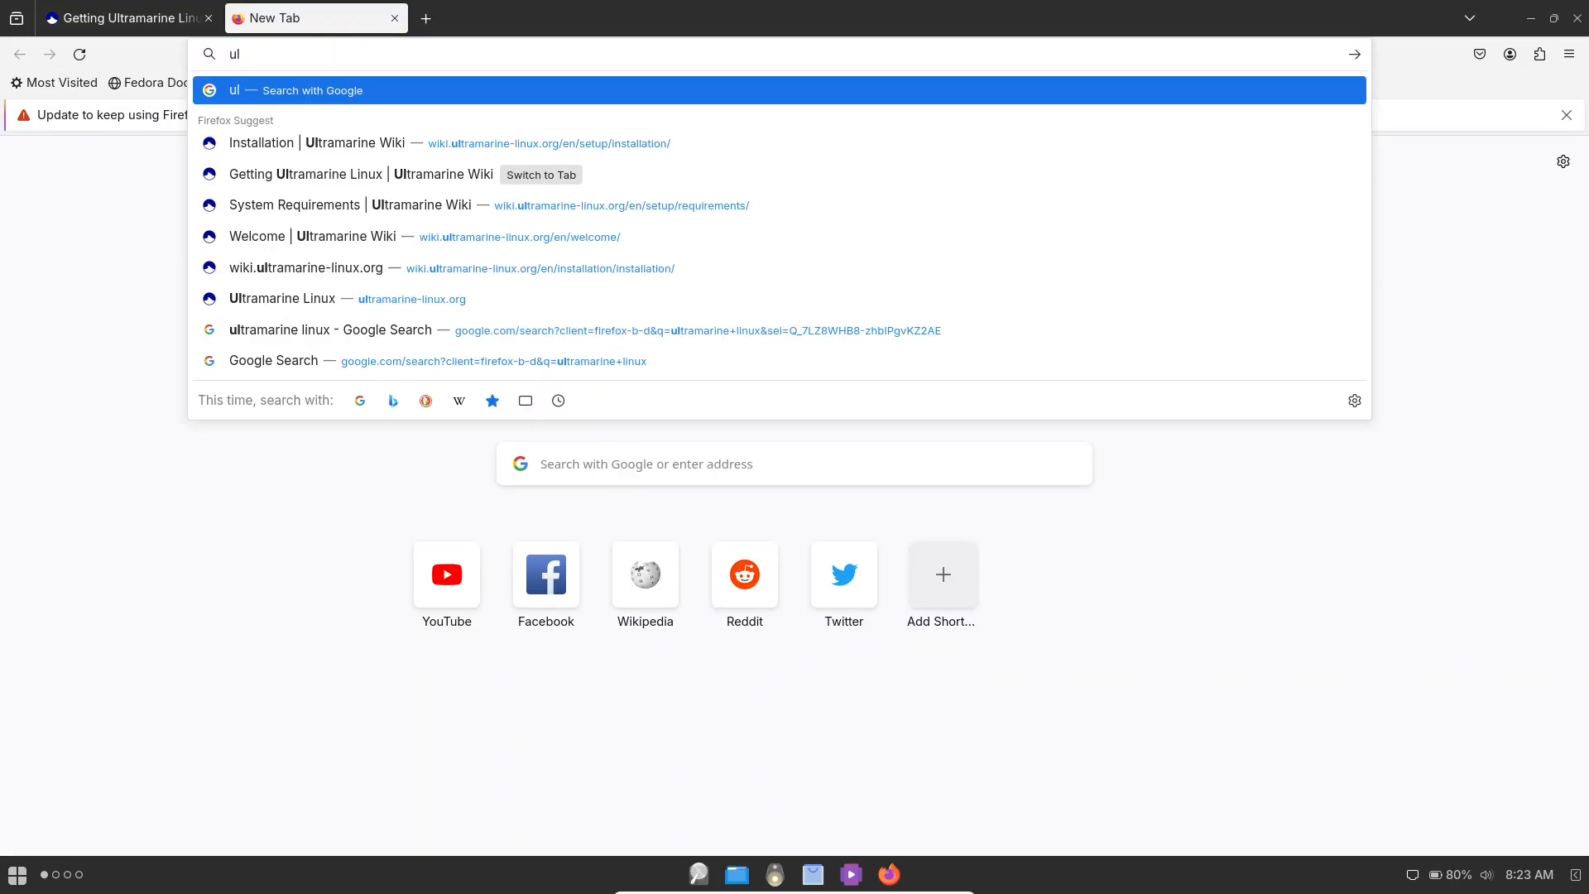
- Open ultramarine-linux.org in a new tab, view Download and the migration script, then return to the wiki tab
click(281, 298)
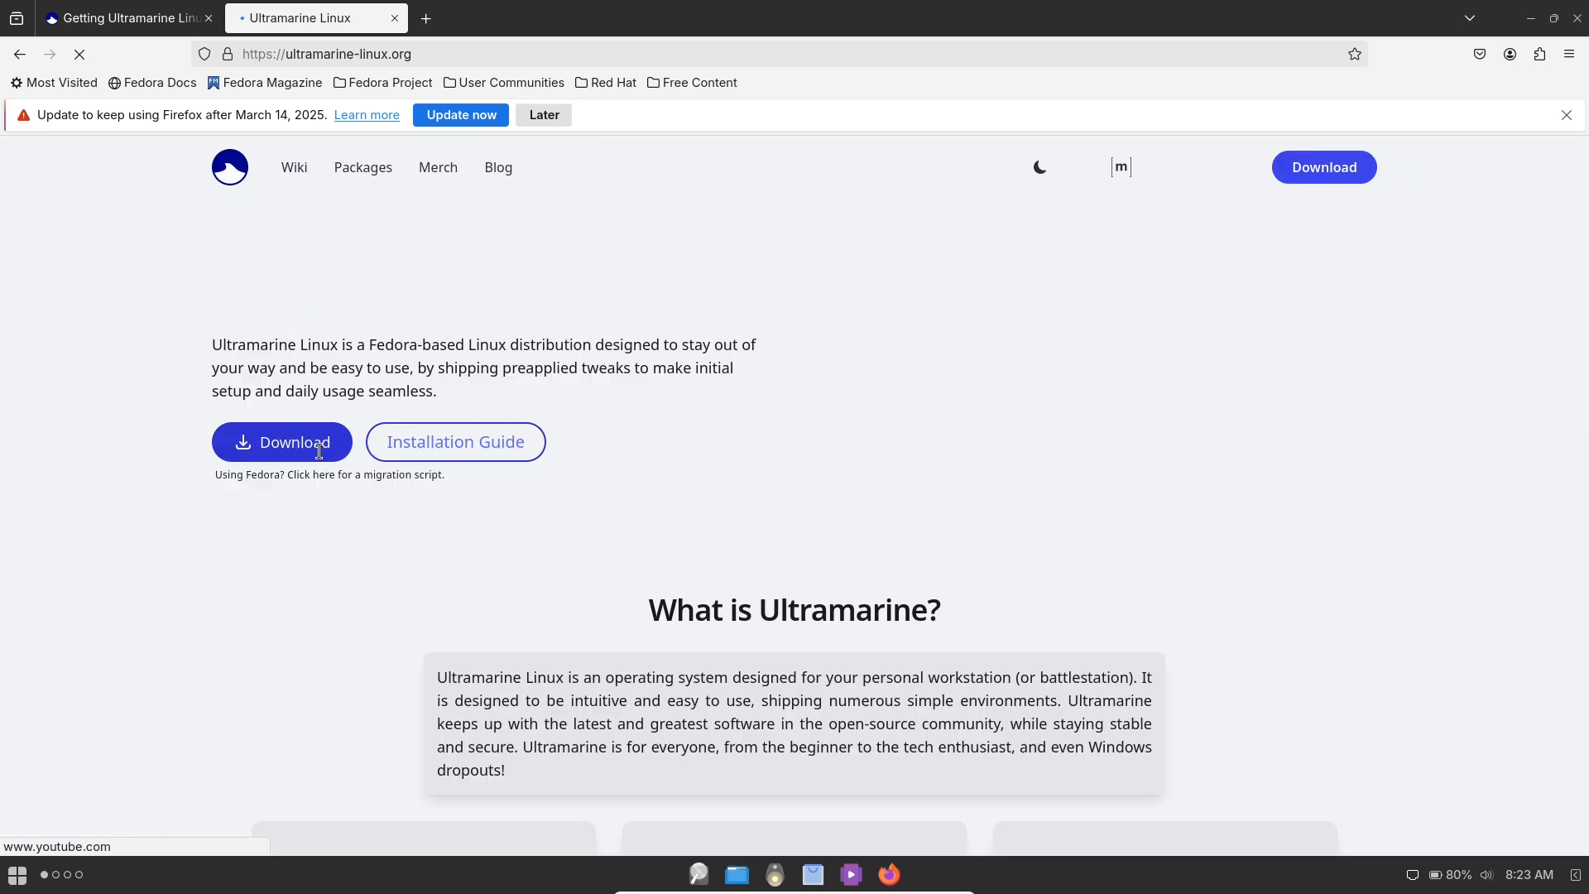
click(281, 442)
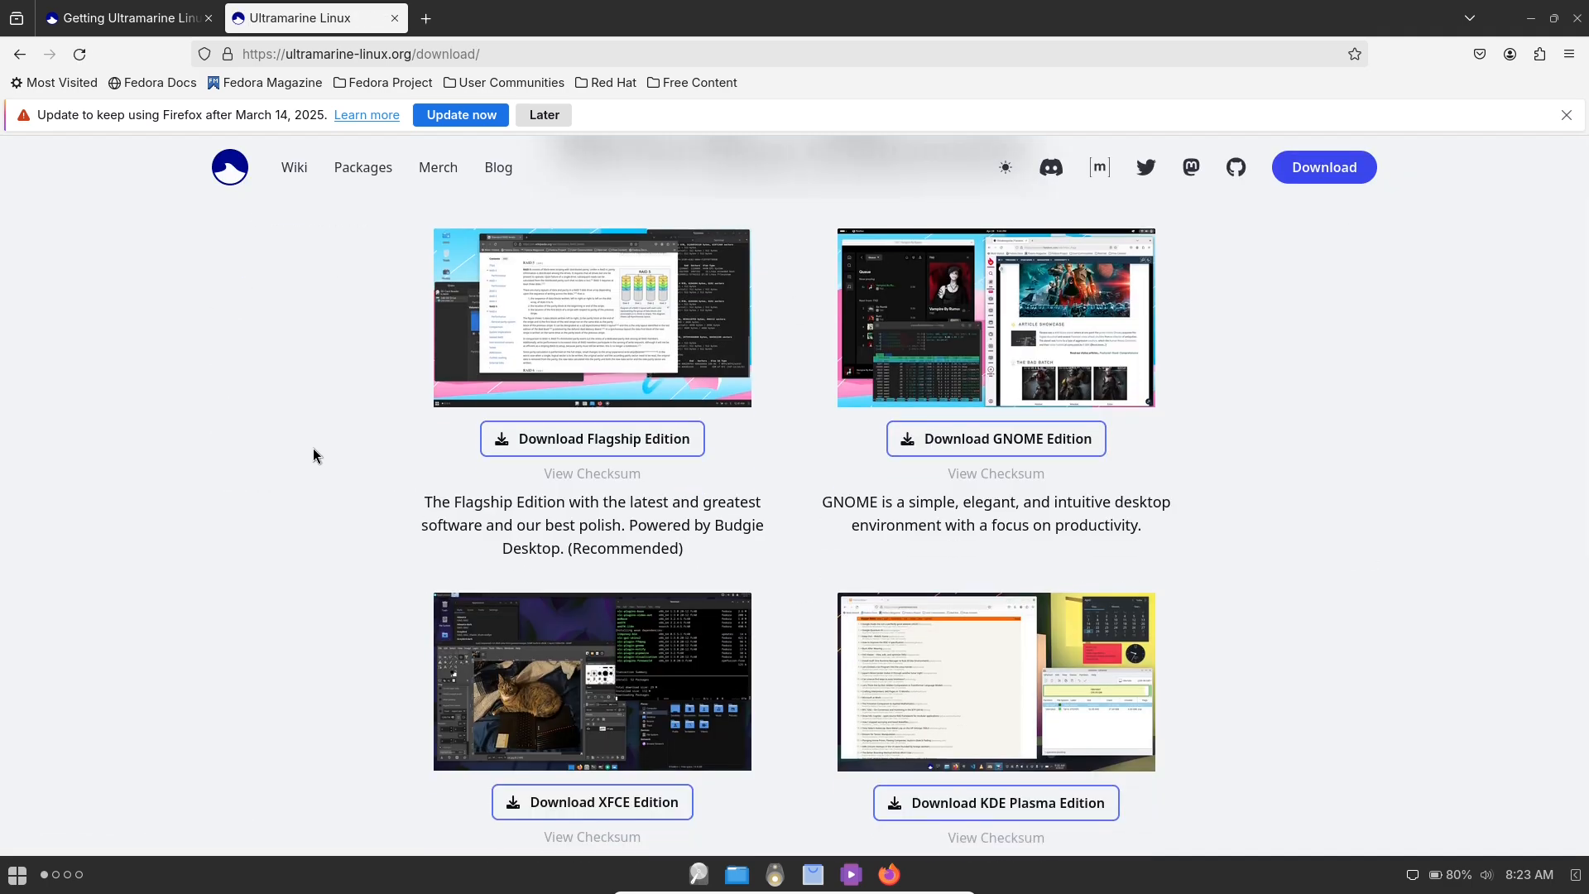
scroll(down, 3)
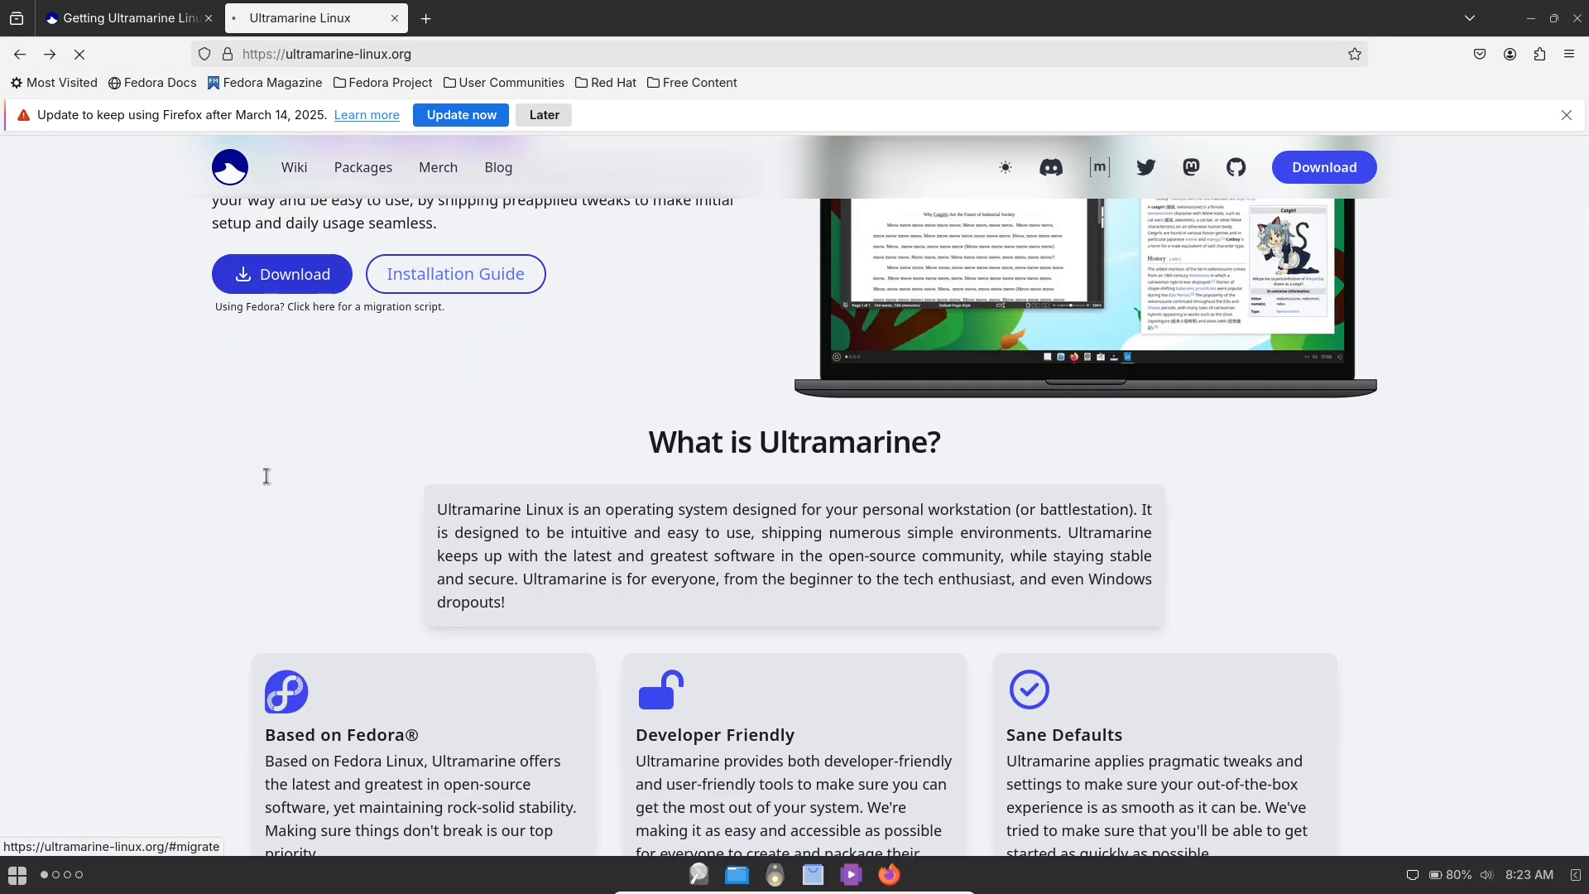
click(338, 306)
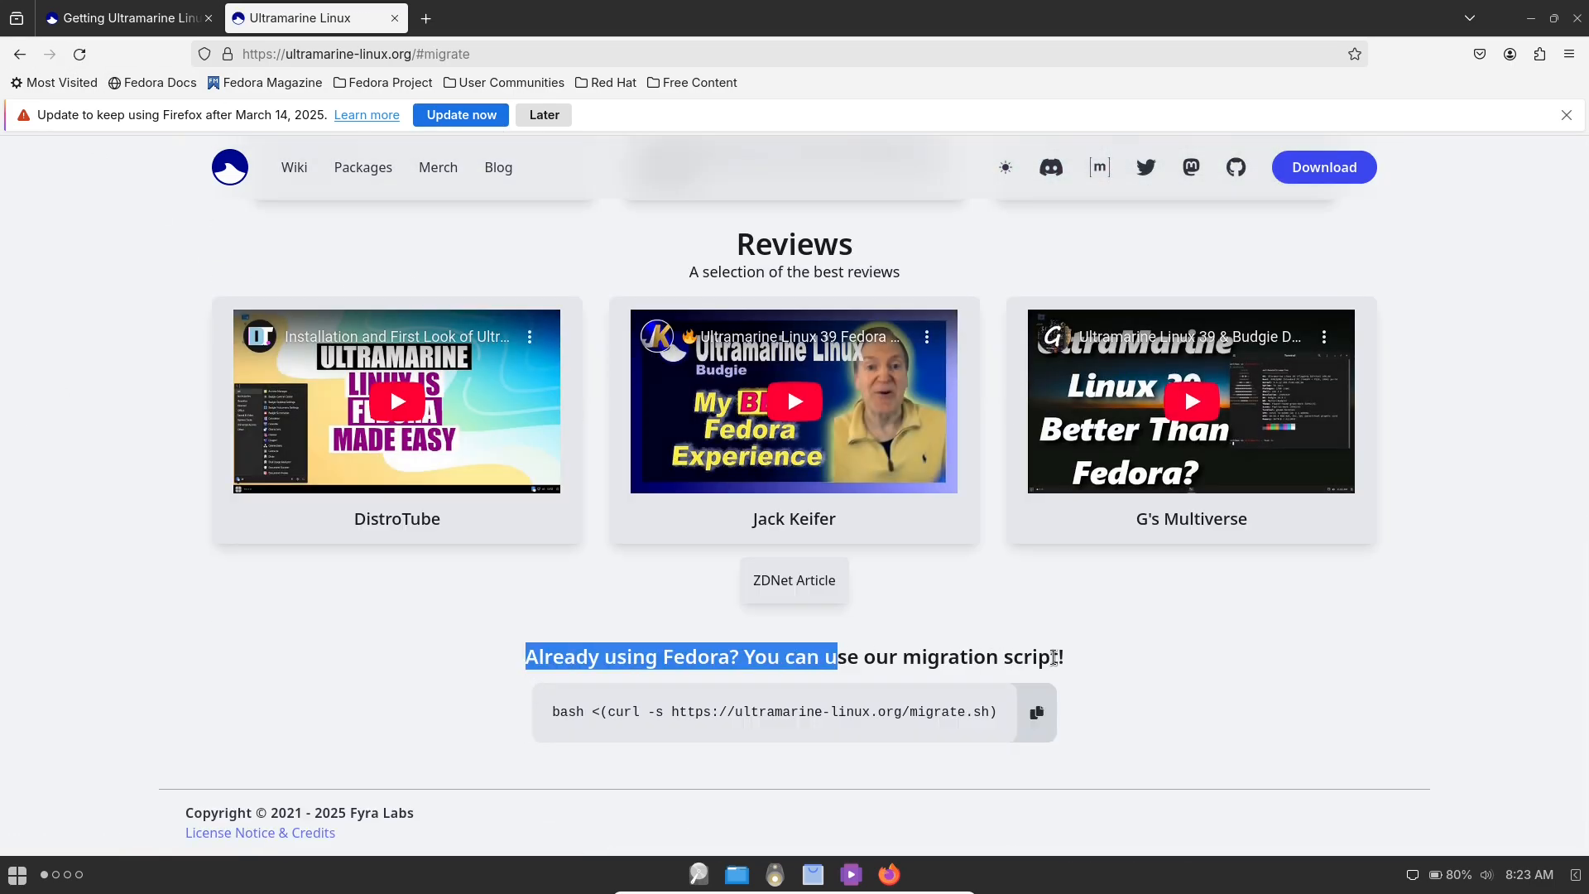
click(121, 17)
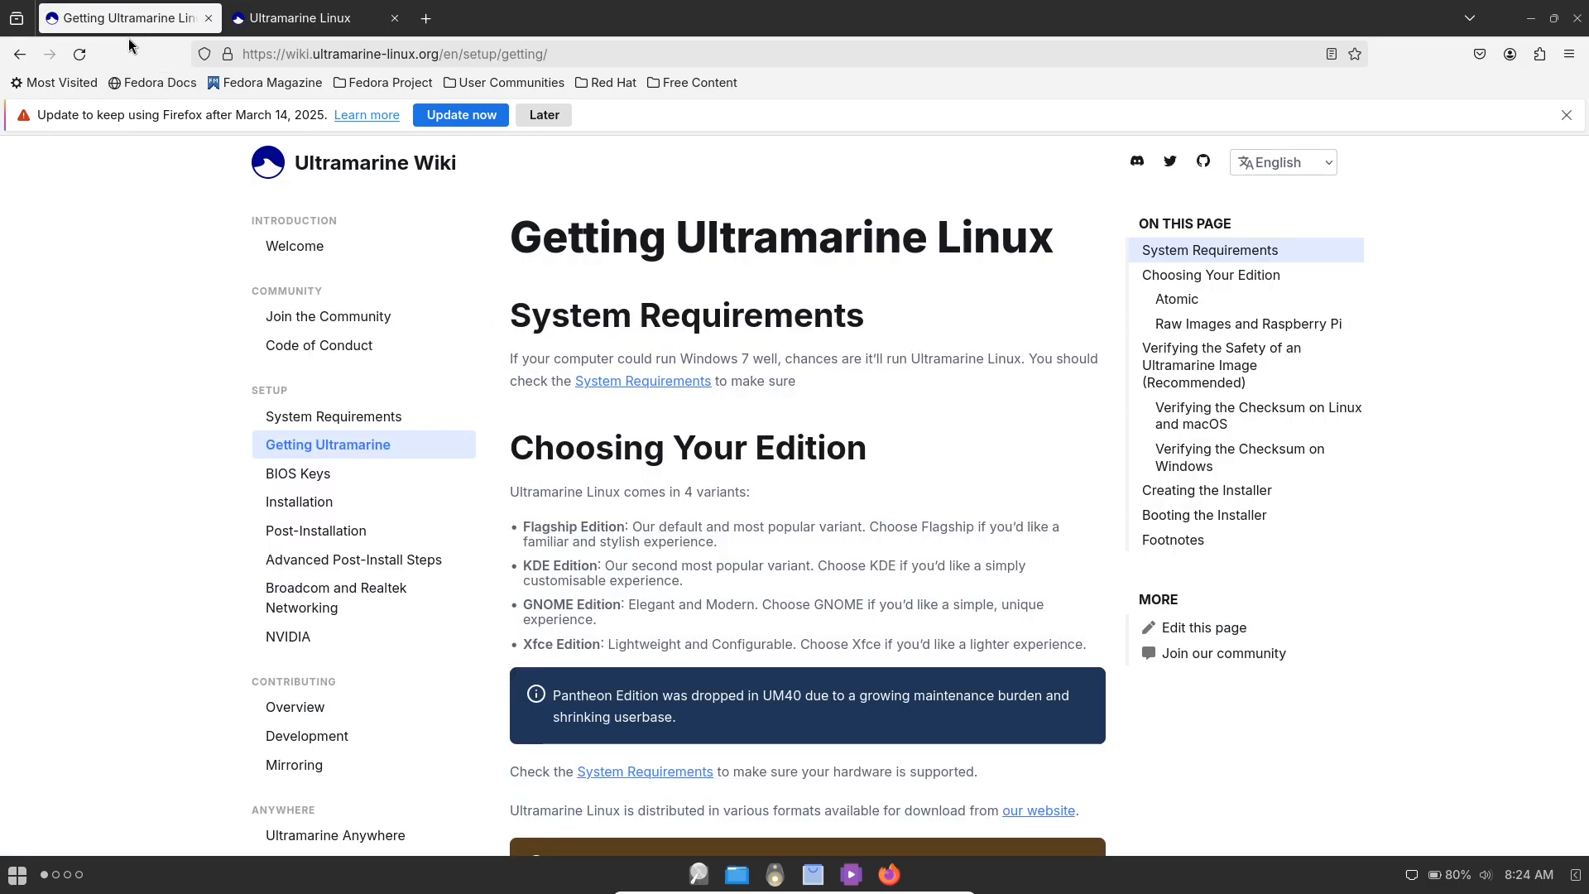
- Read the wiki's BIOS Keys and Installation pages, then close Firefox
click(297, 474)
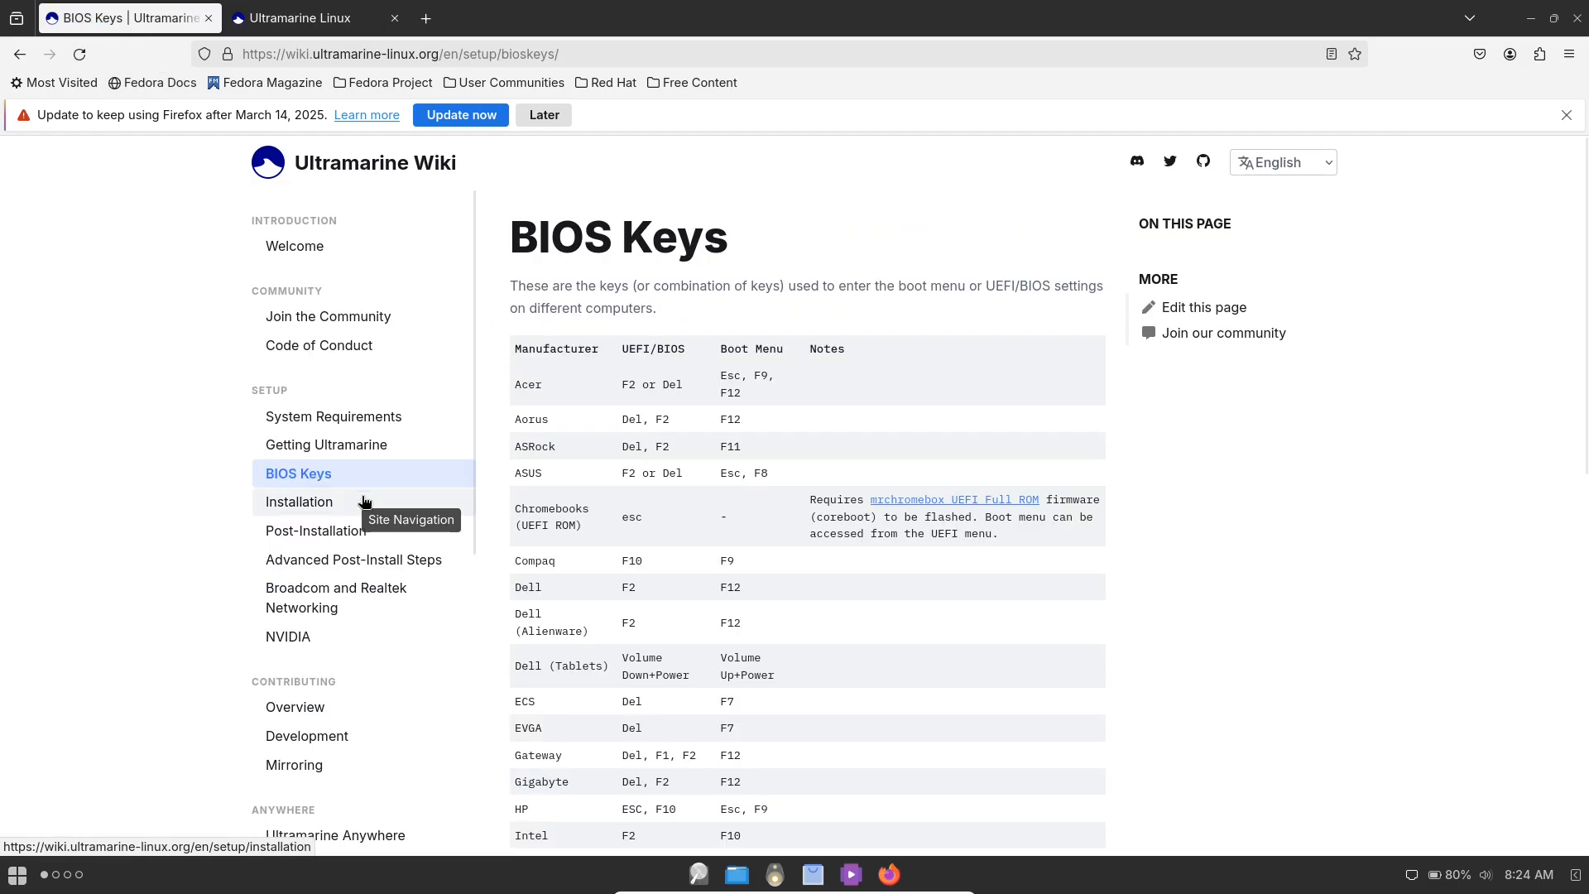
click(299, 502)
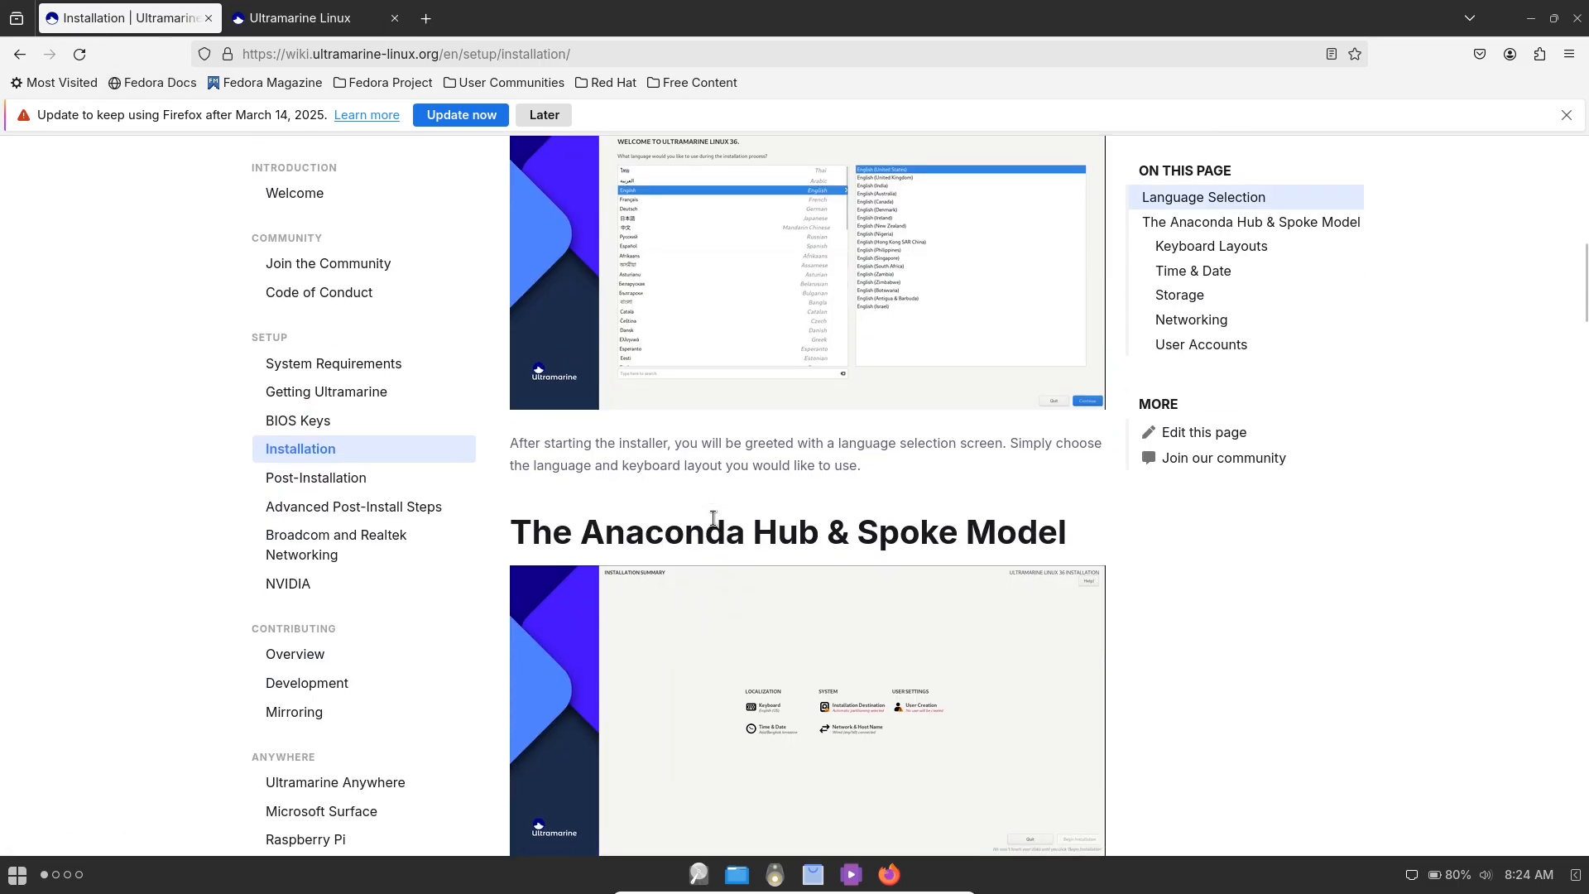
scroll(down, 3)
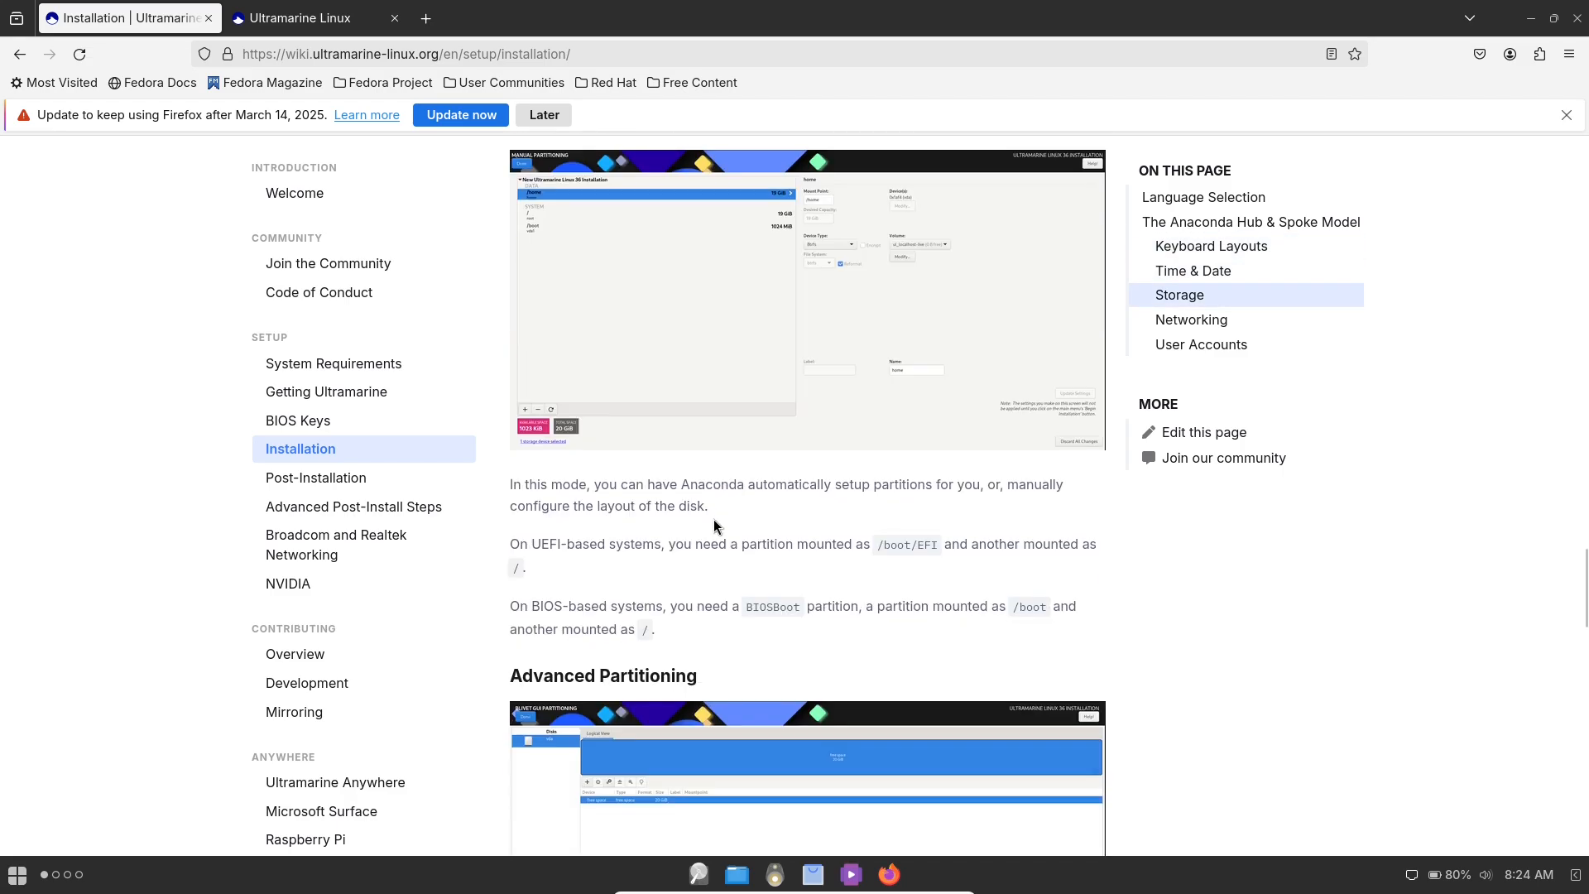
scroll(down, 3)
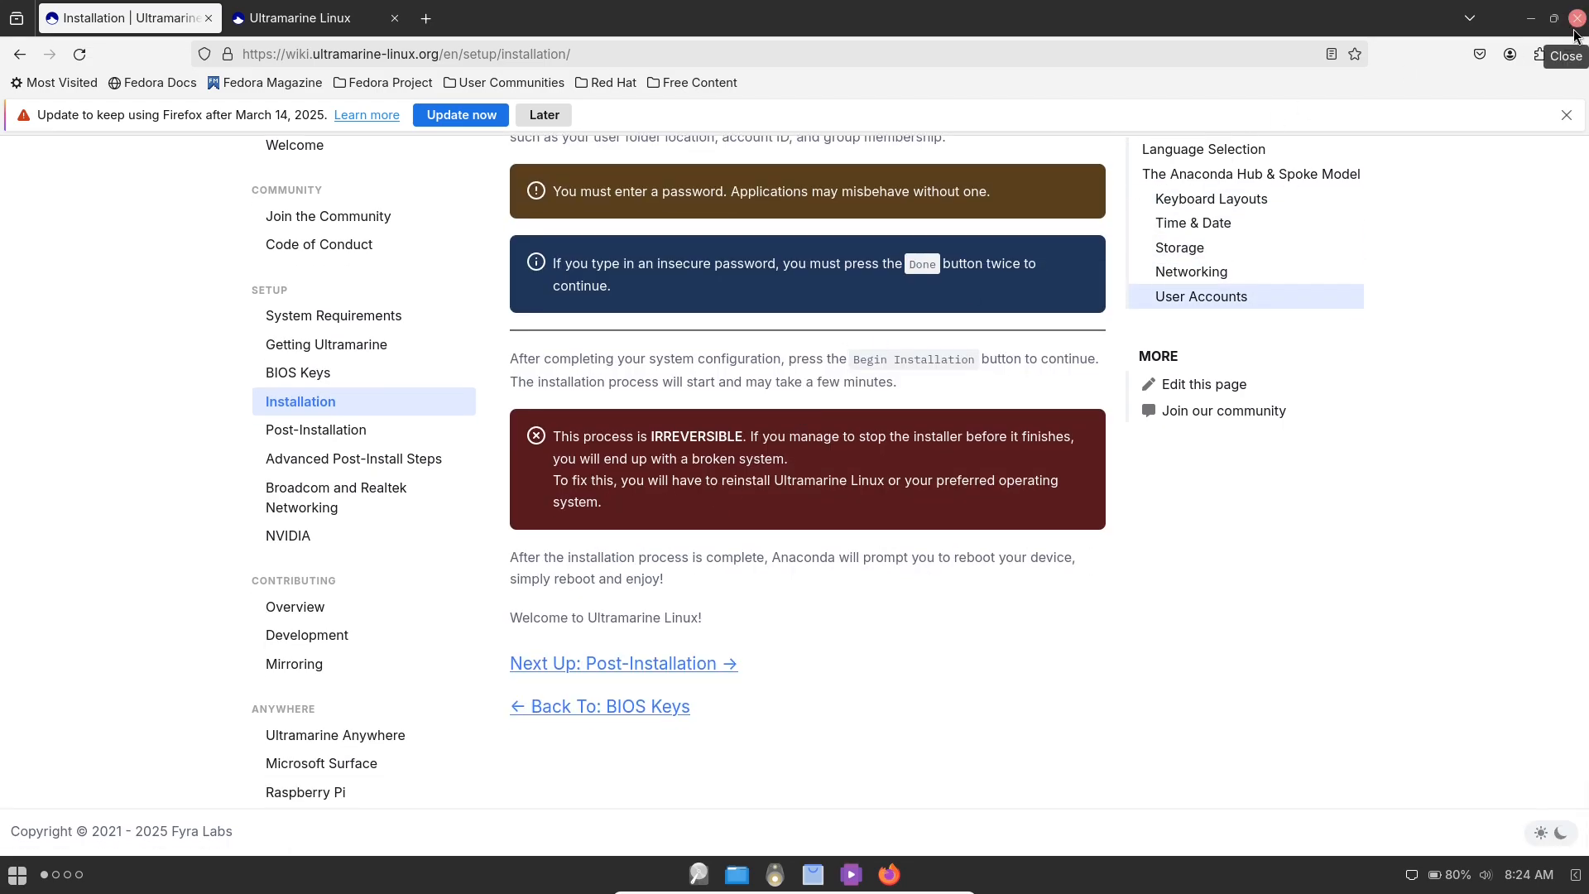
click(1576, 19)
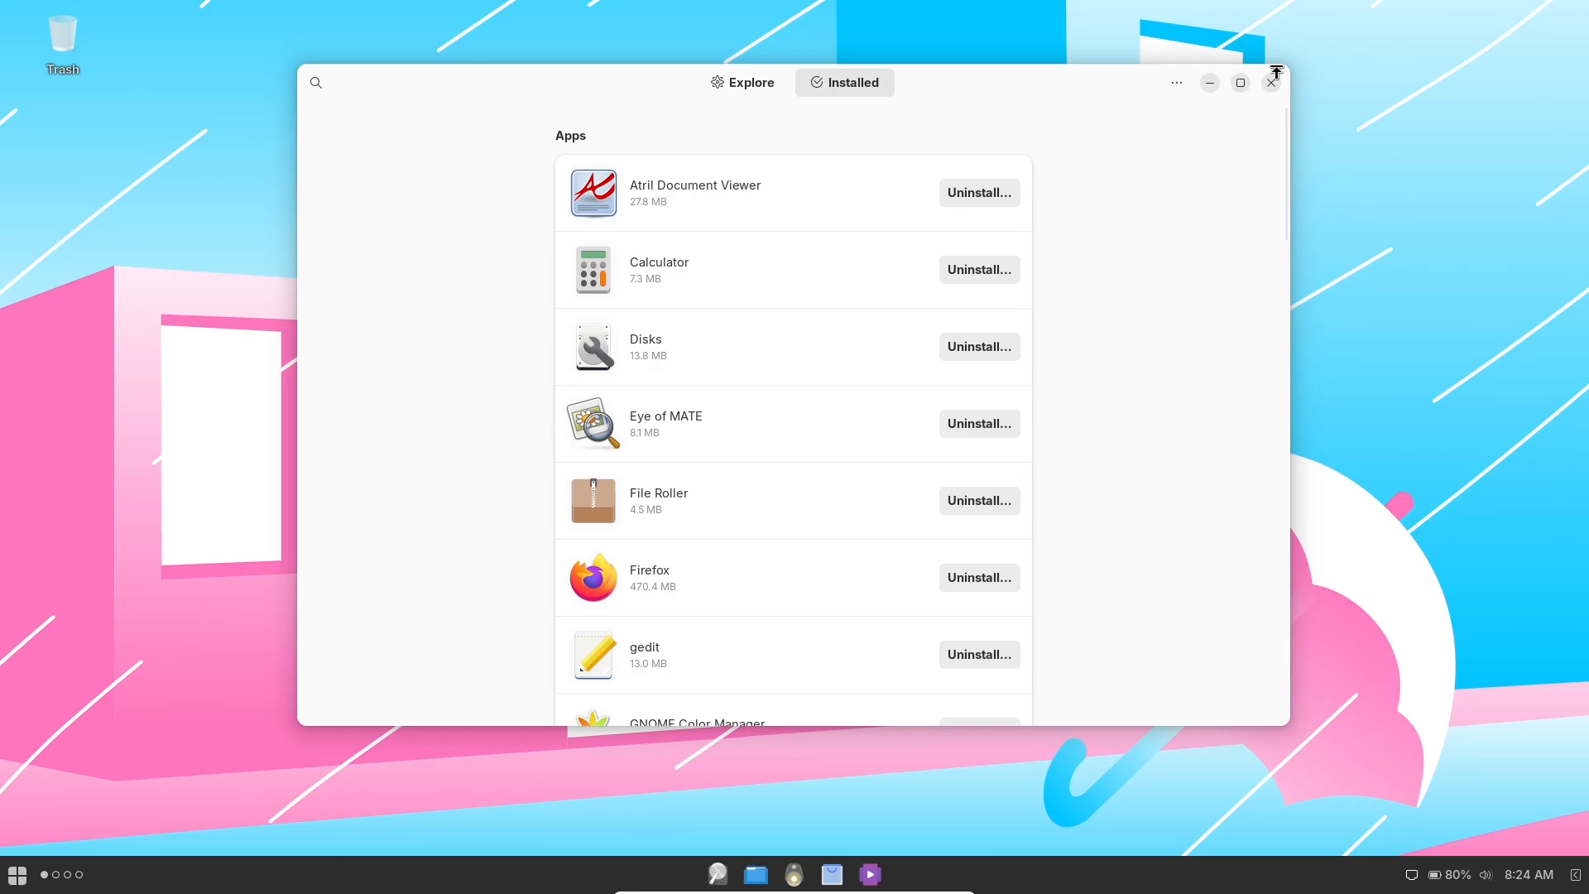
- Check the software repositories list, then browse the featured, new and updated apps on Explore
click(1175, 82)
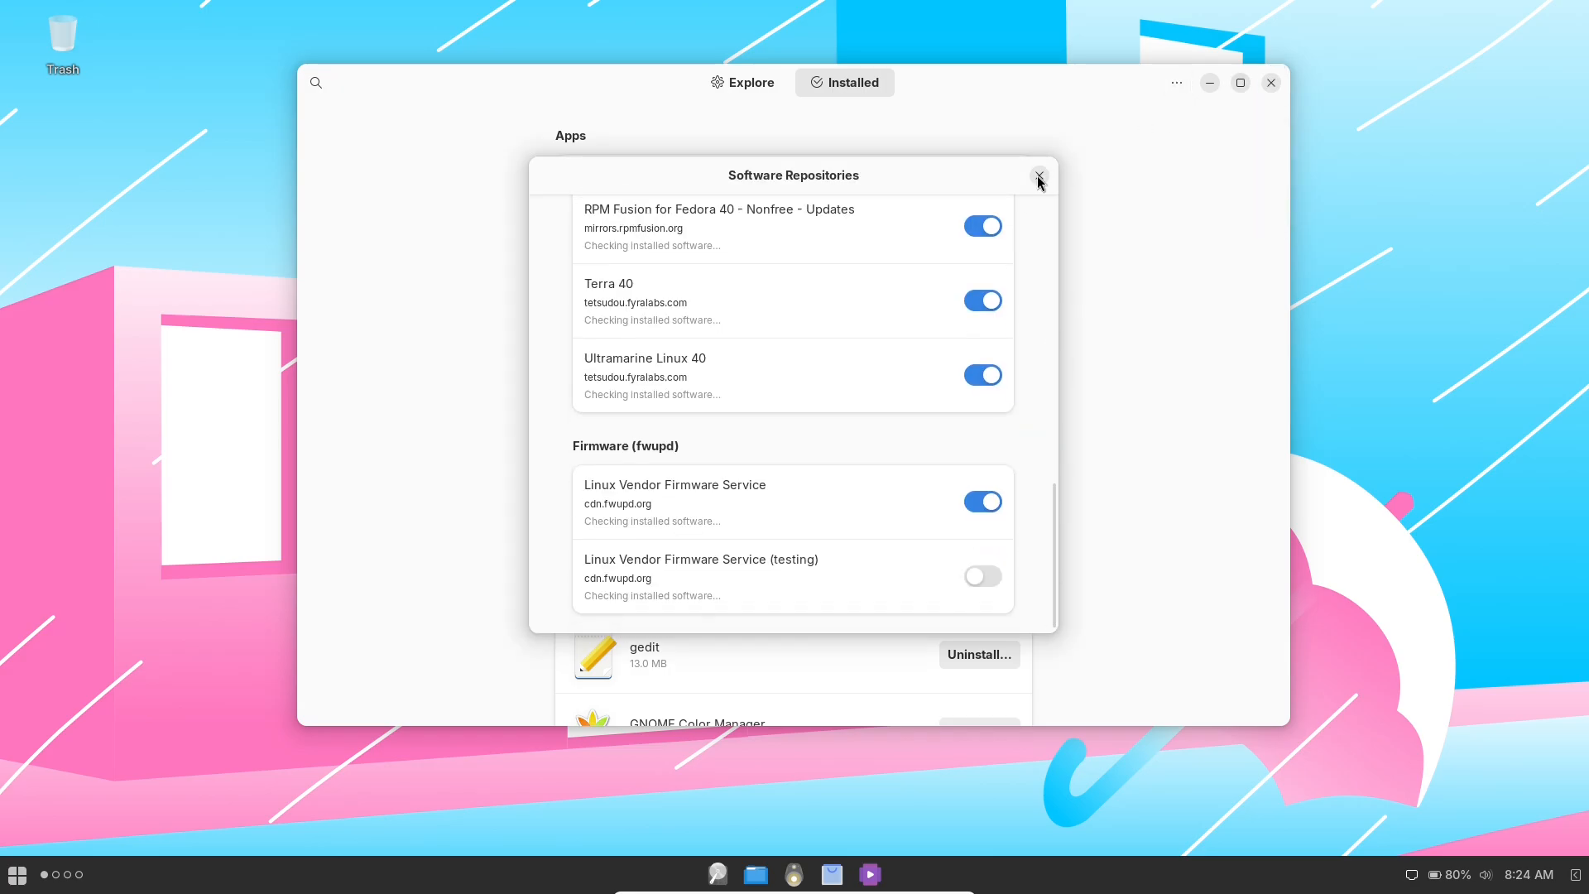
click(1038, 178)
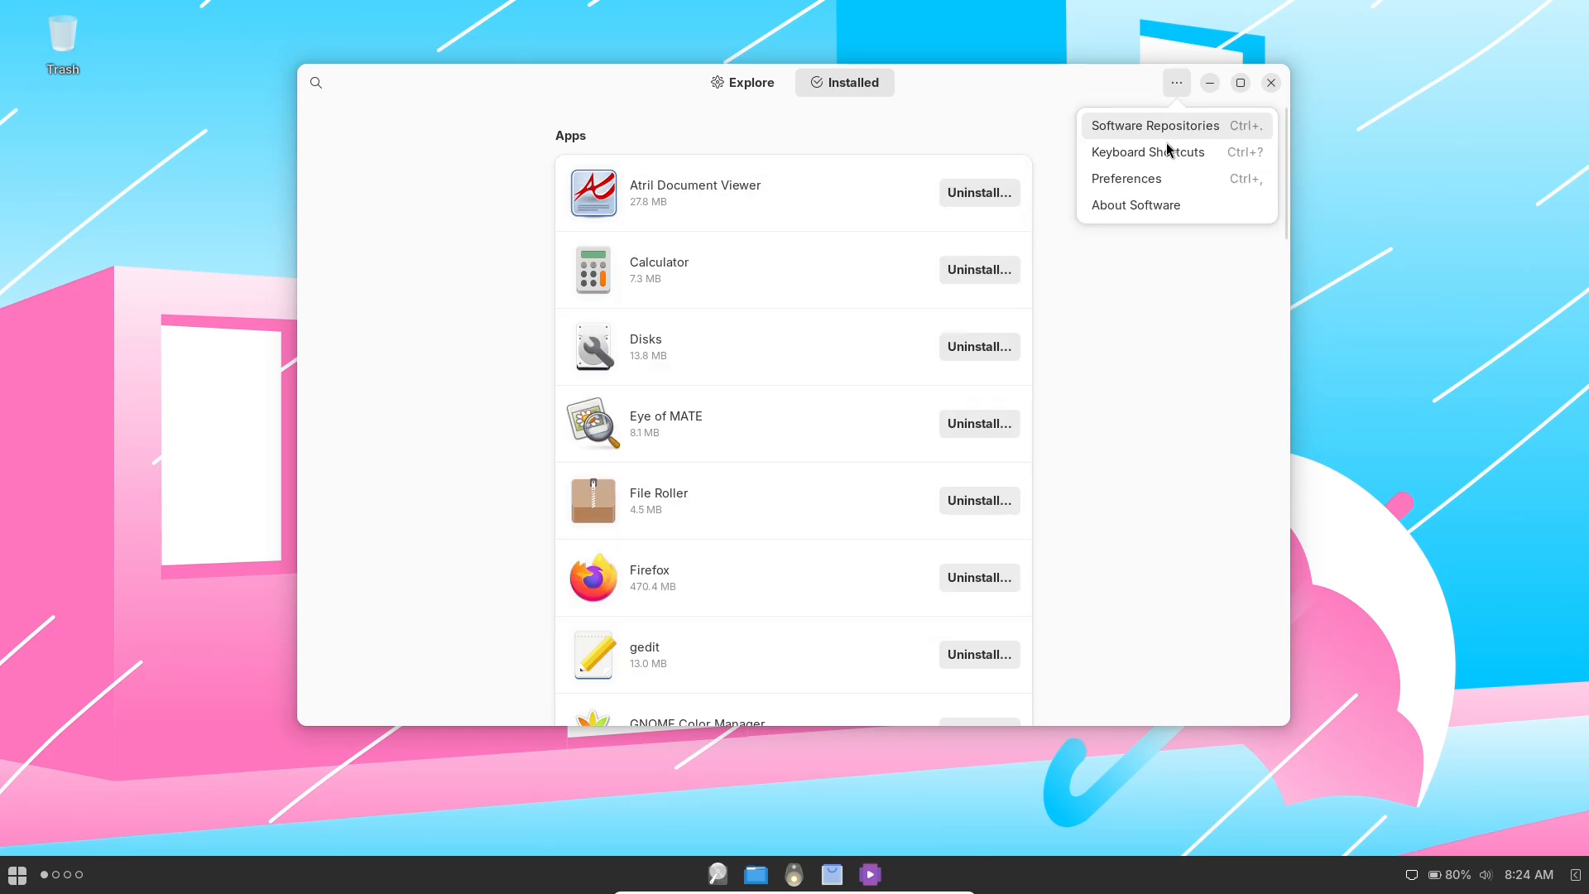
click(741, 82)
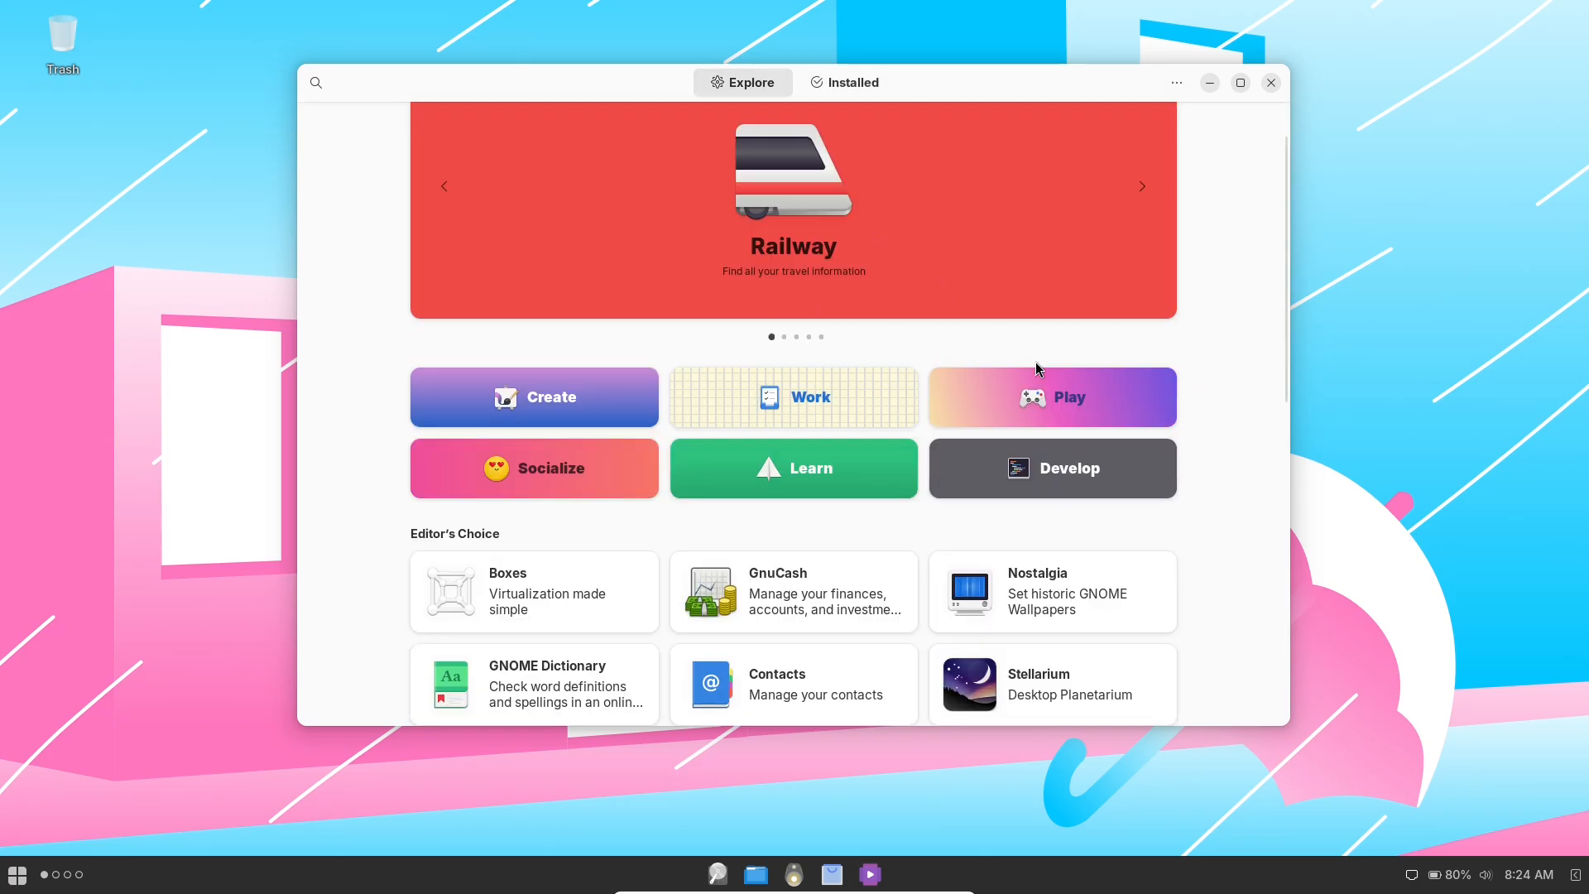
scroll(down, 3)
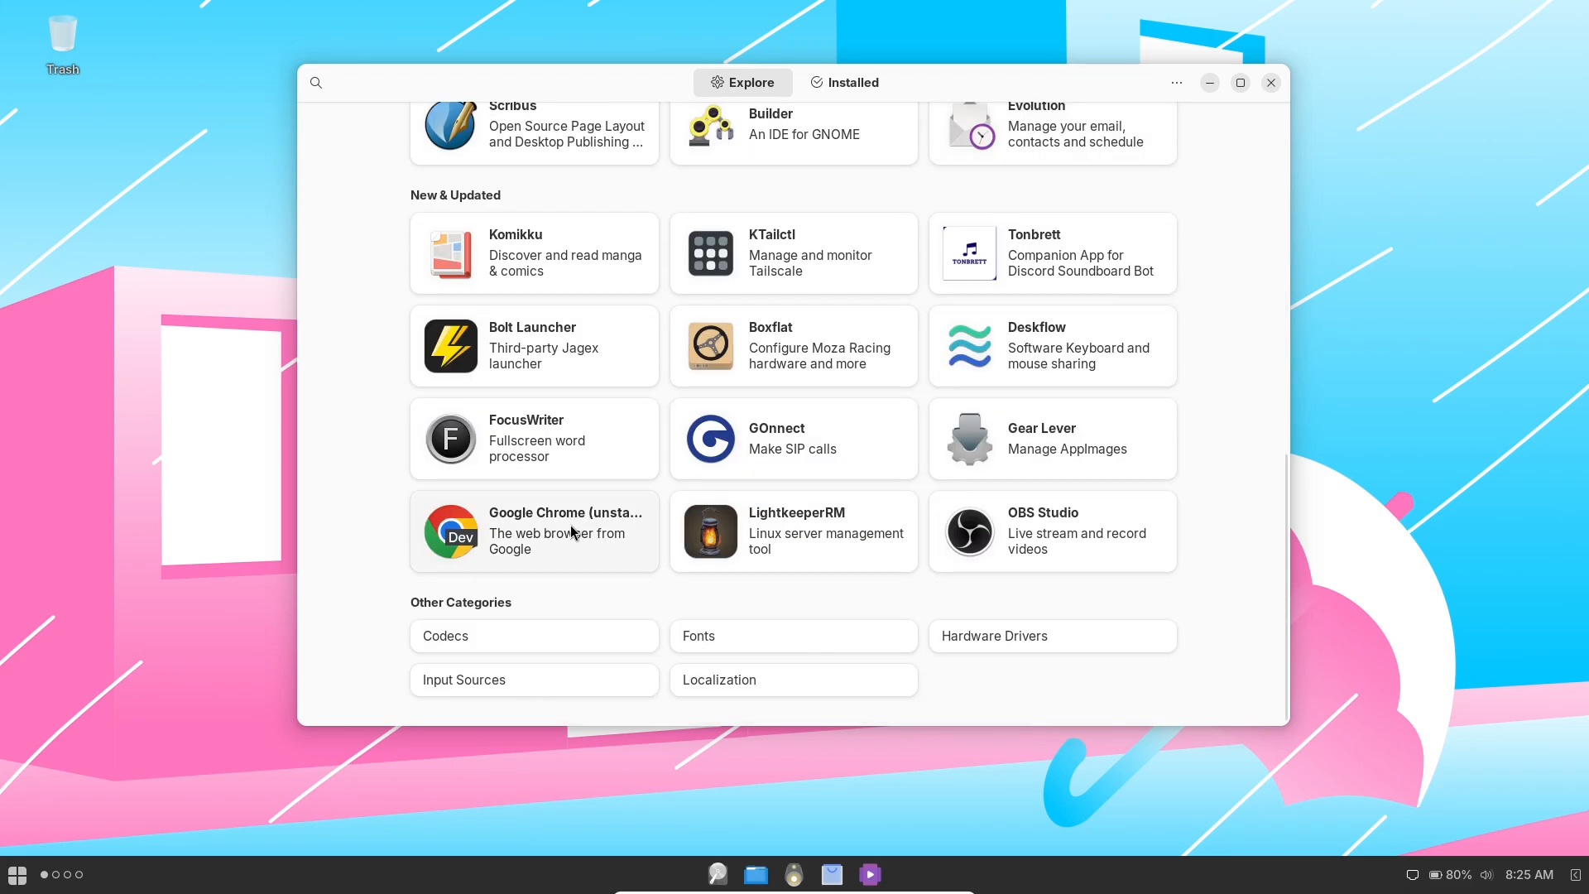
click(534, 531)
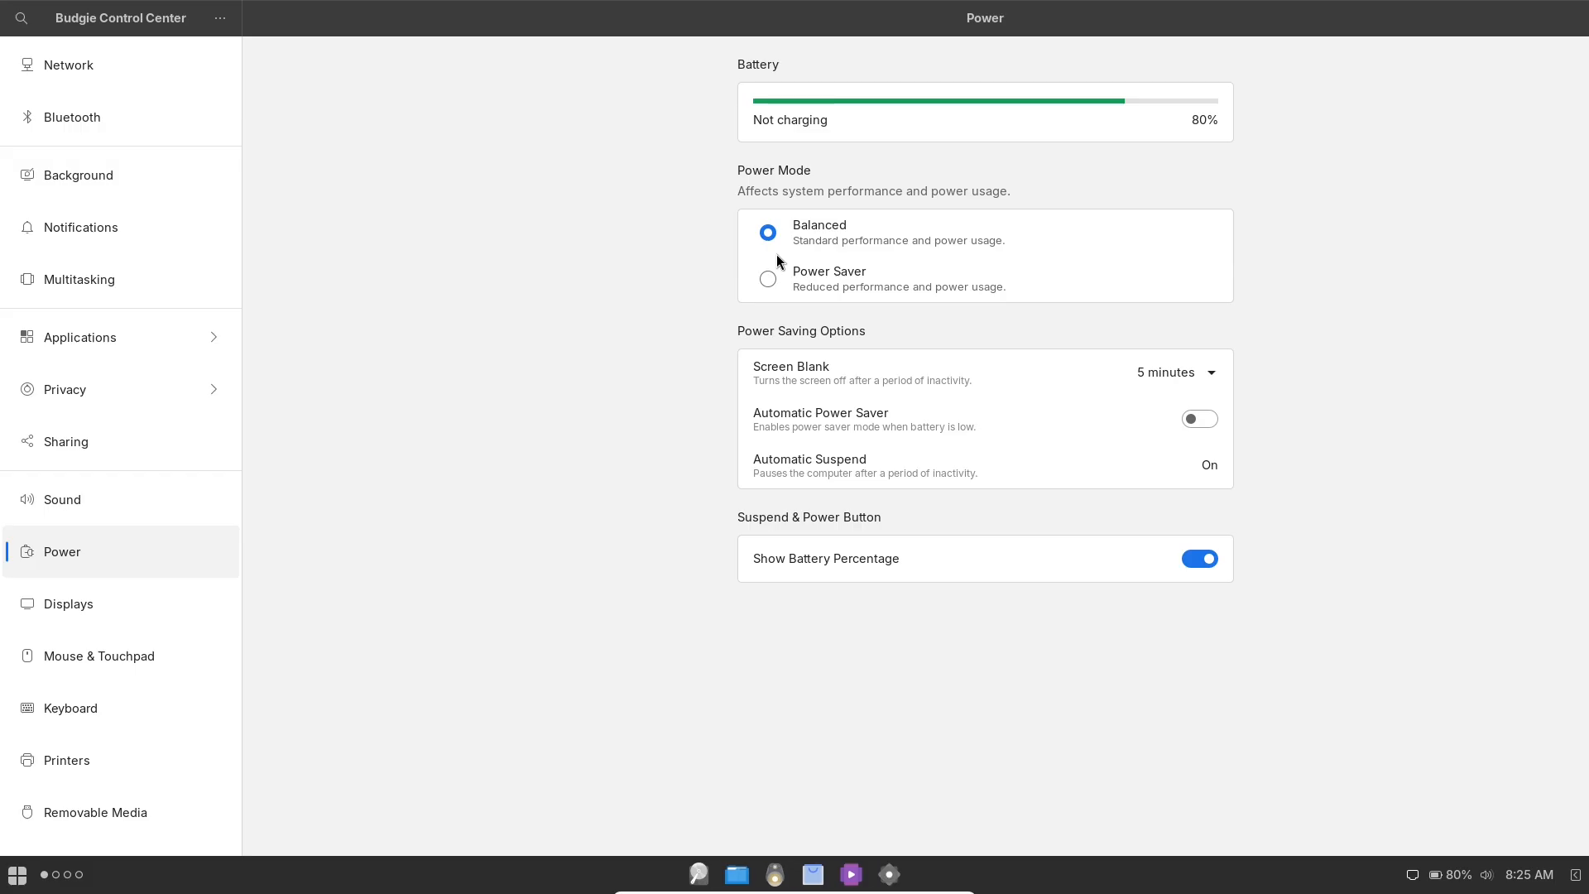
- Pick the beach-with-brick-fort photo on the Background page as the desktop wallpaper
click(77, 174)
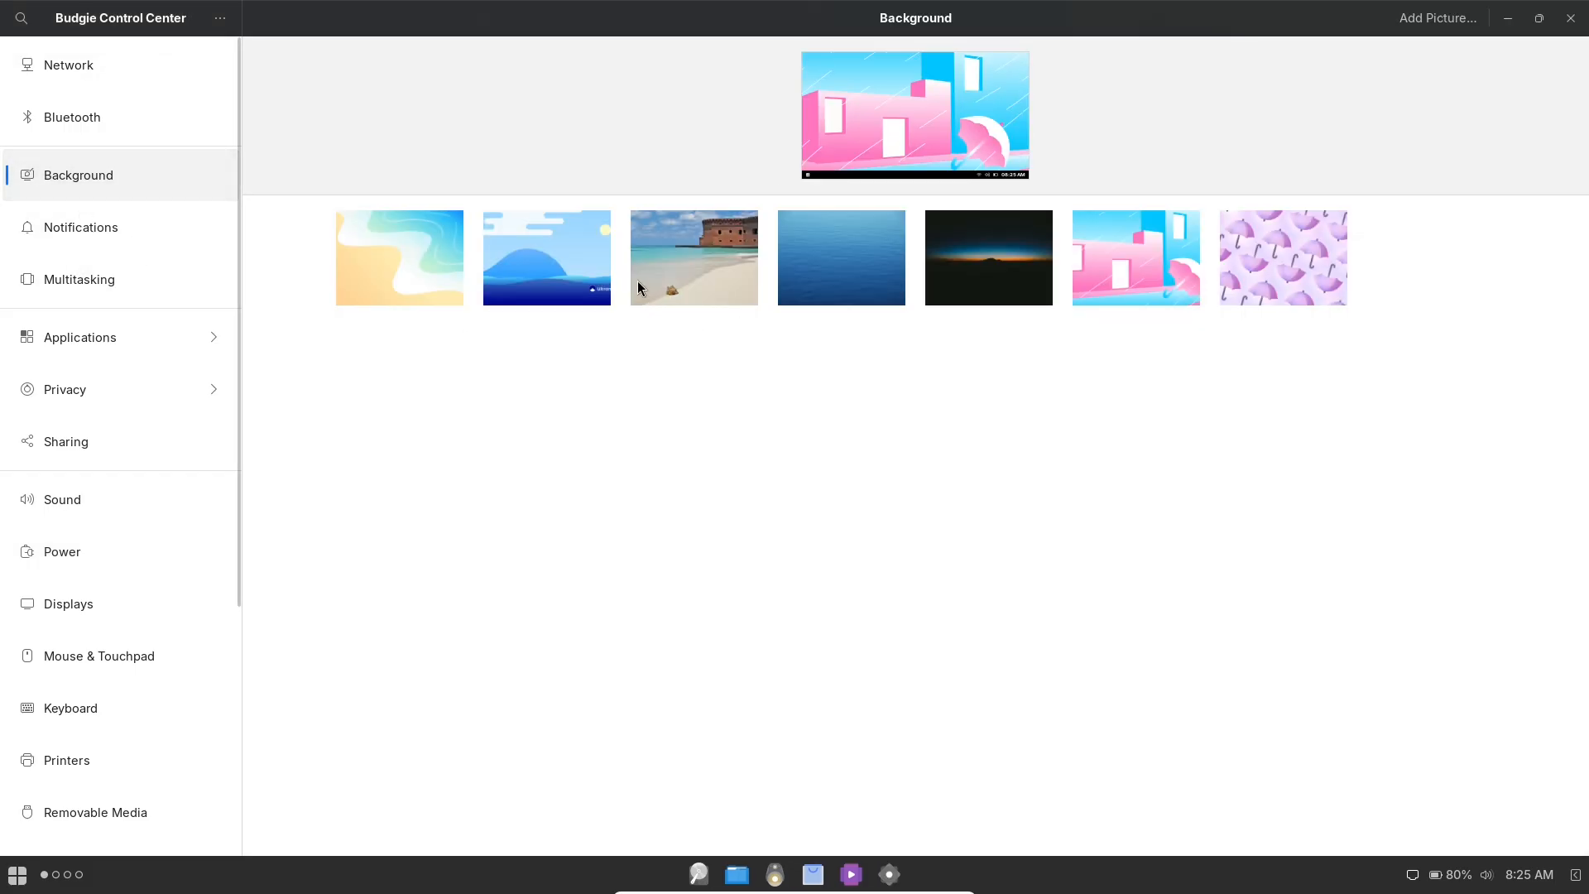
click(693, 256)
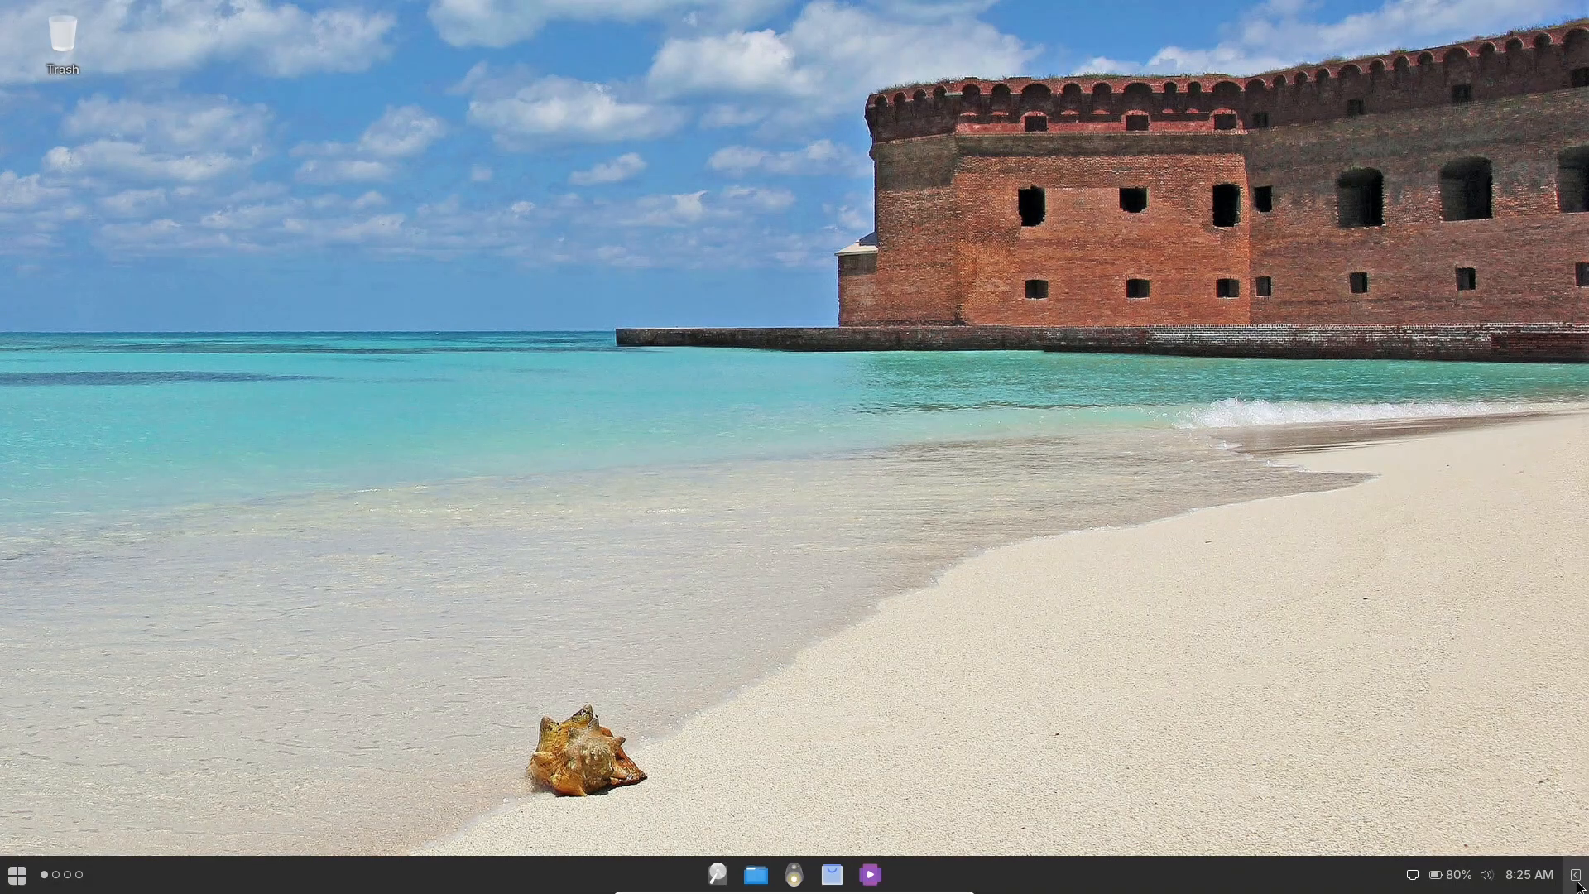
mouse_move(306, 709)
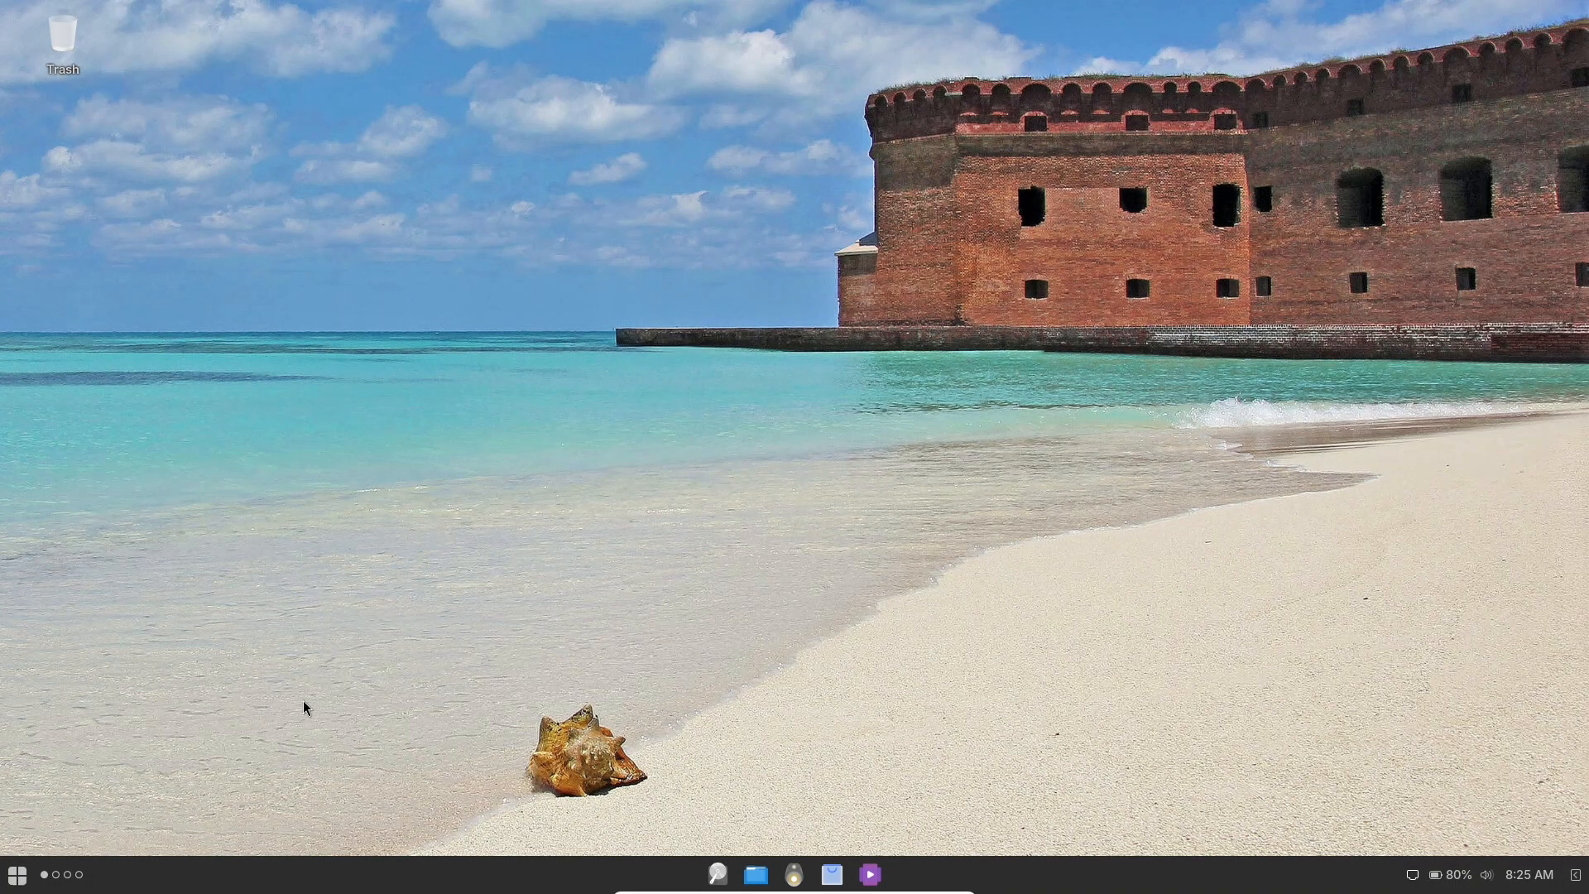
- Log out of the Budgie session via the Log Out button in the Budgie Menu
click(17, 874)
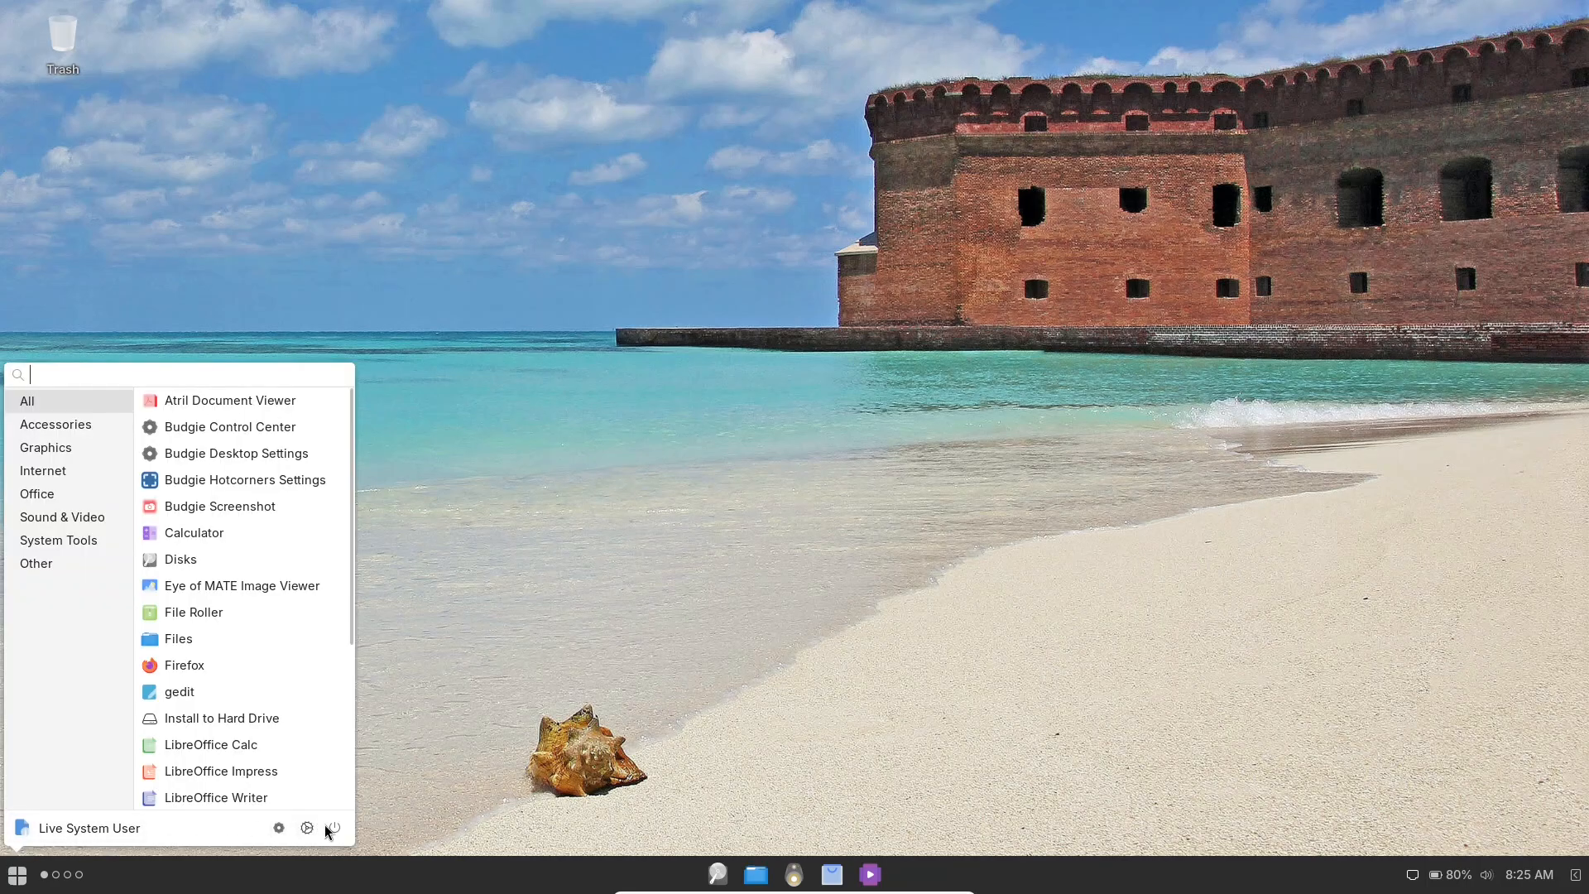
click(333, 828)
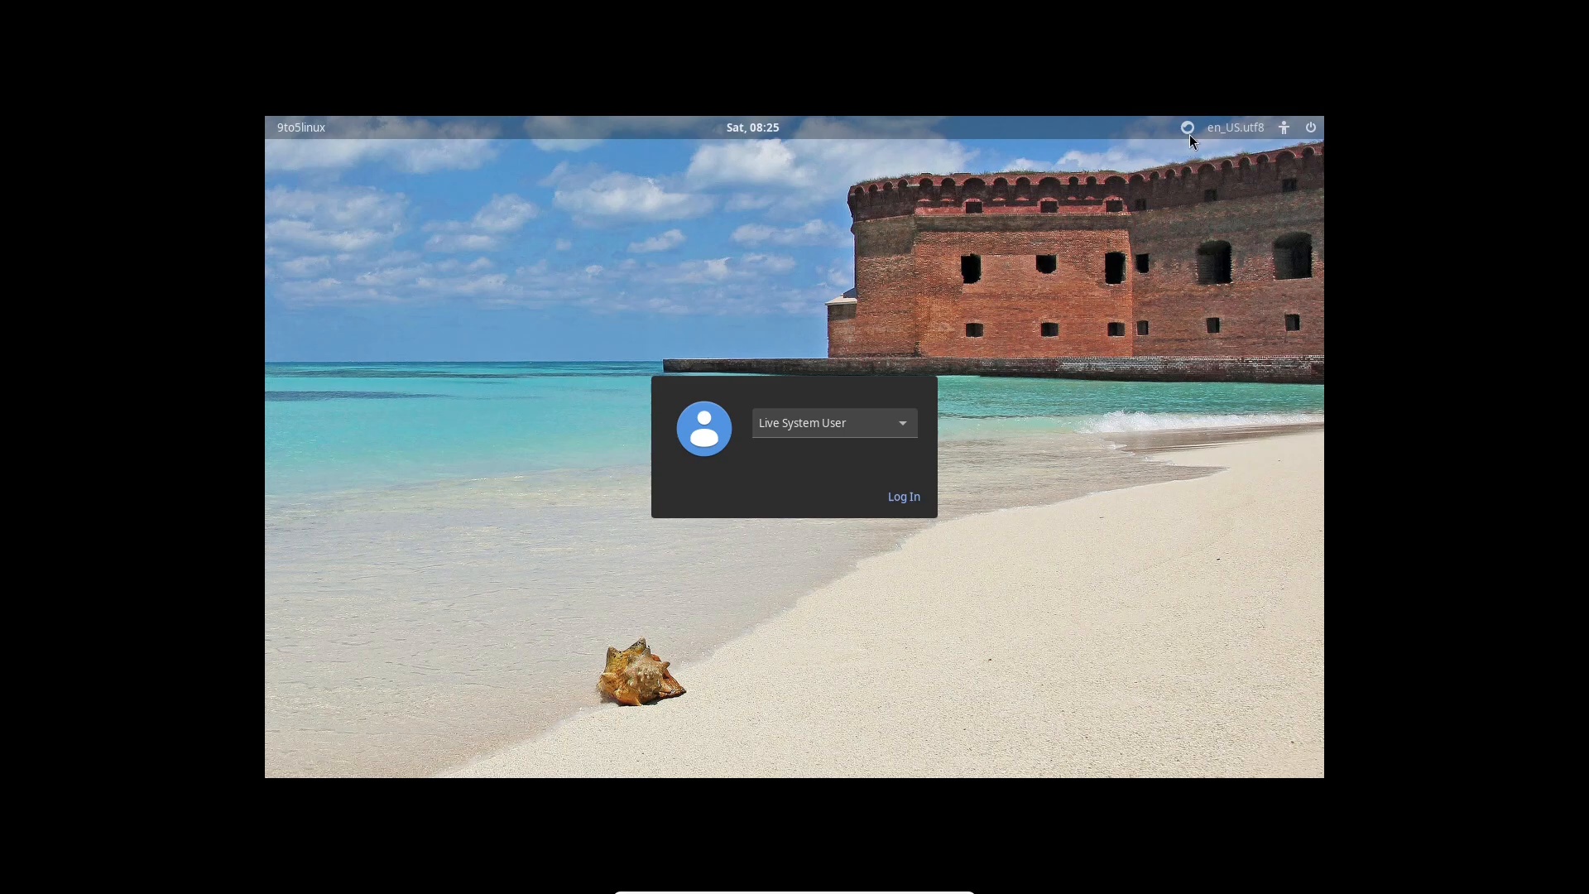